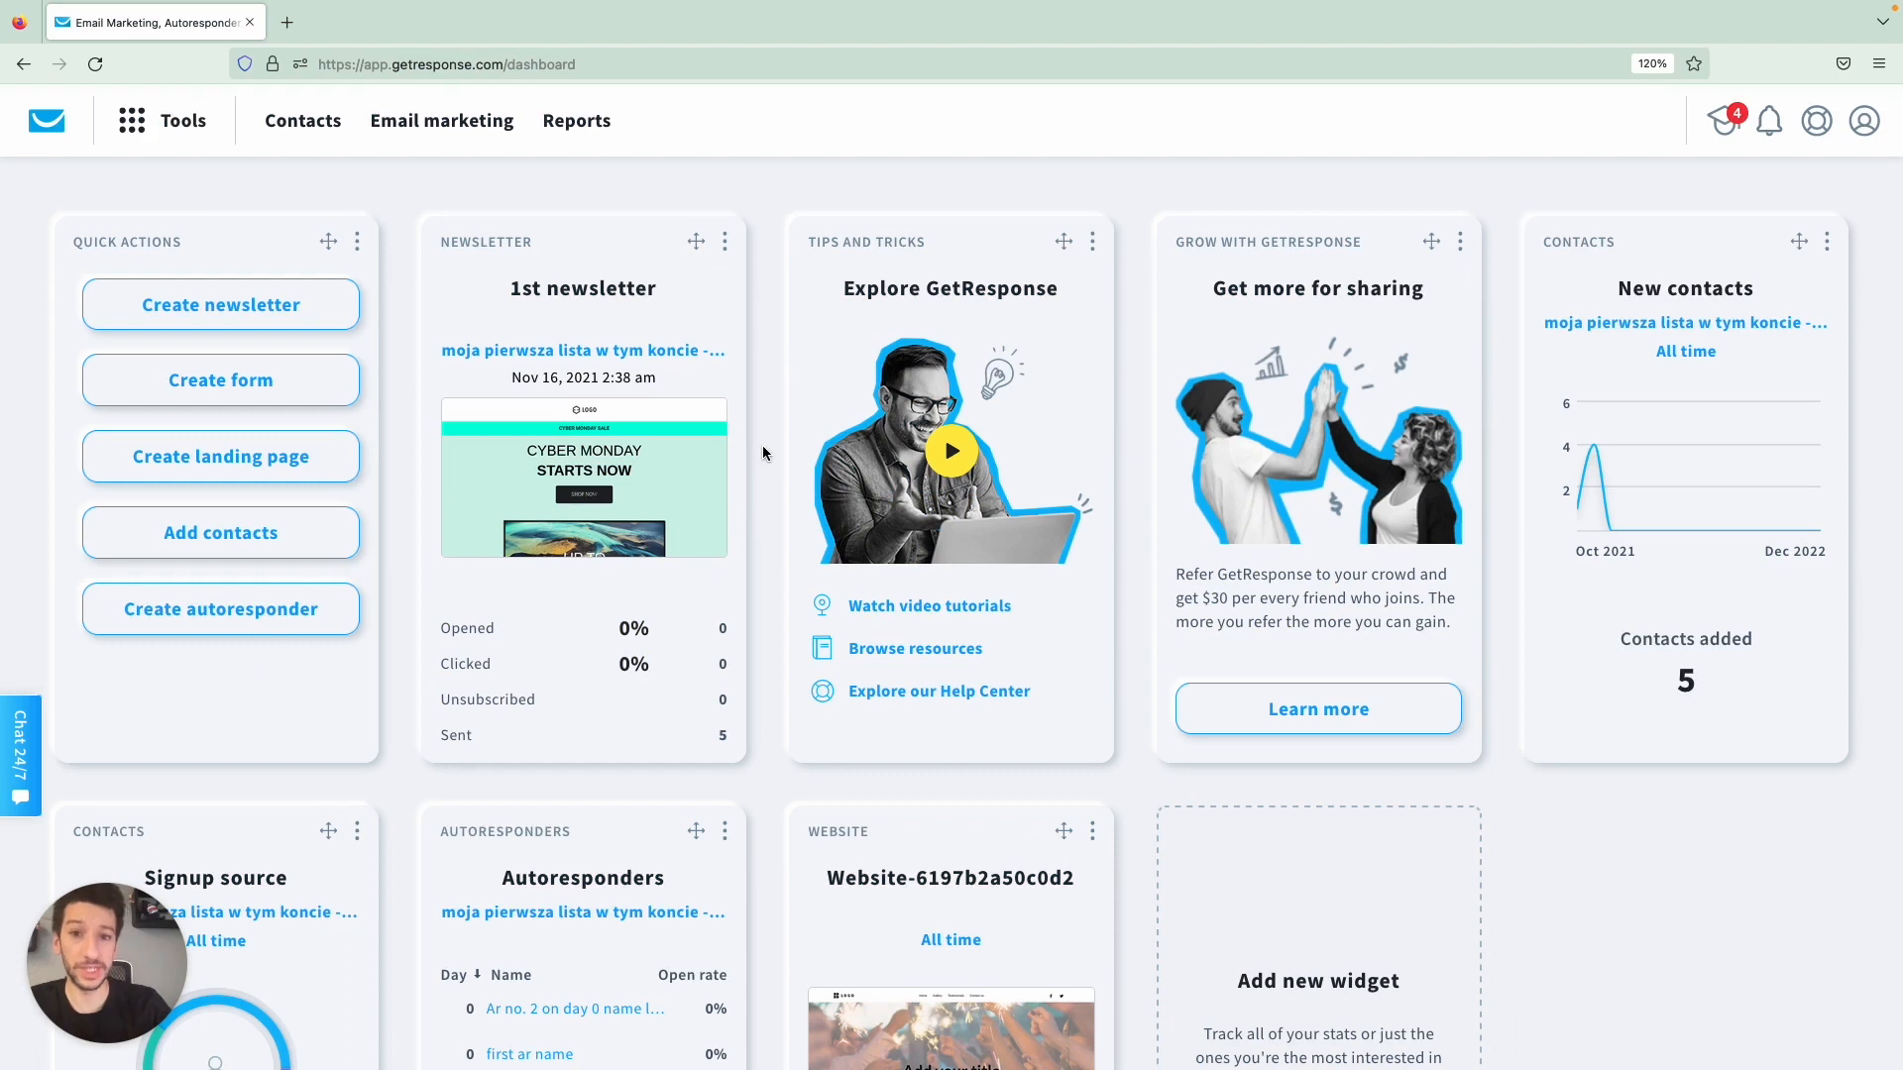
{"action": "mouse_move", "coordinate": [1707, 115]}
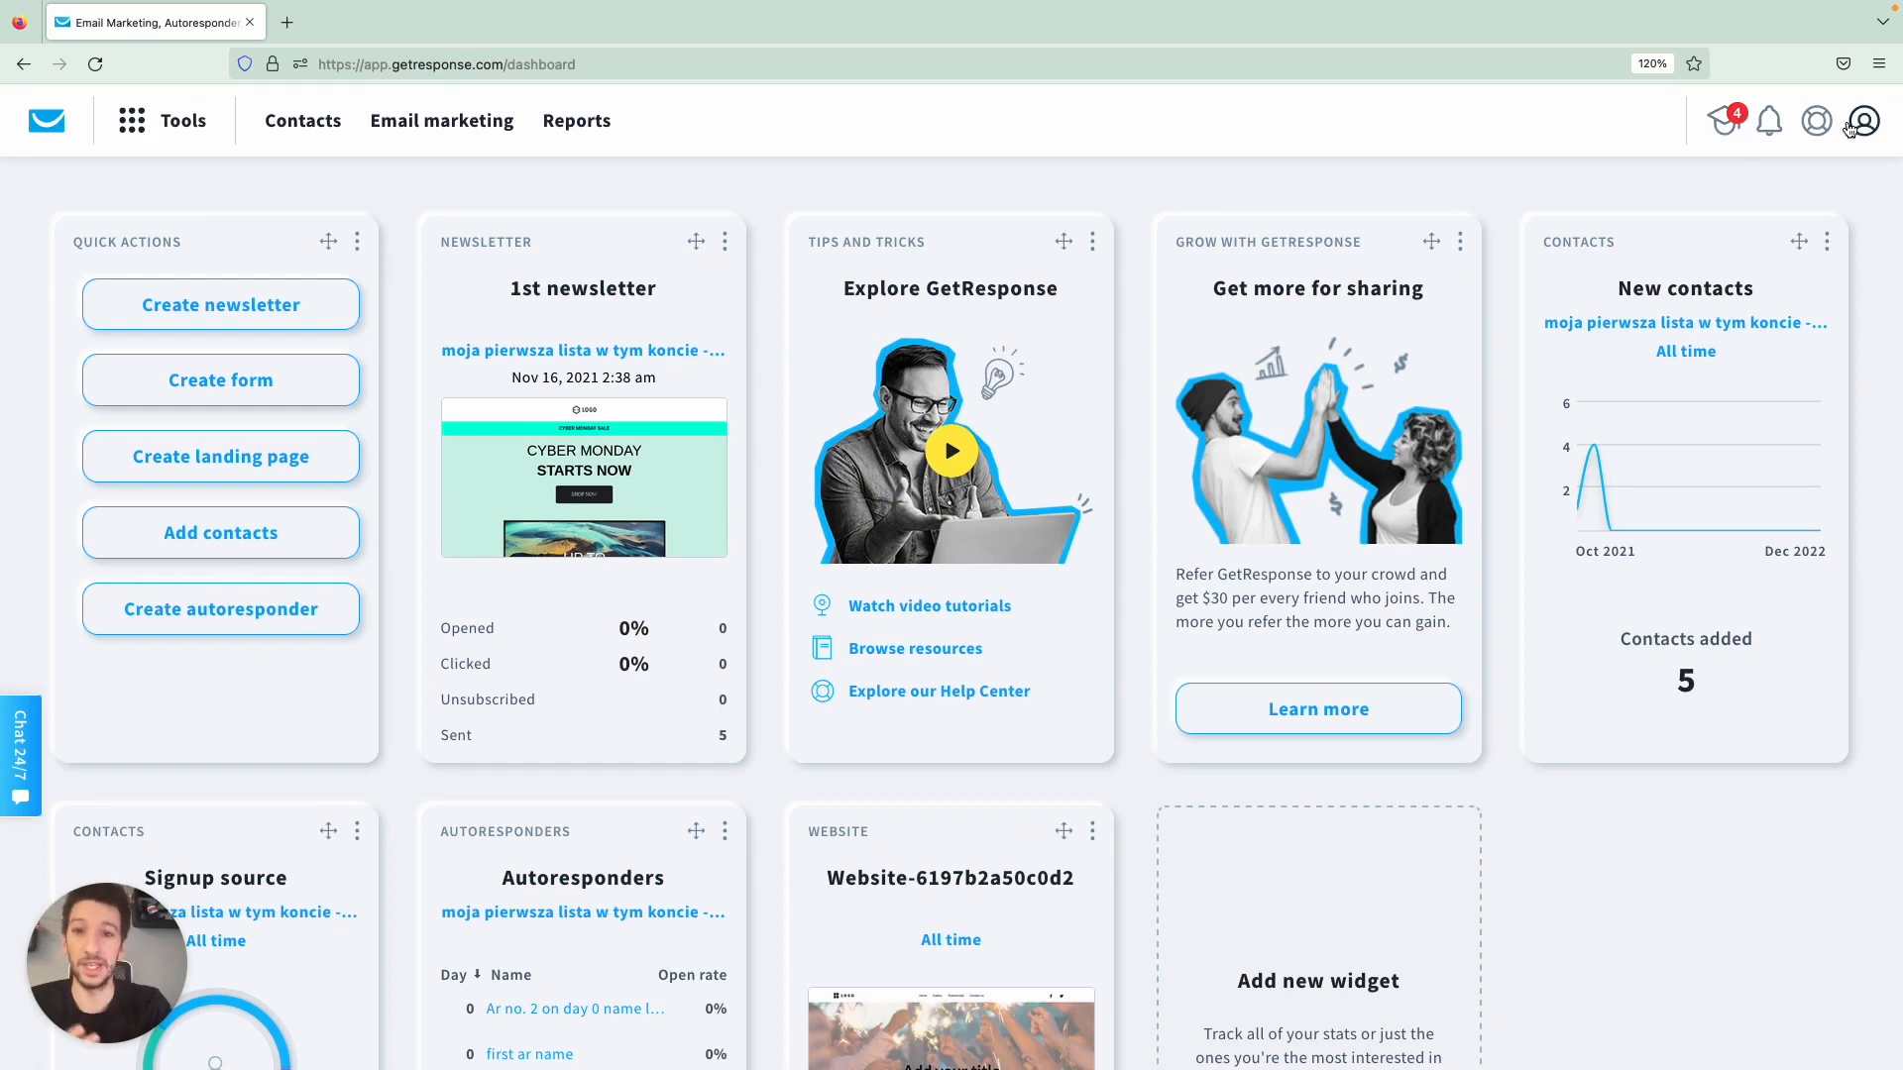
Step: Open the profile menu in the top-right corner of the GetResponse dashboard
{"action": "left_click", "coordinate": [1863, 121]}
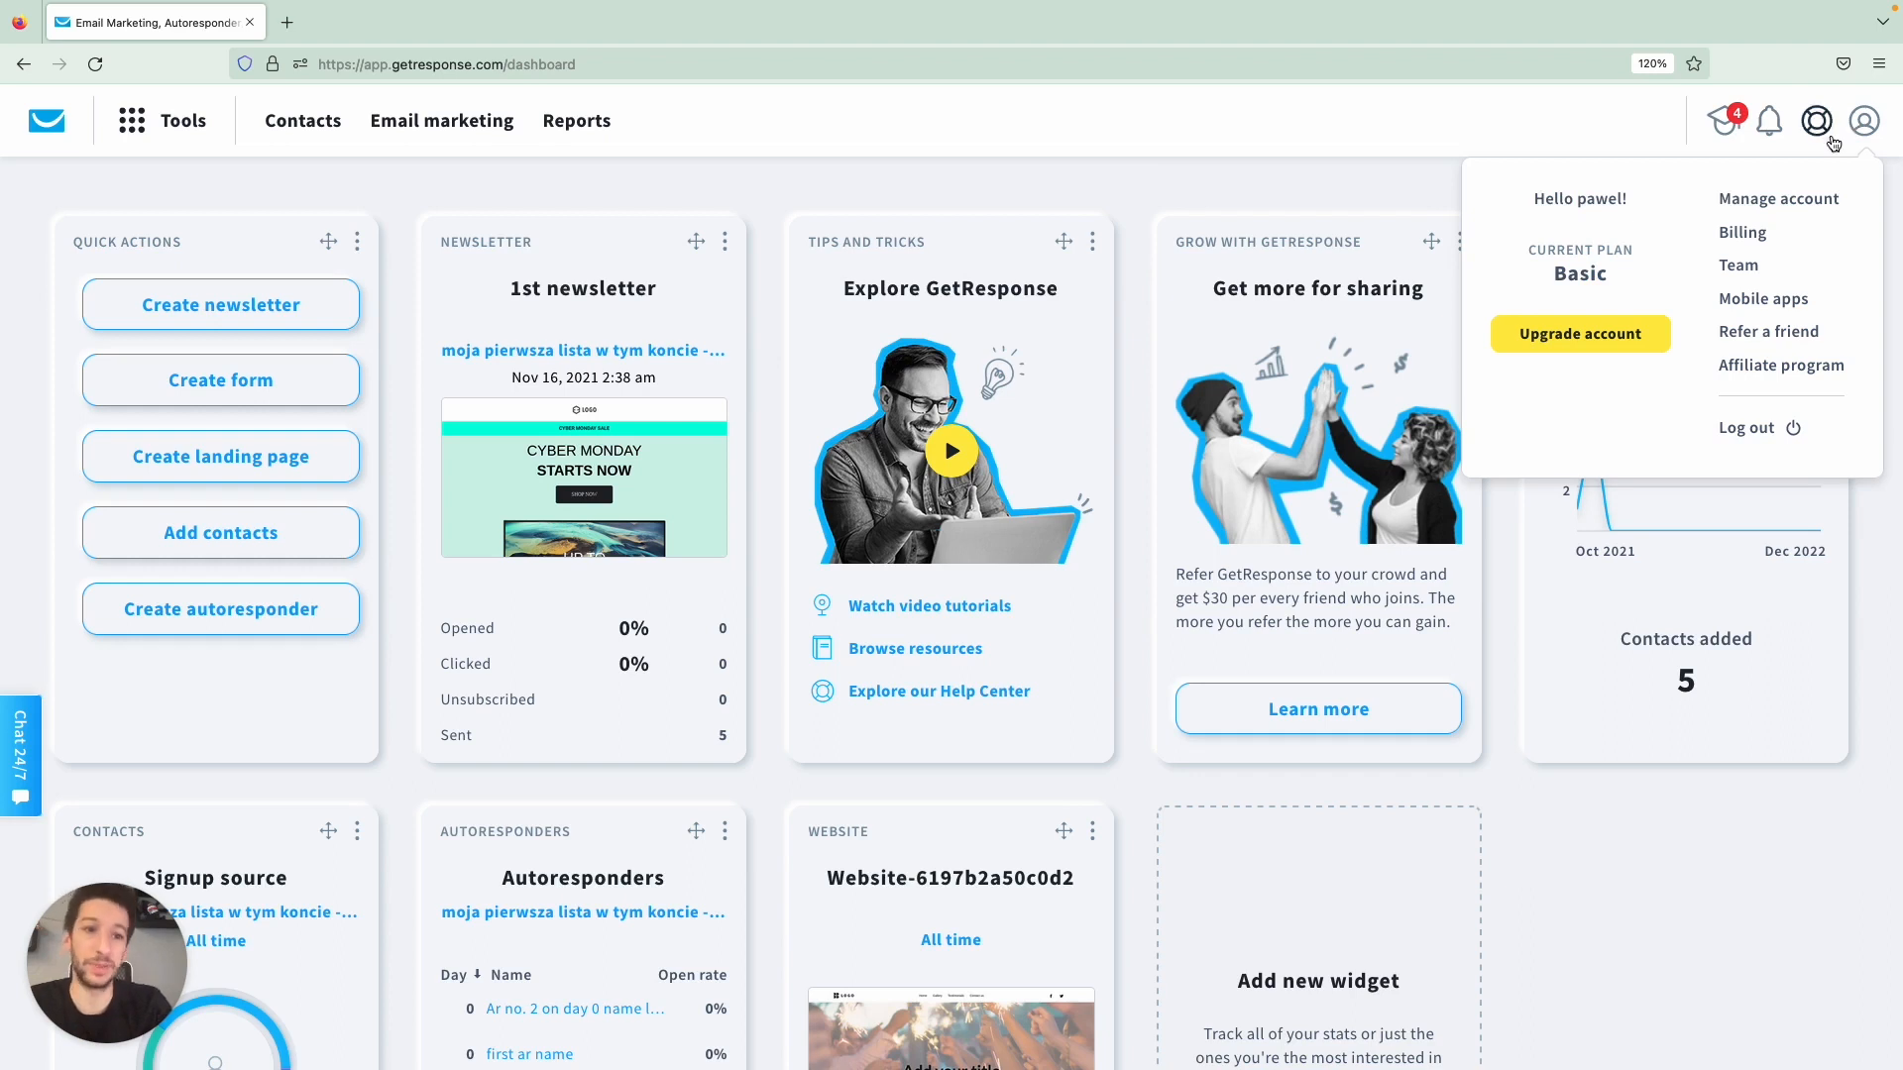
{"action": "mouse_move", "coordinate": [1843, 210]}
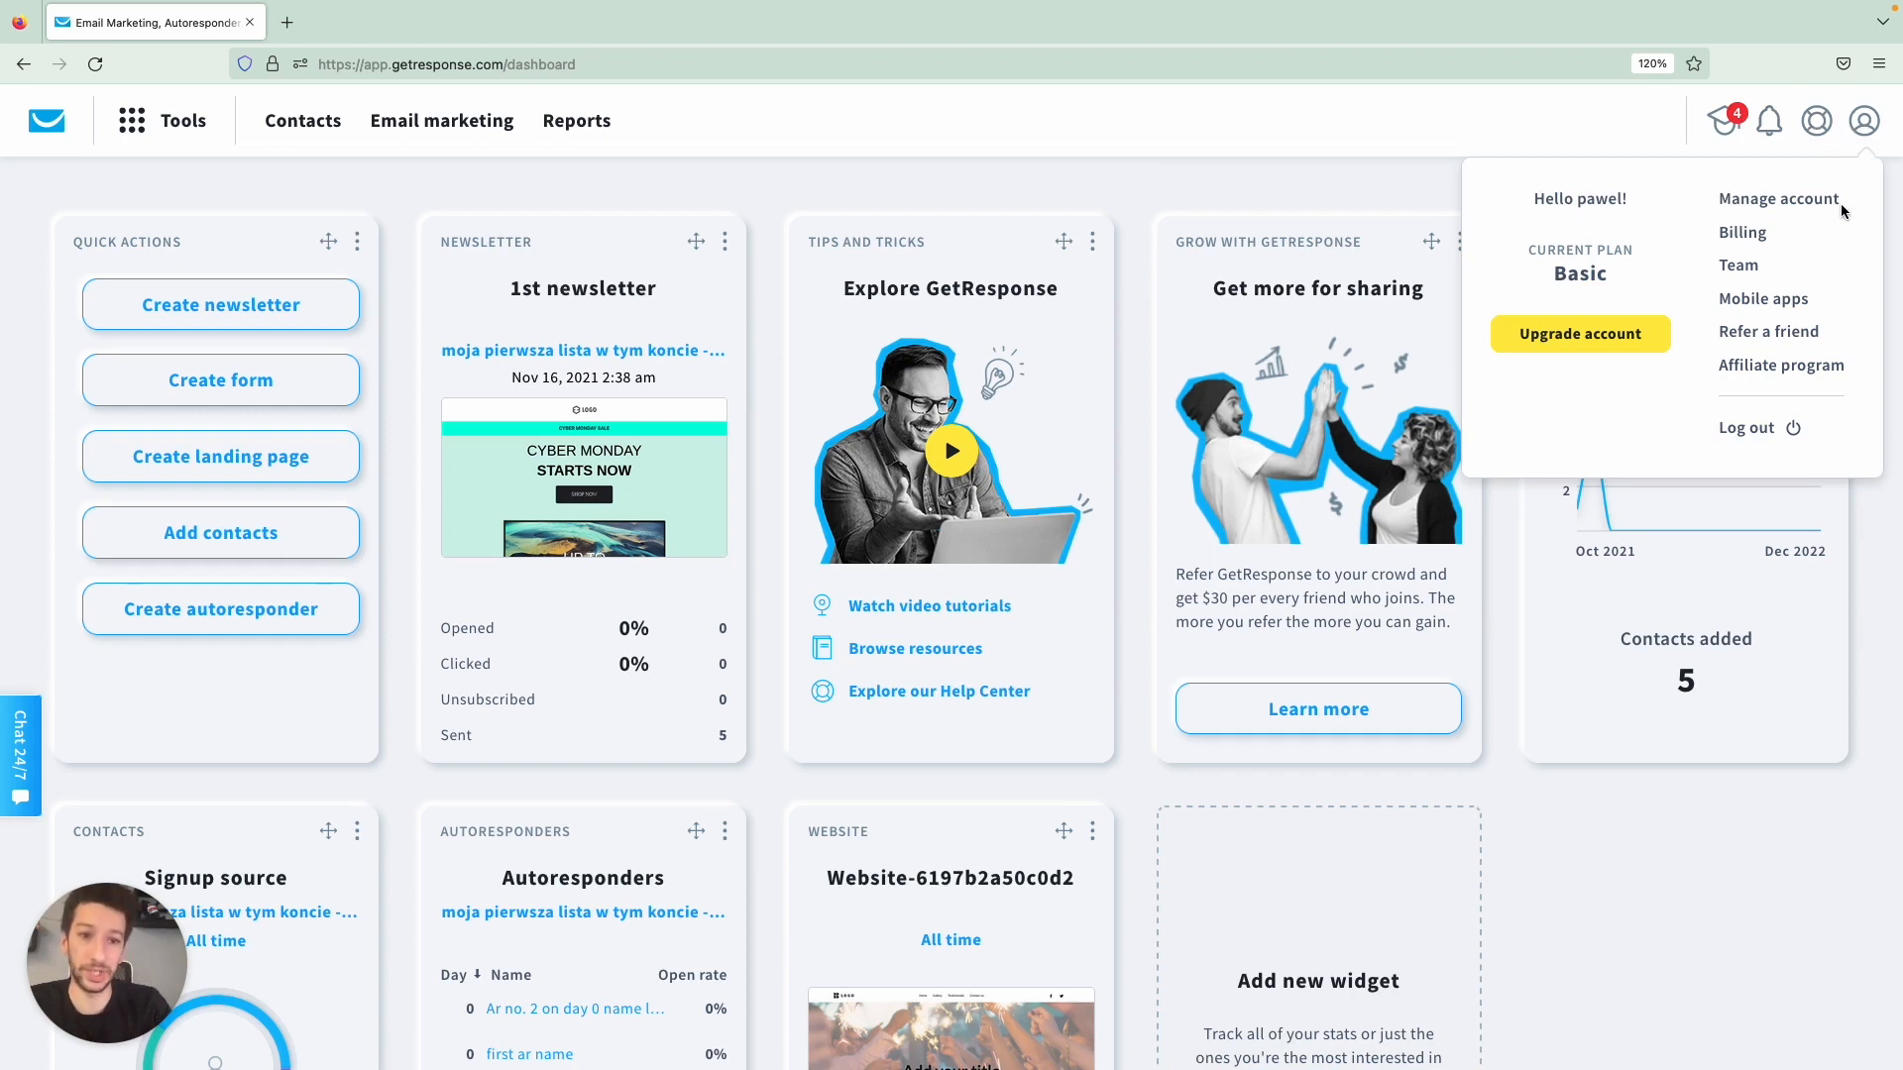
Step: Go to Manage account and open the Email addresses page
{"action": "left_click", "coordinate": [1777, 198]}
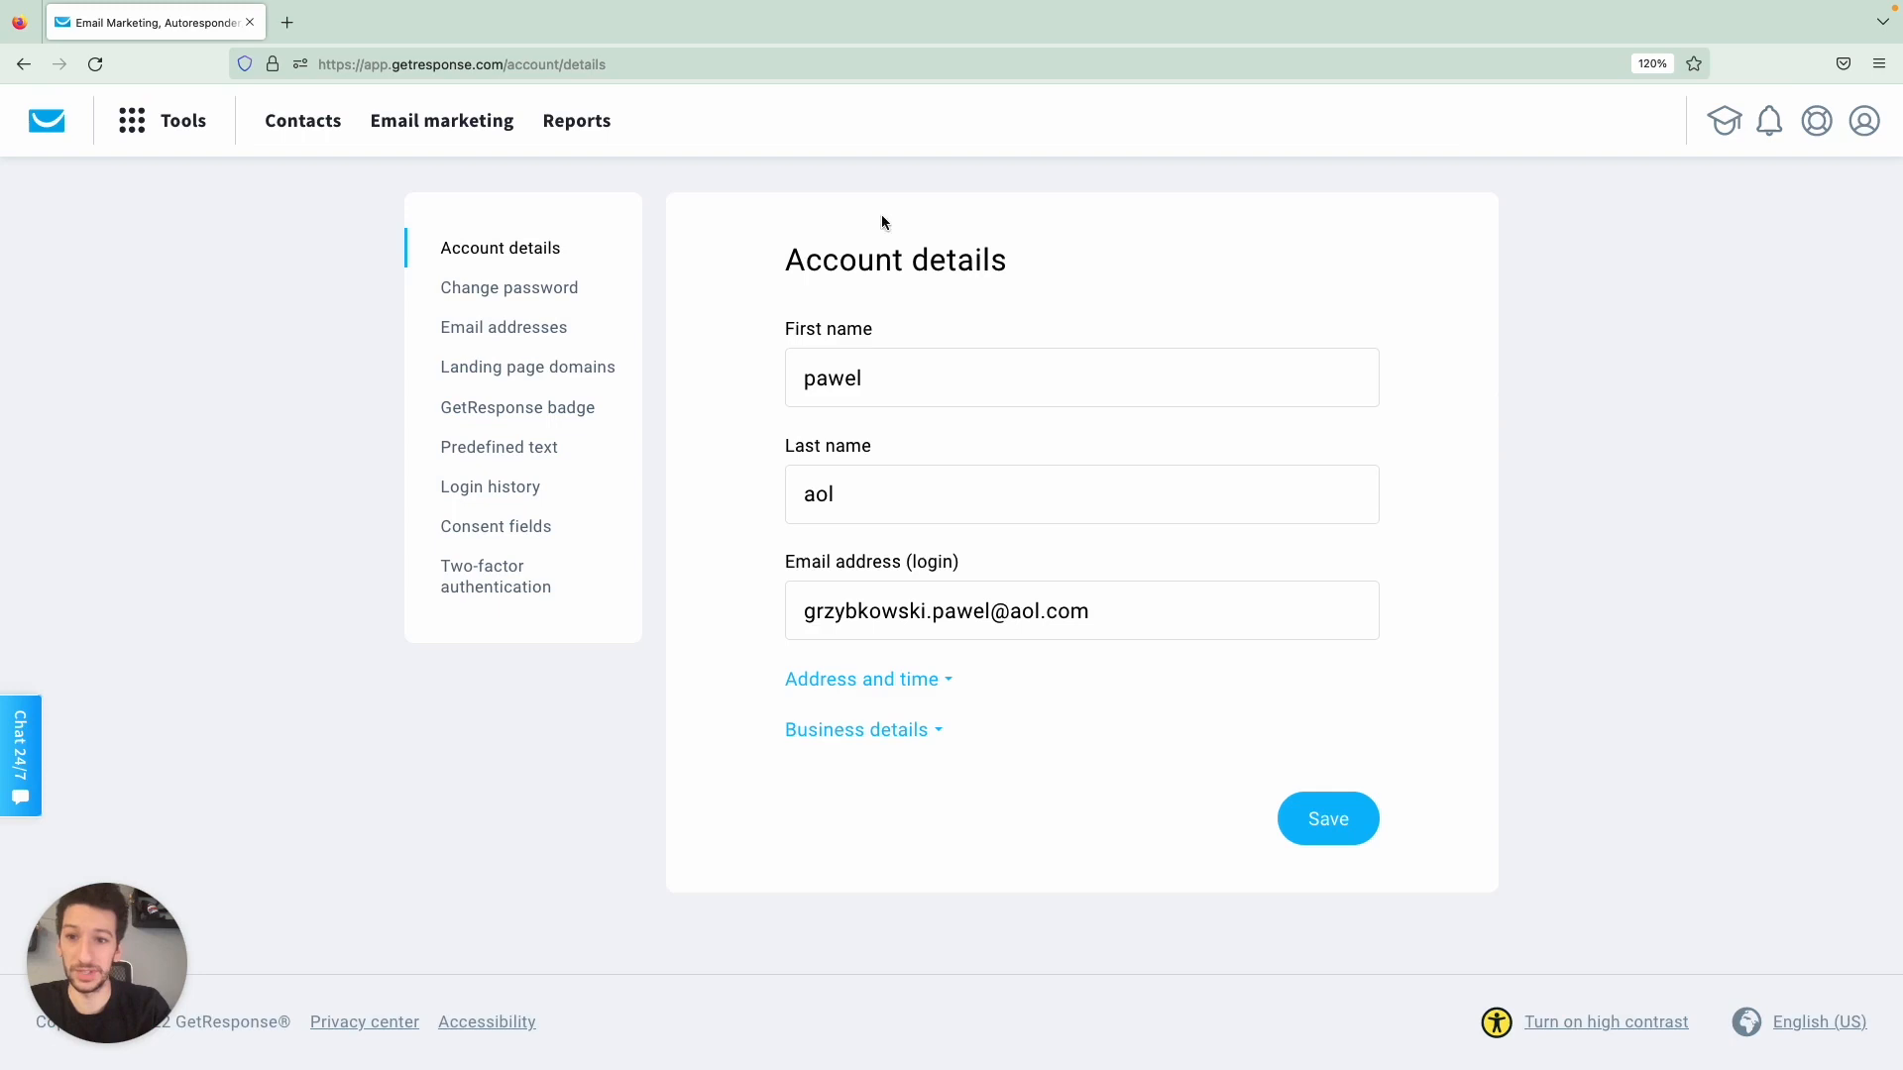
{"action": "left_click", "coordinate": [504, 327]}
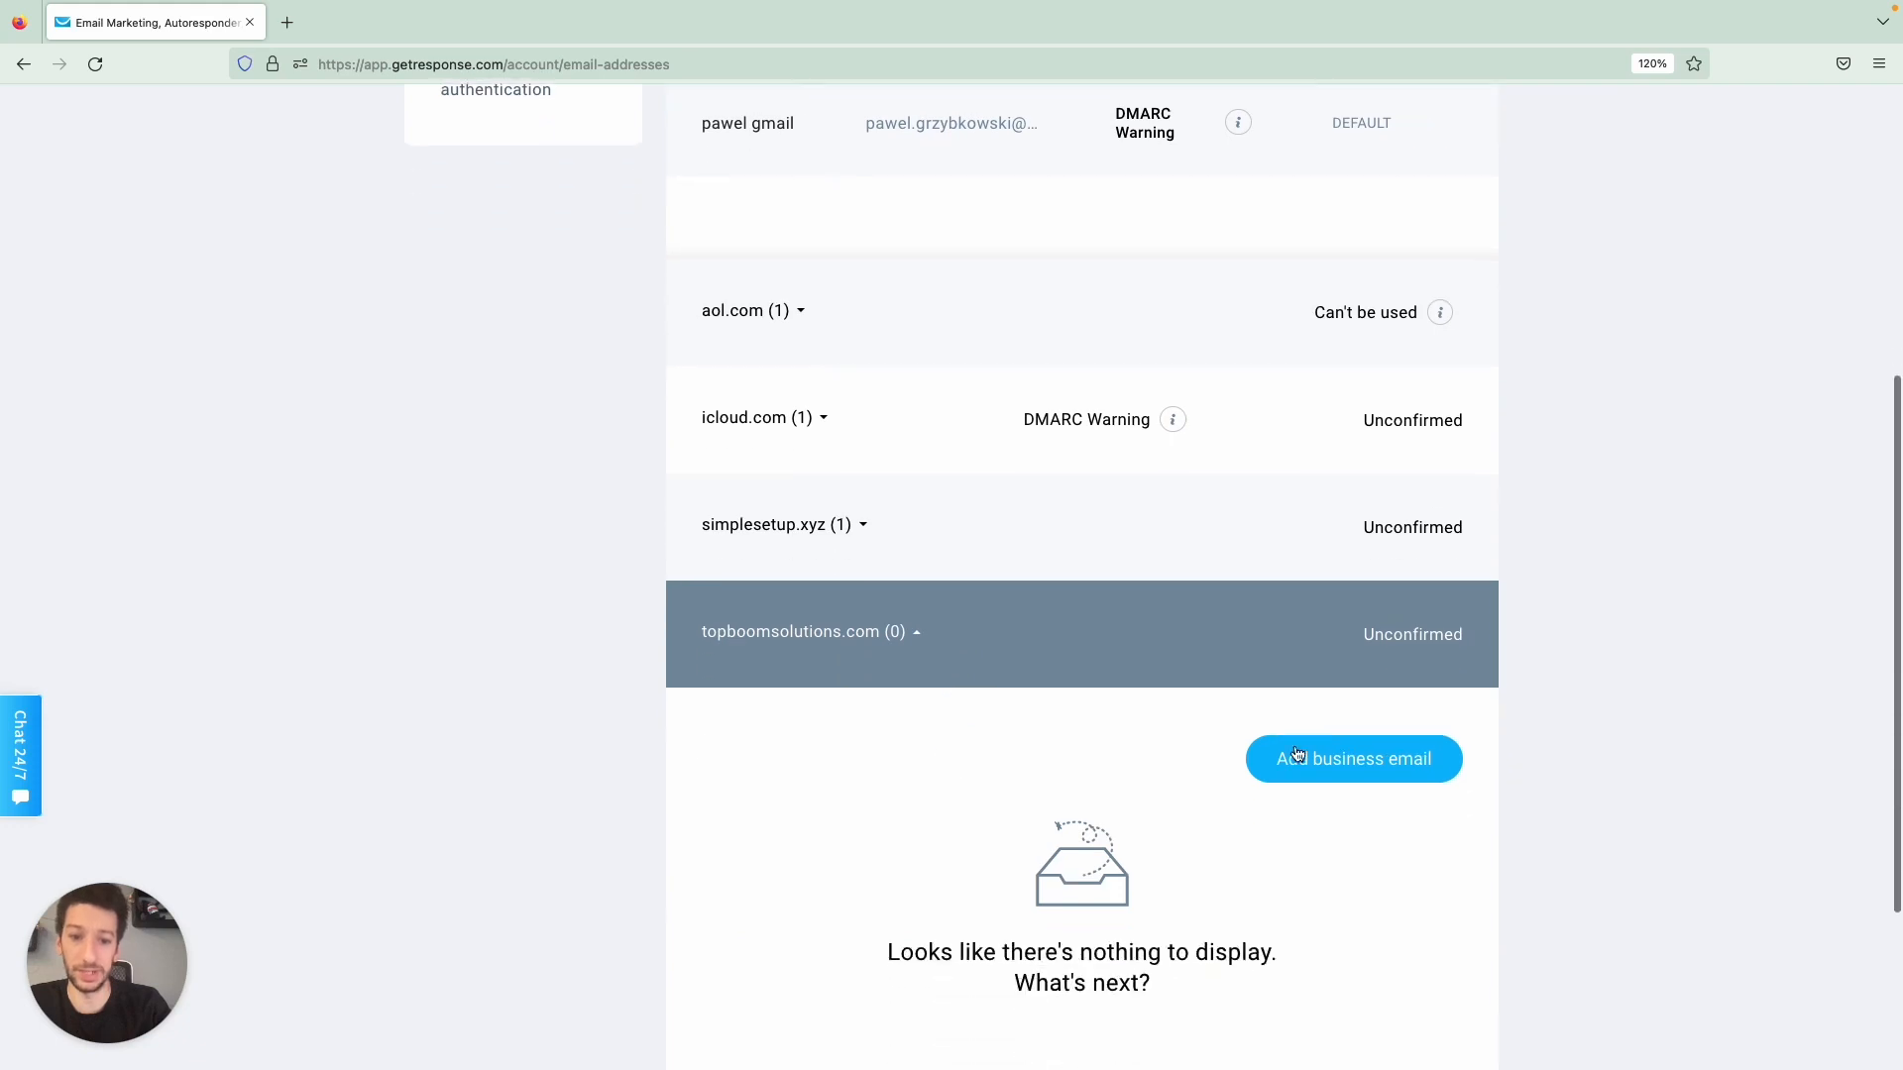
{"action": "left_click", "coordinate": [1354, 760]}
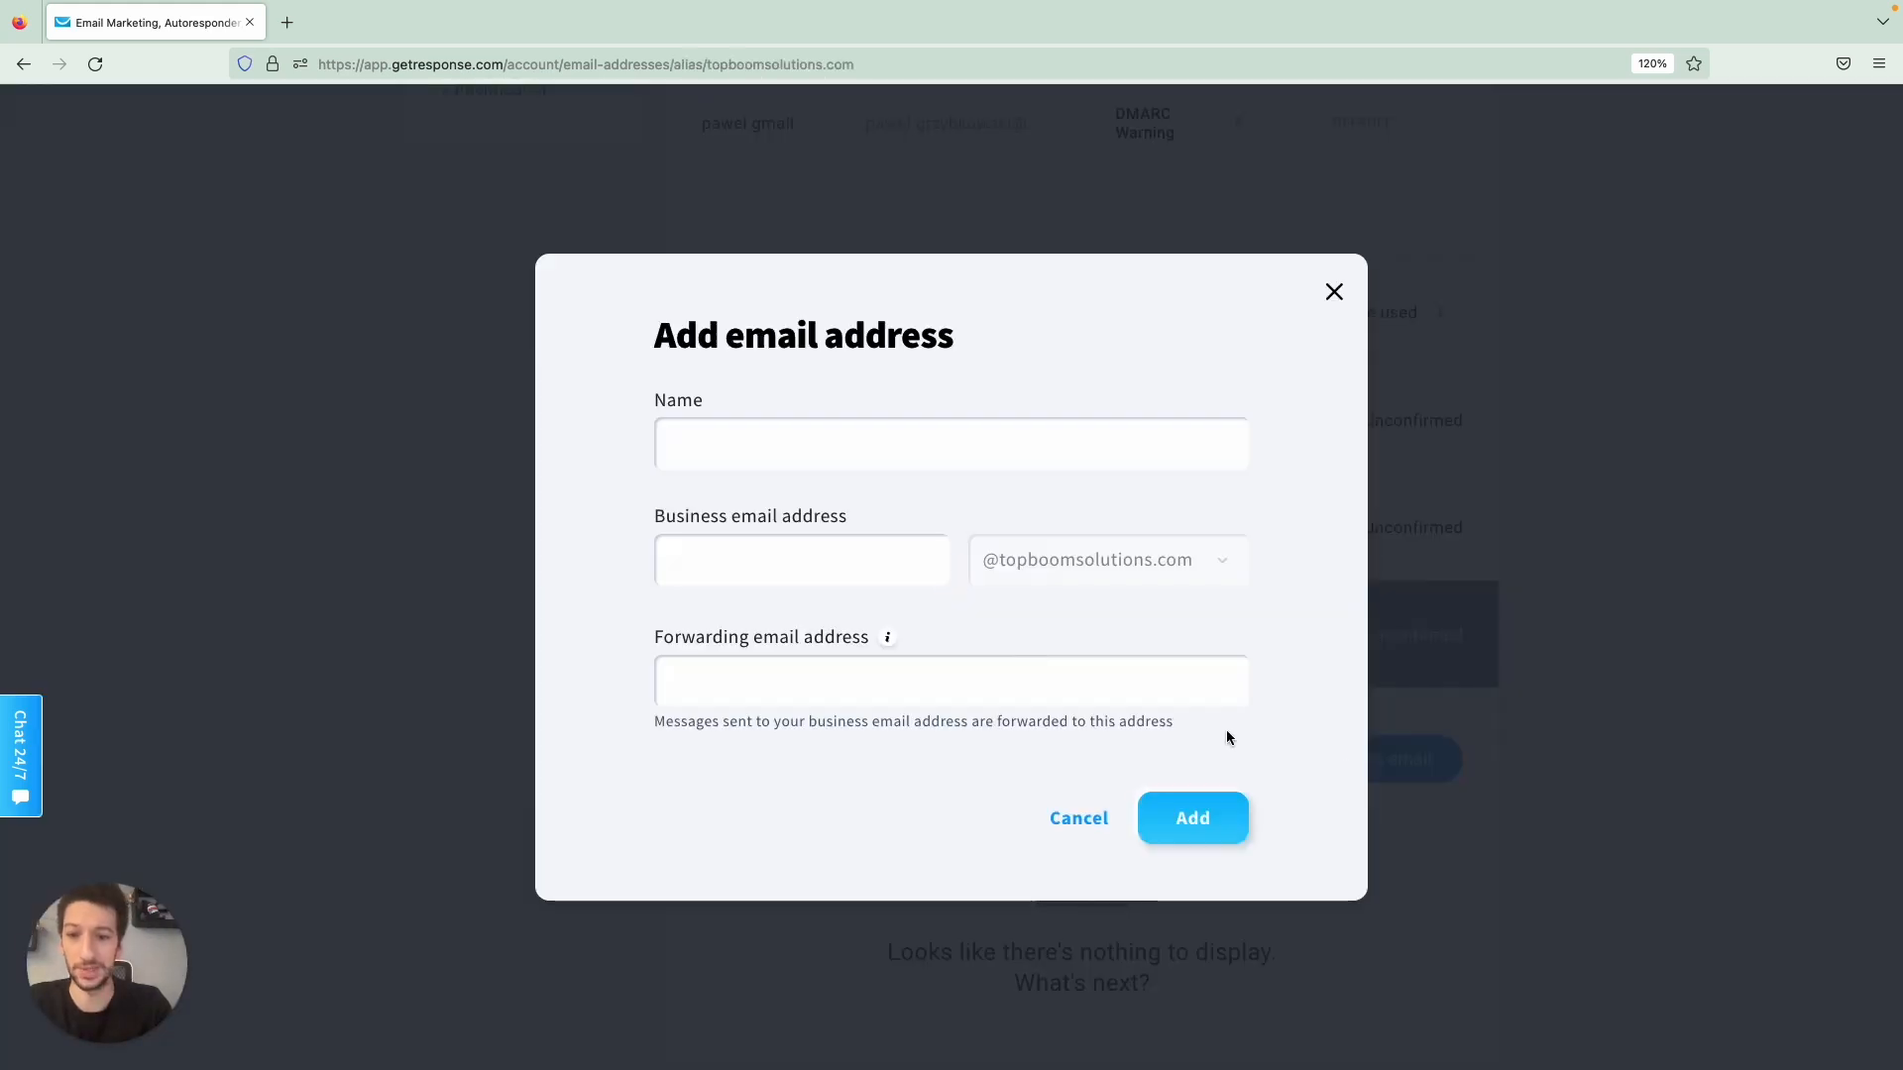
{"action": "type", "text": "Pedro"}
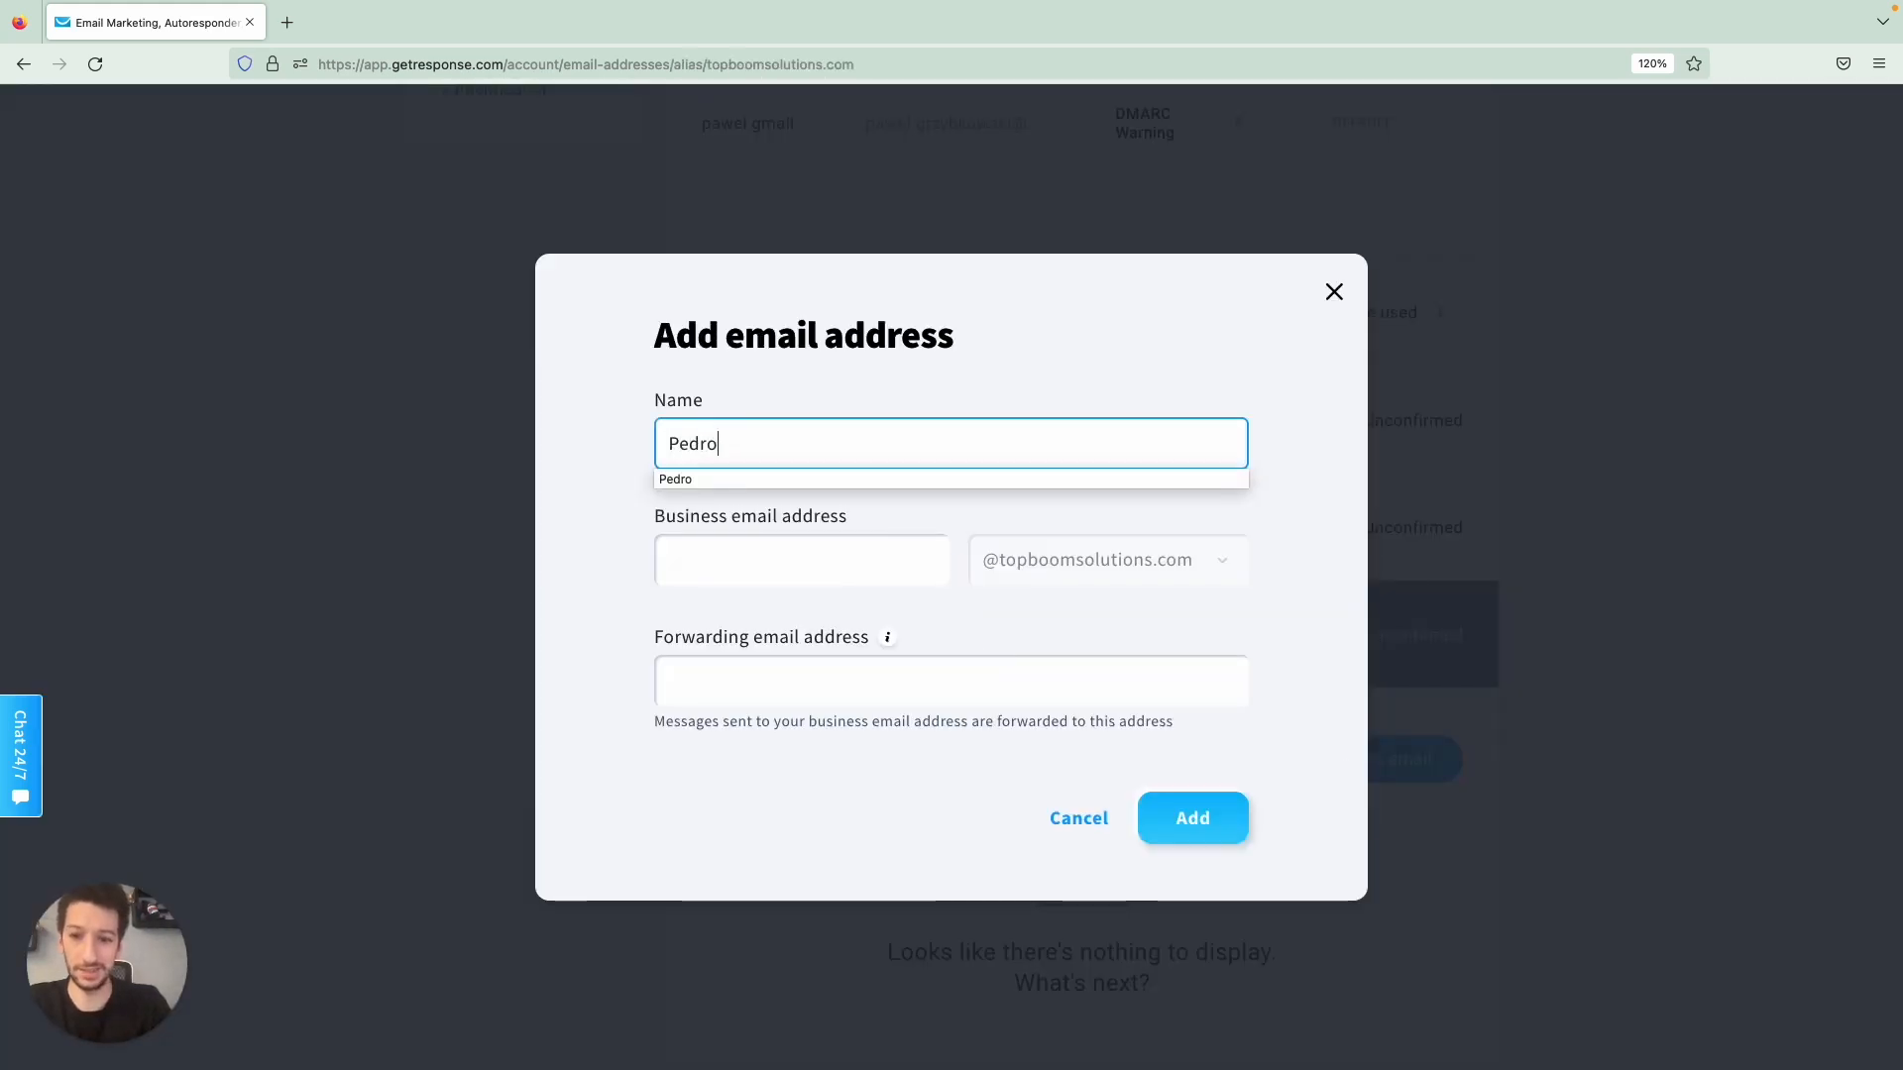
{"action": "type", "text": "marketing"}
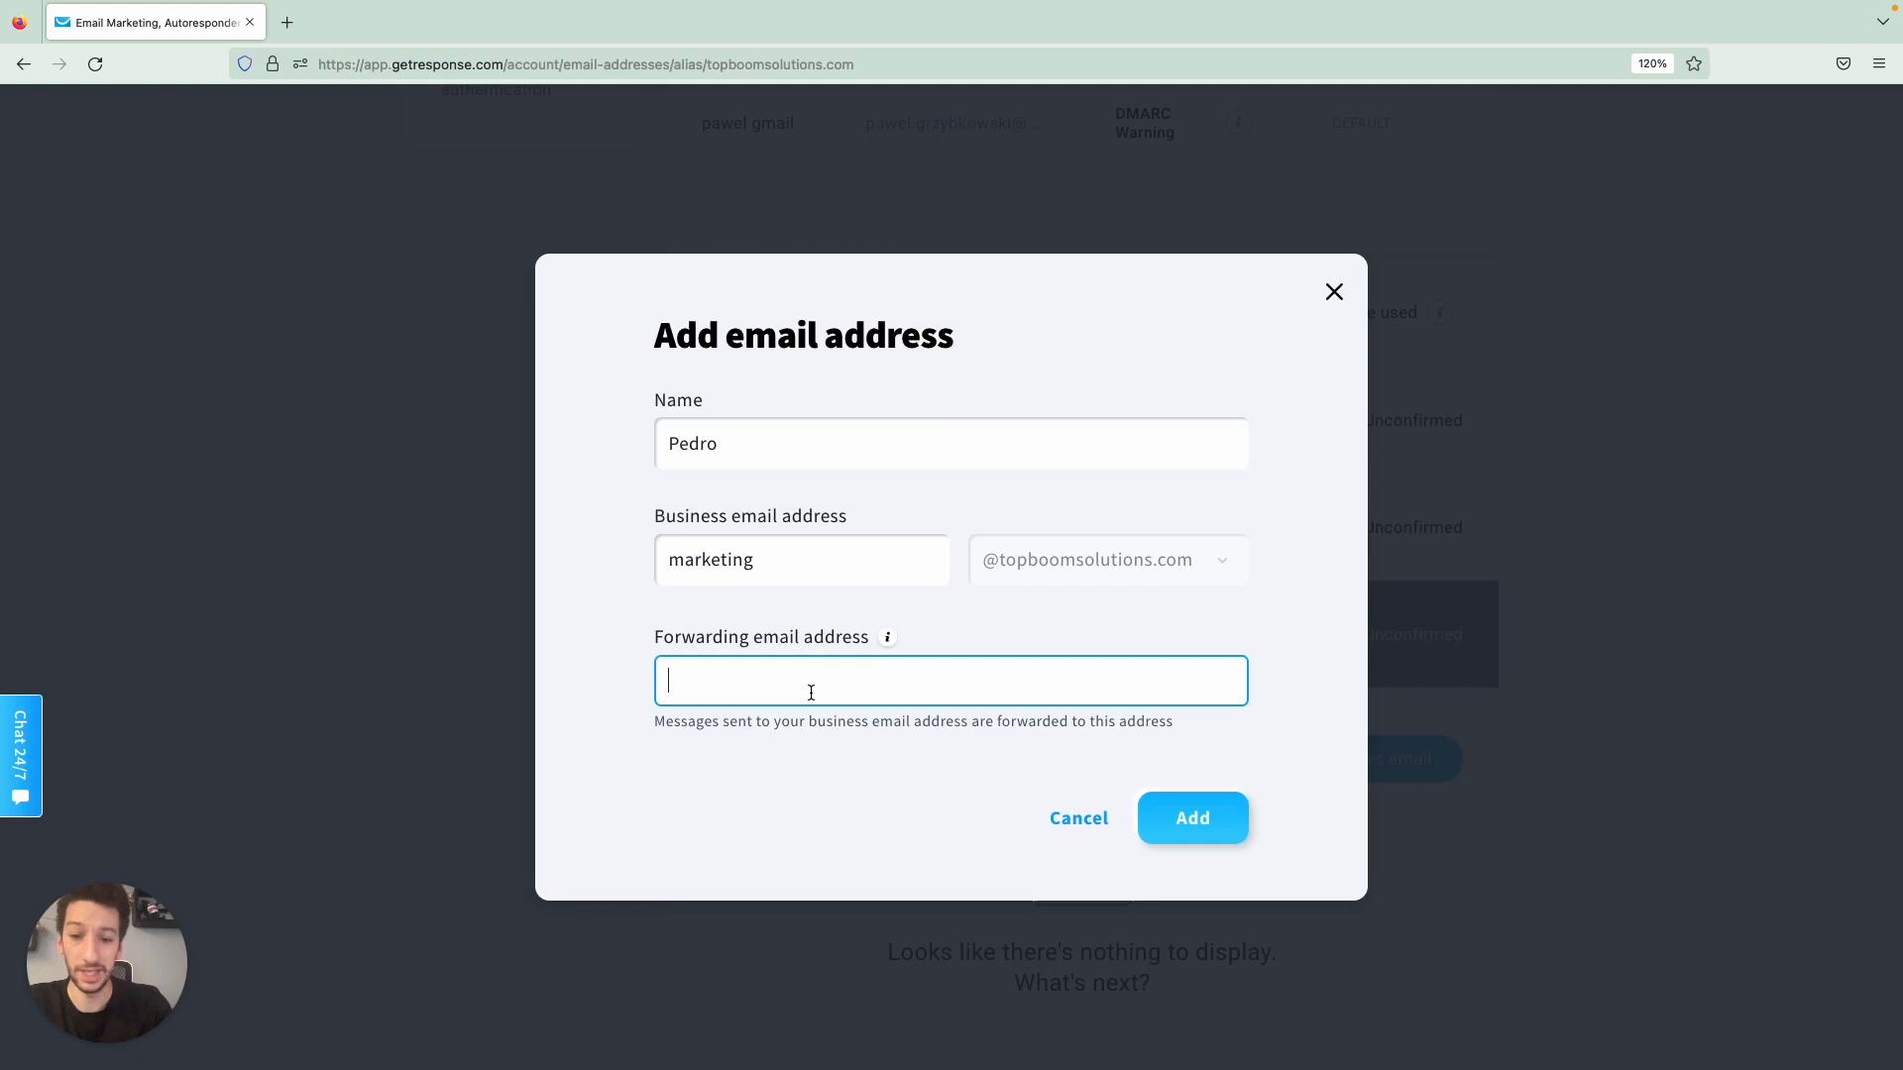
{"action": "type", "text": "pedrotestg"}
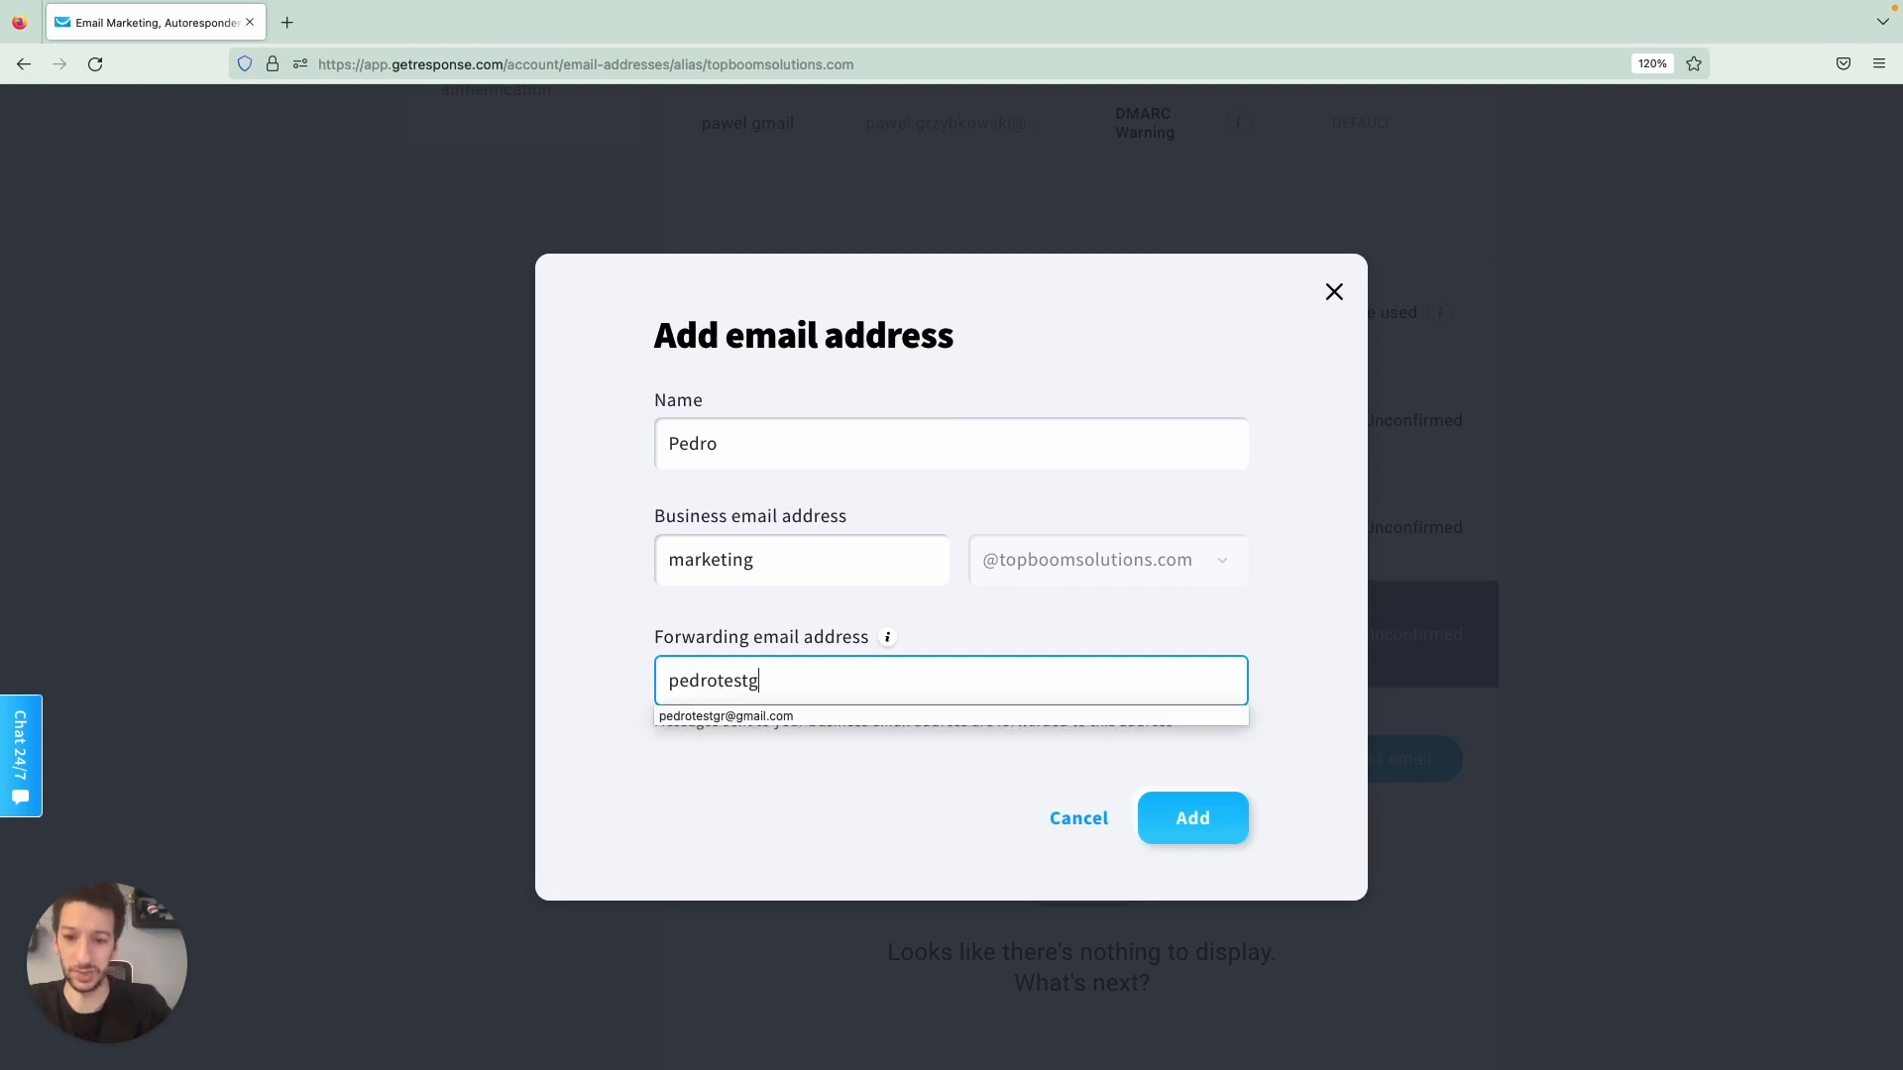
{"action": "left_click", "coordinate": [725, 715]}
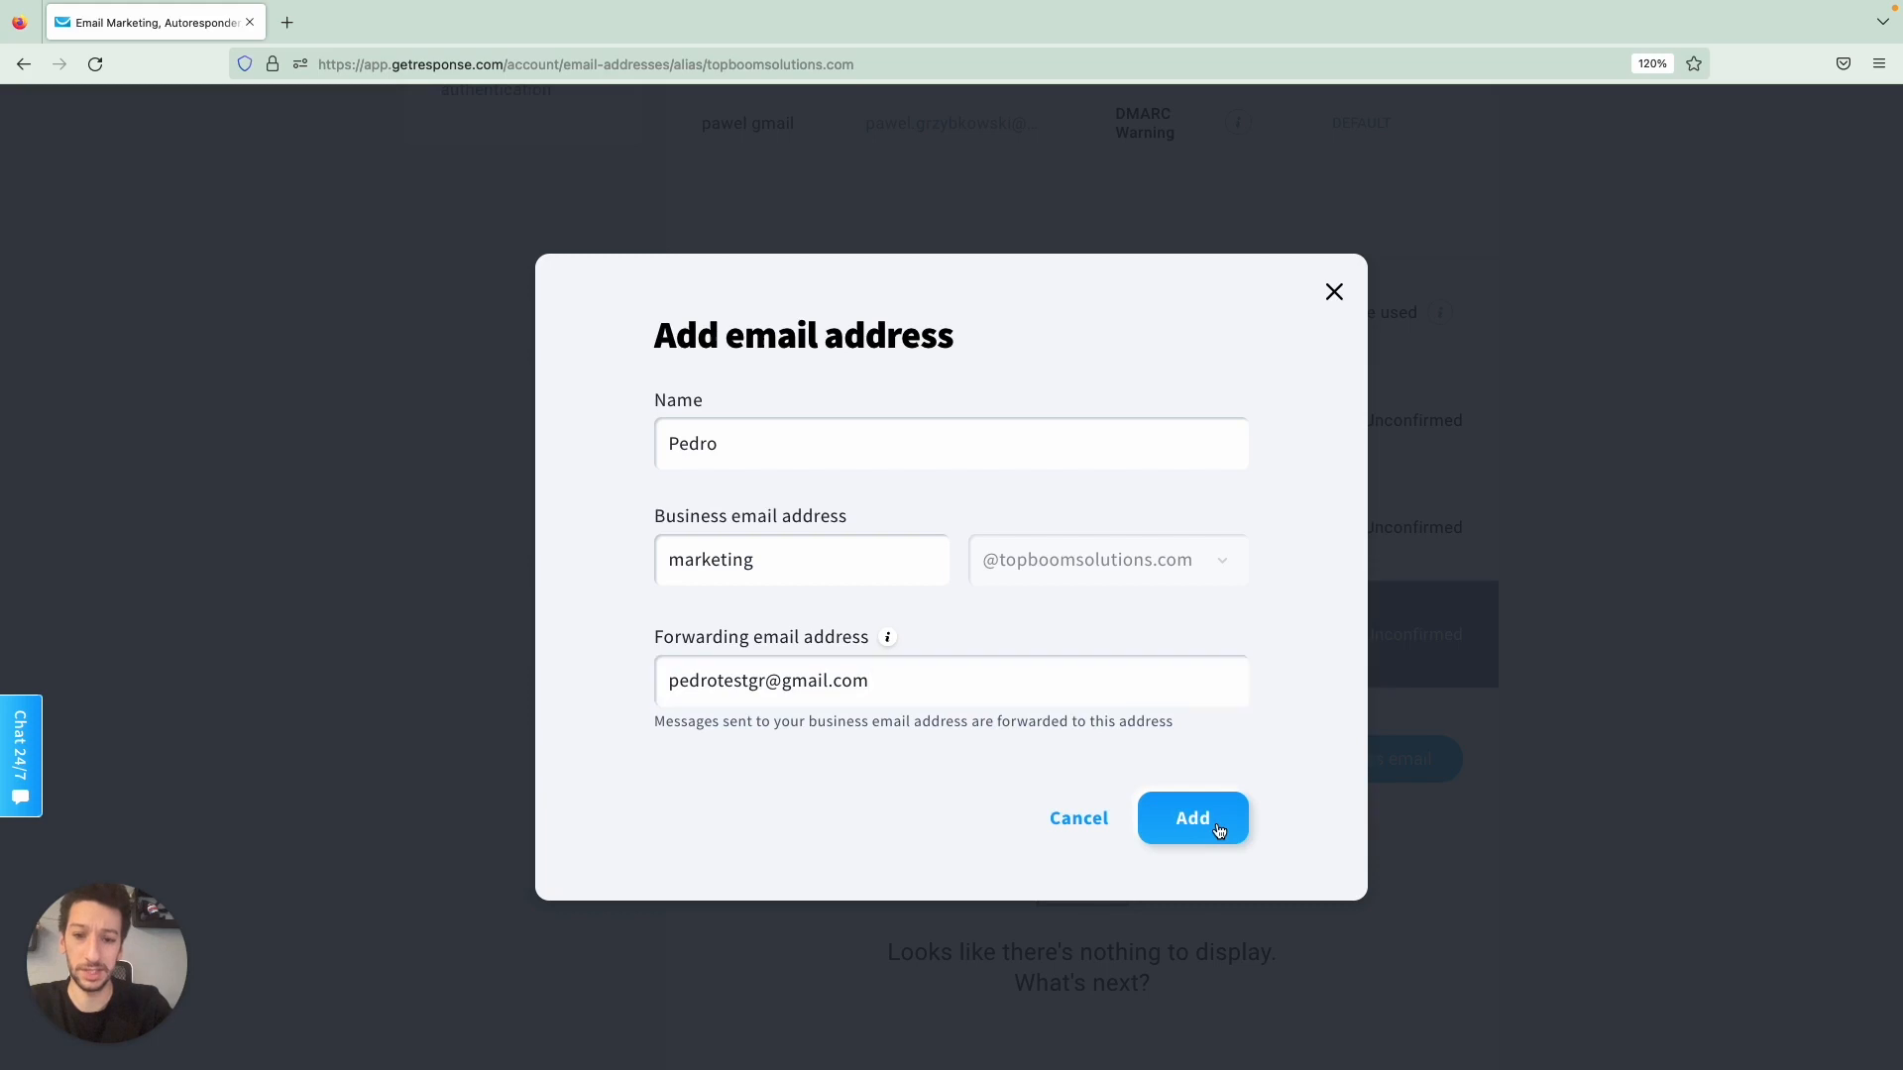
{"action": "left_click", "coordinate": [1193, 818]}
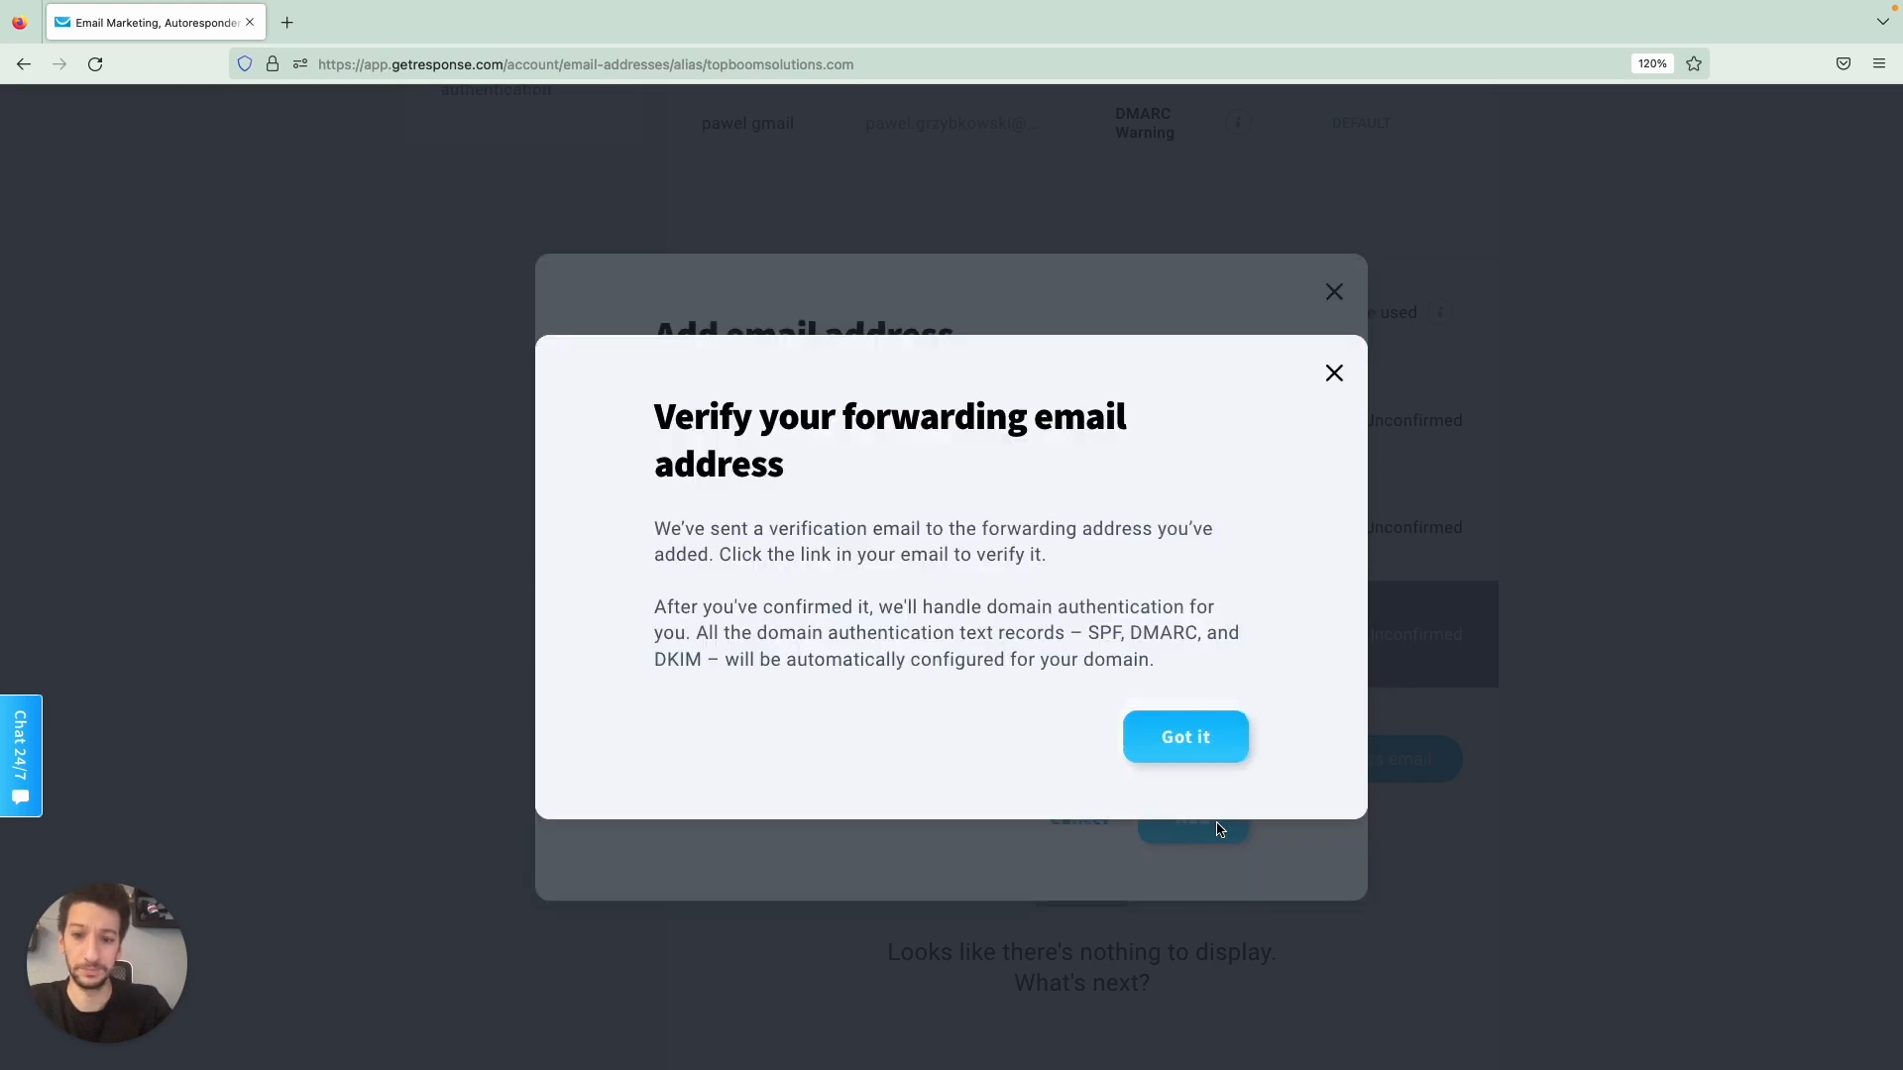
{"action": "mouse_move", "coordinate": [970, 518]}
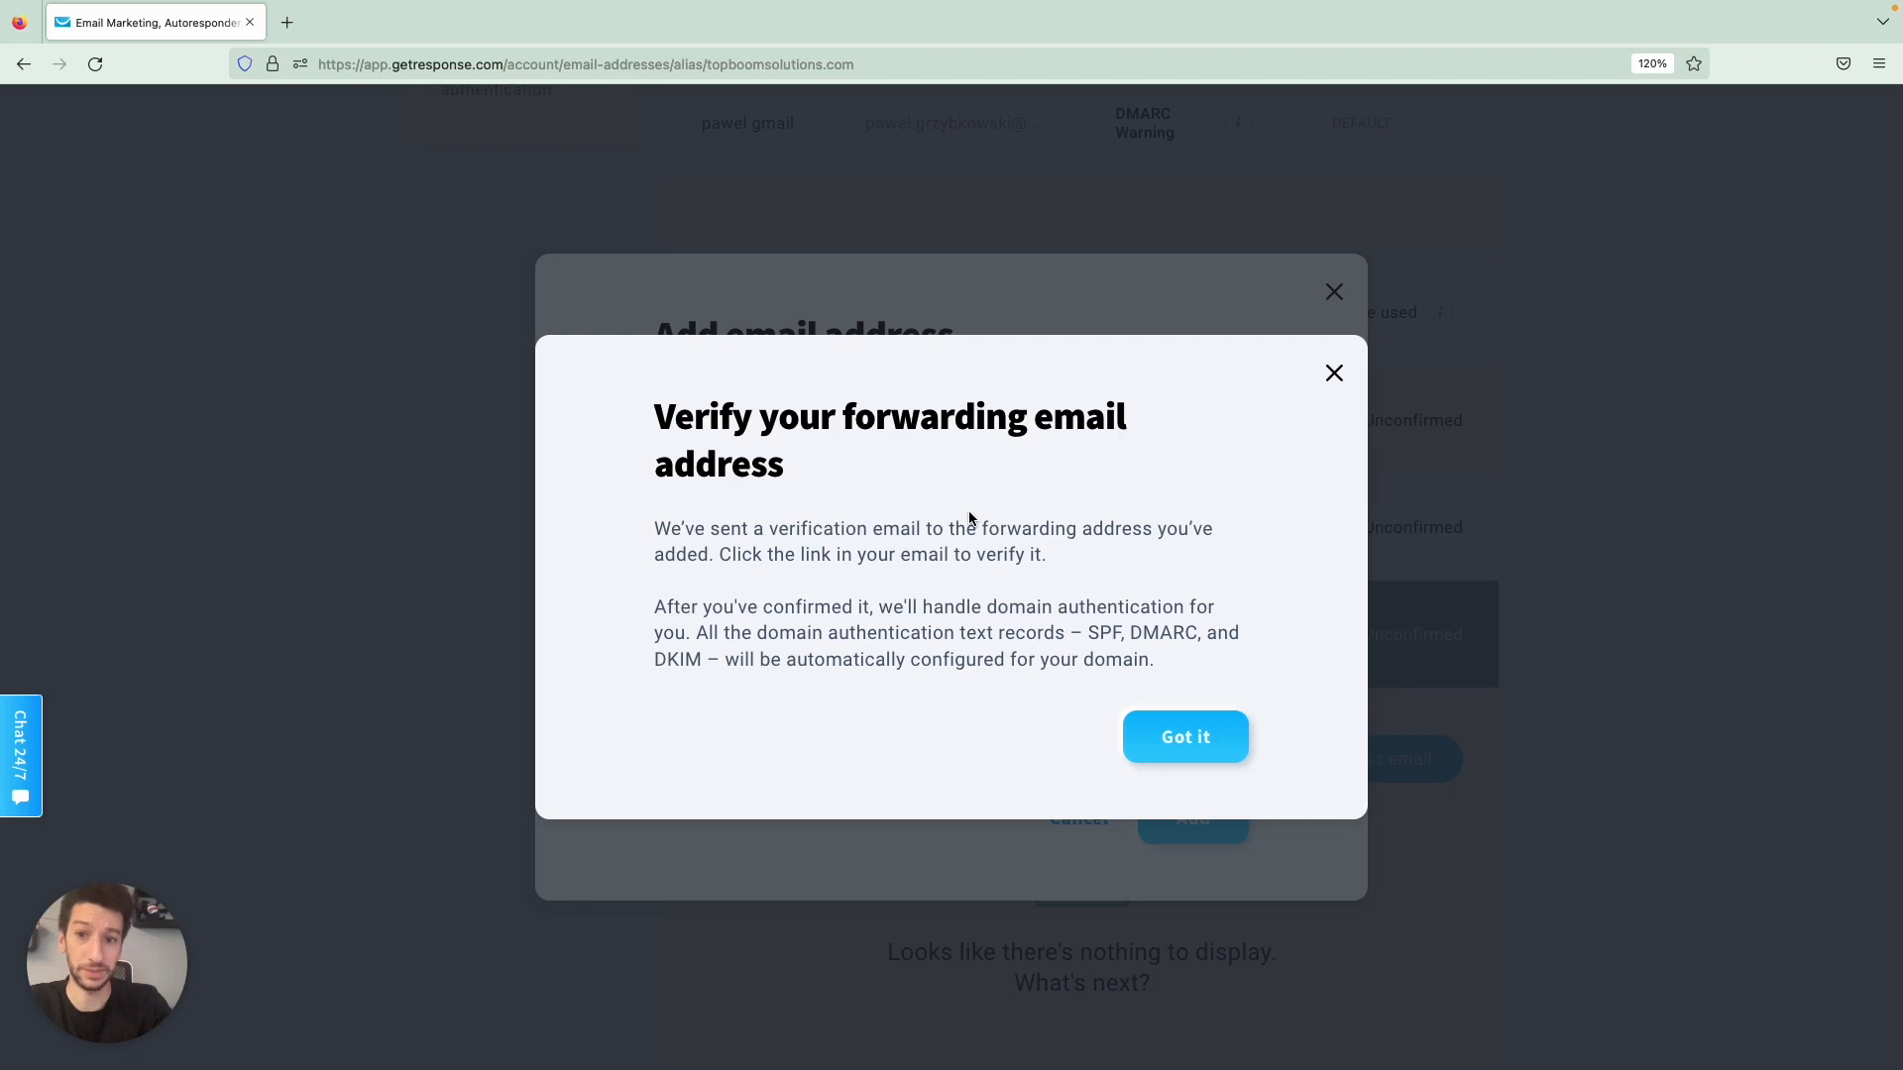
{"action": "left_click", "coordinate": [1185, 737]}
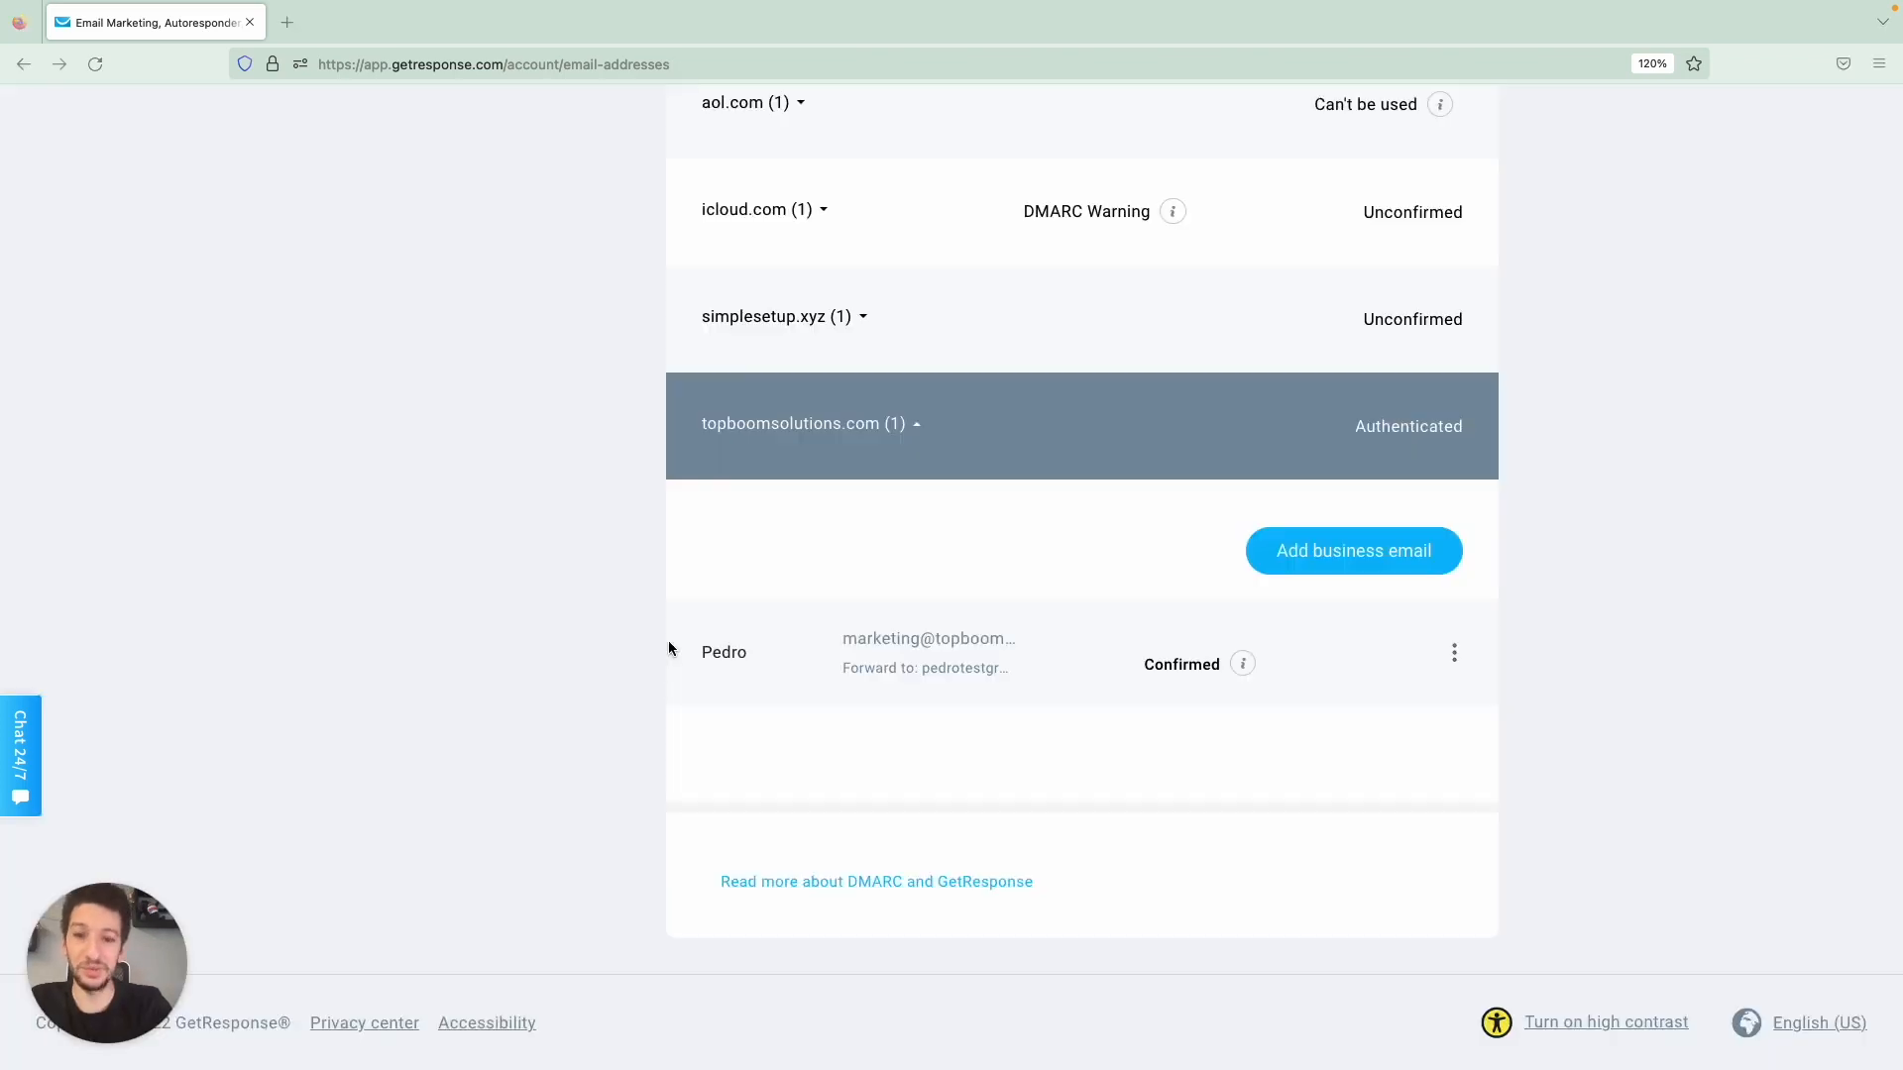
{"action": "mouse_move", "coordinate": [868, 675]}
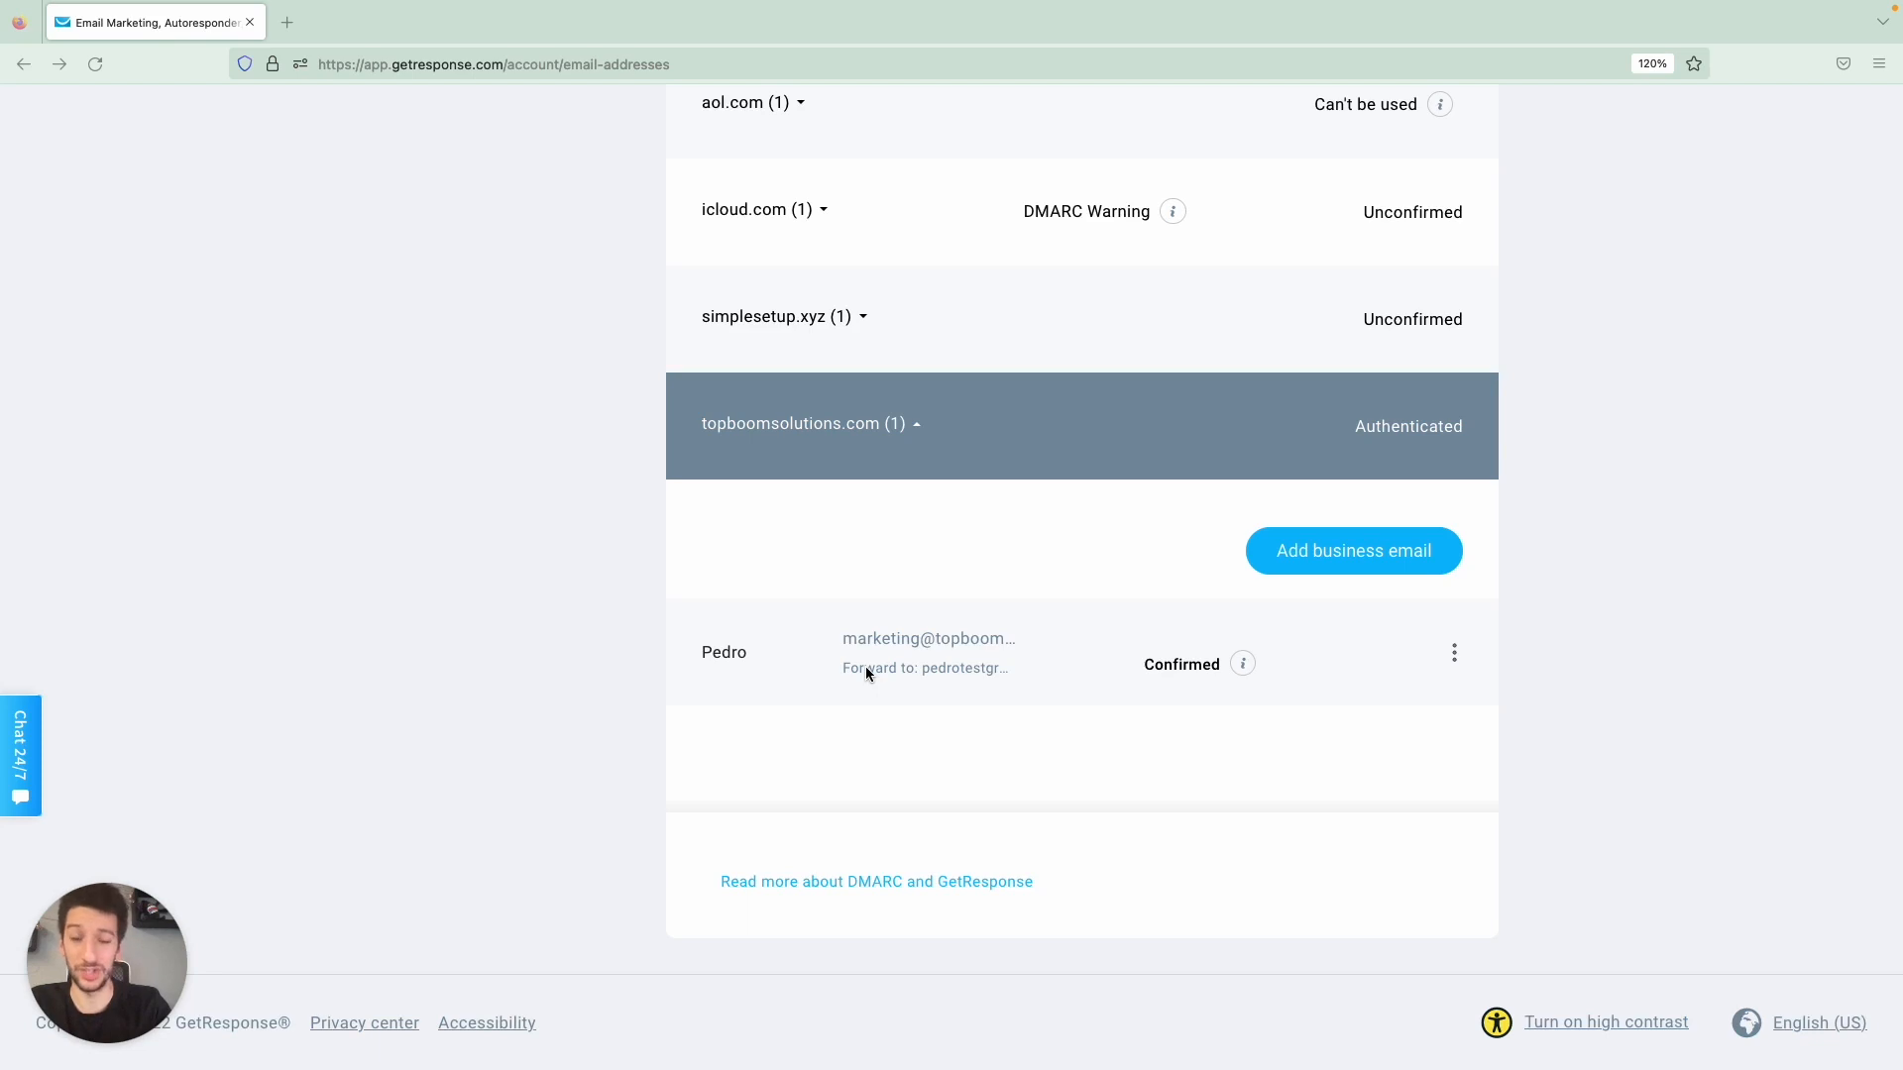
{"action": "mouse_move", "coordinate": [1431, 424]}
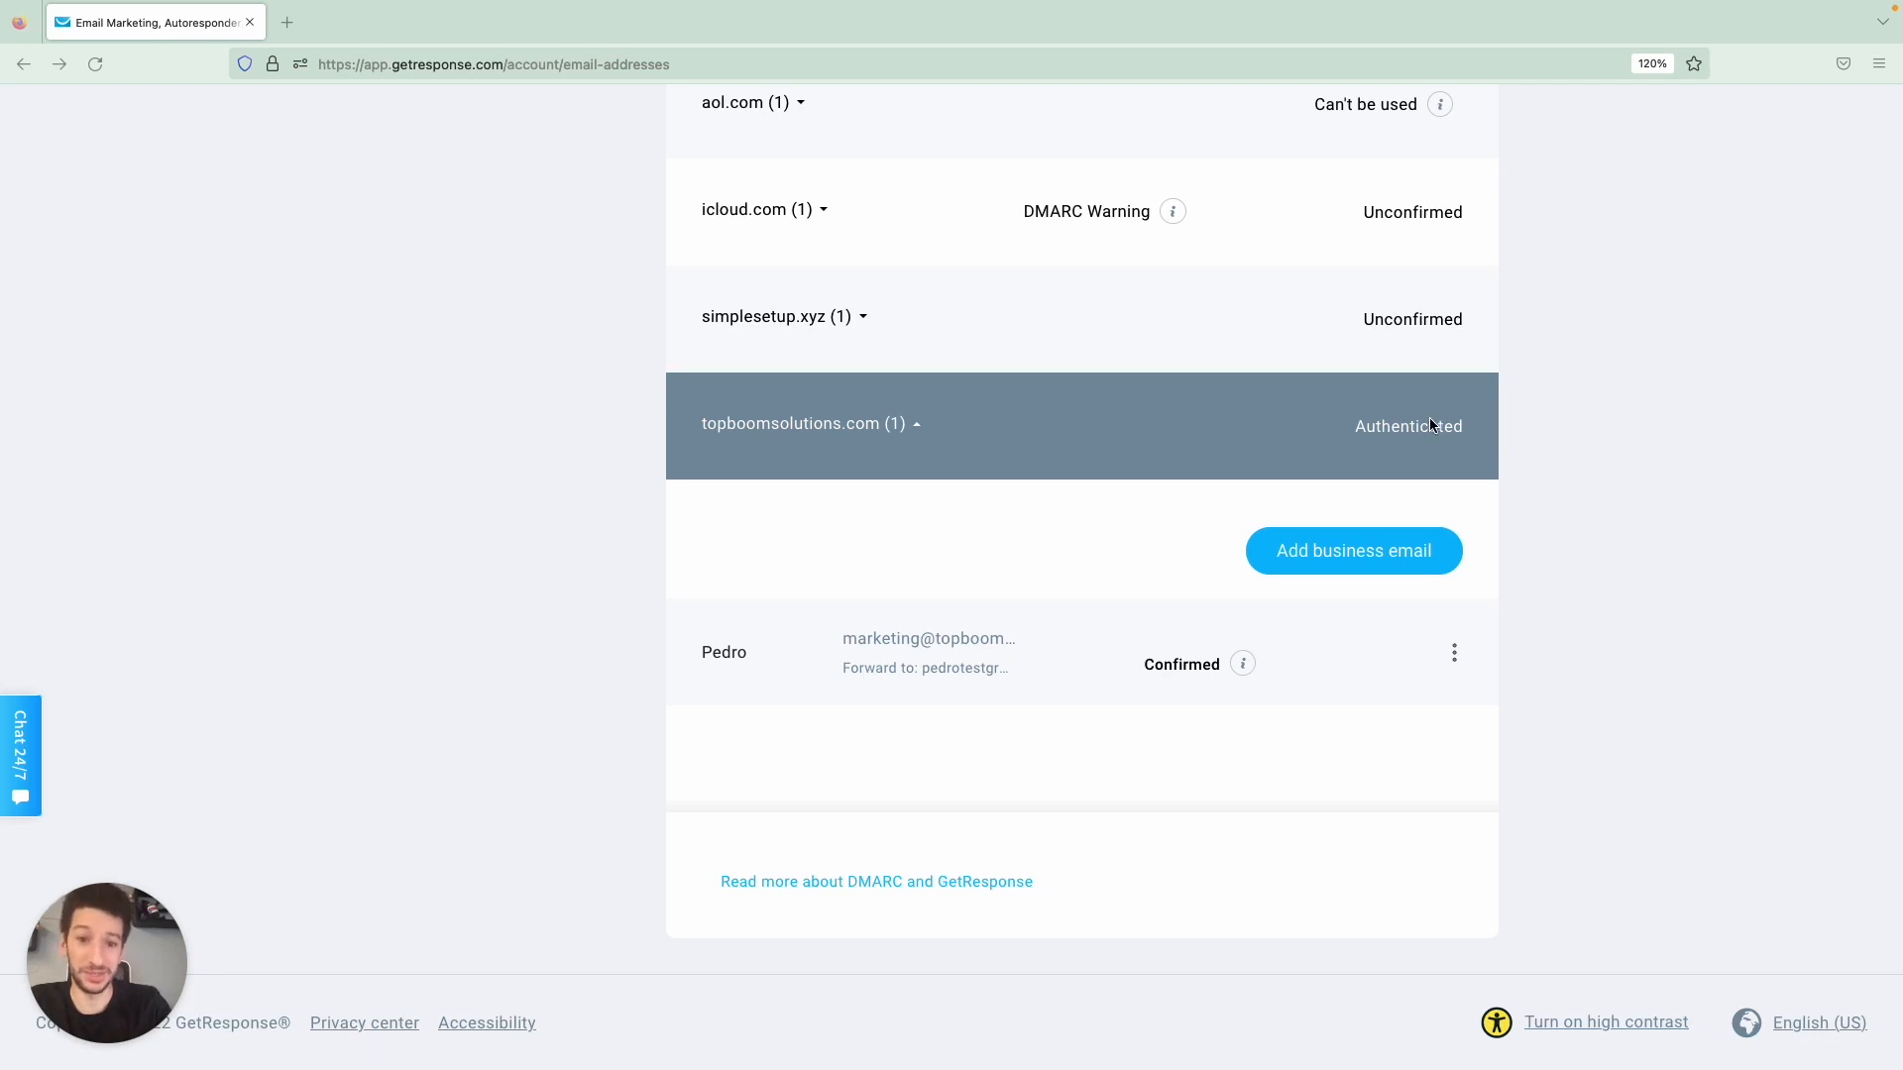
{"action": "mouse_move", "coordinate": [950, 550]}
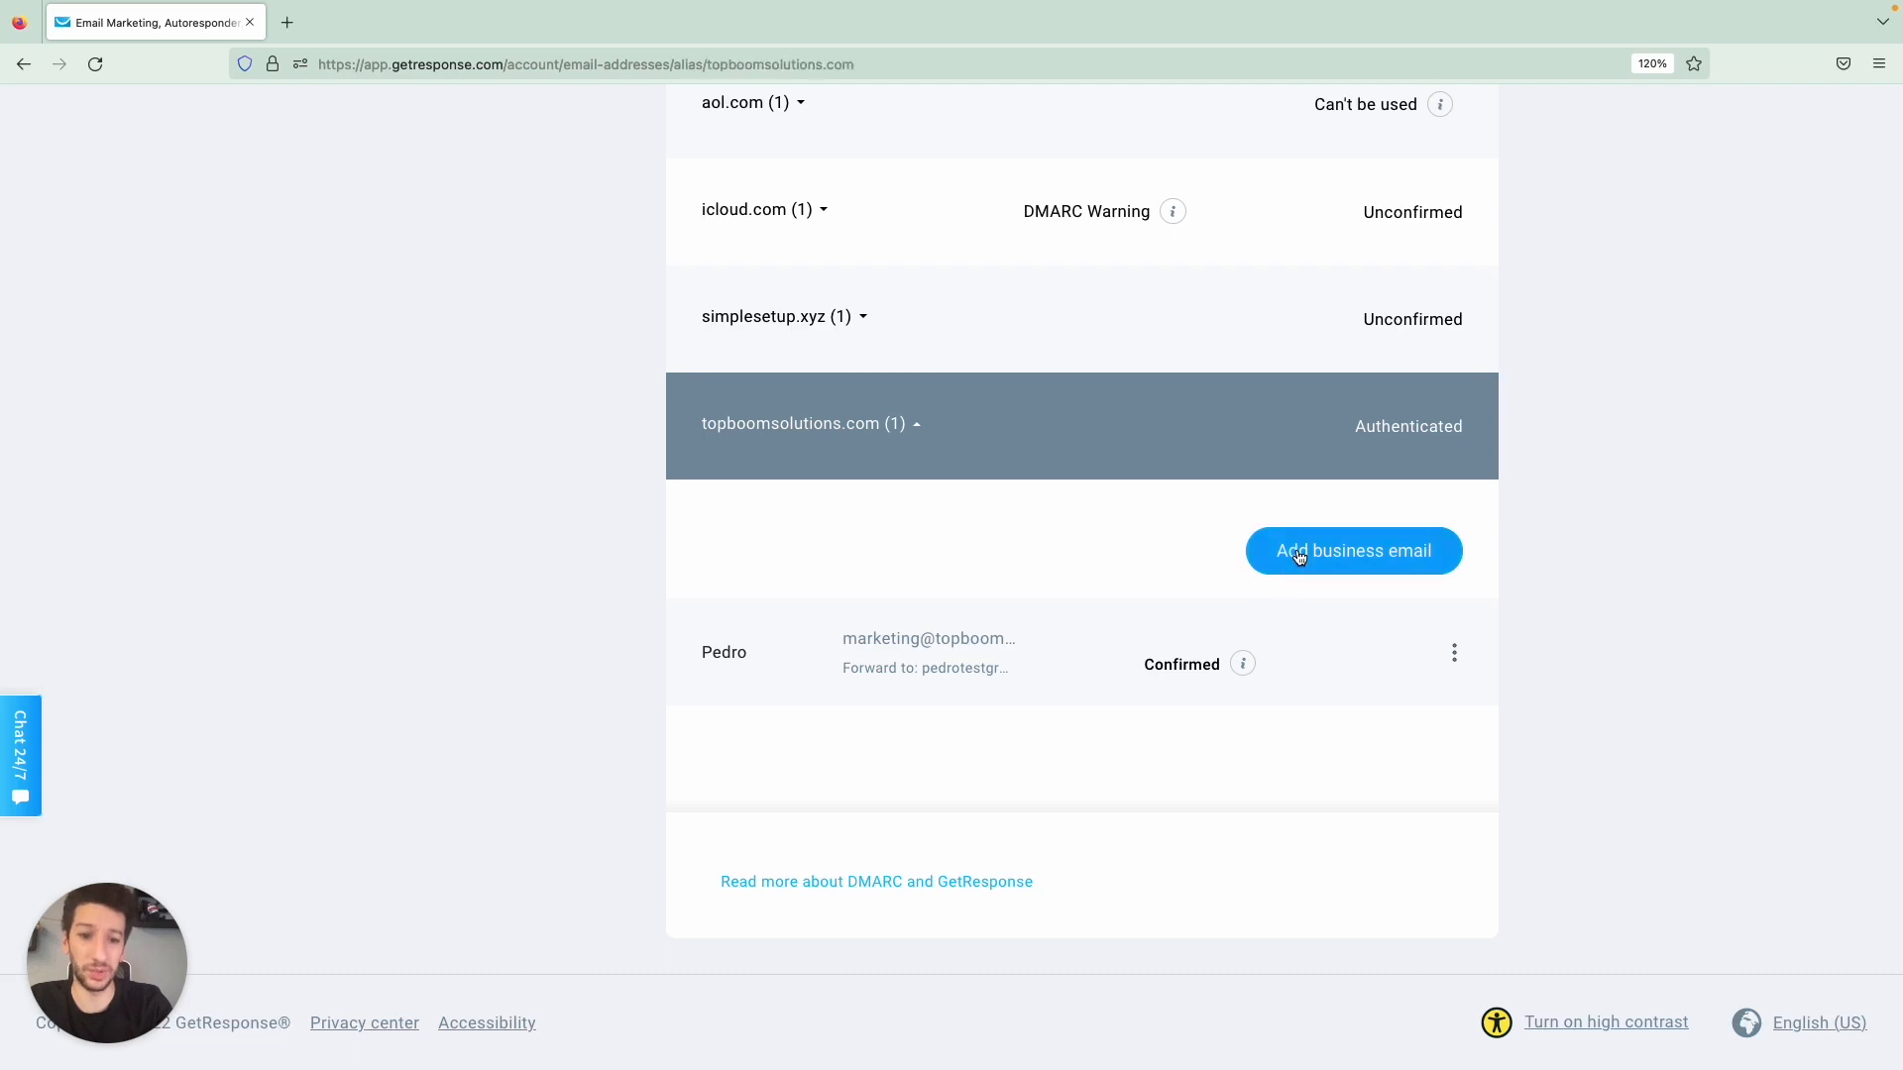
{"action": "left_click", "coordinate": [1352, 550]}
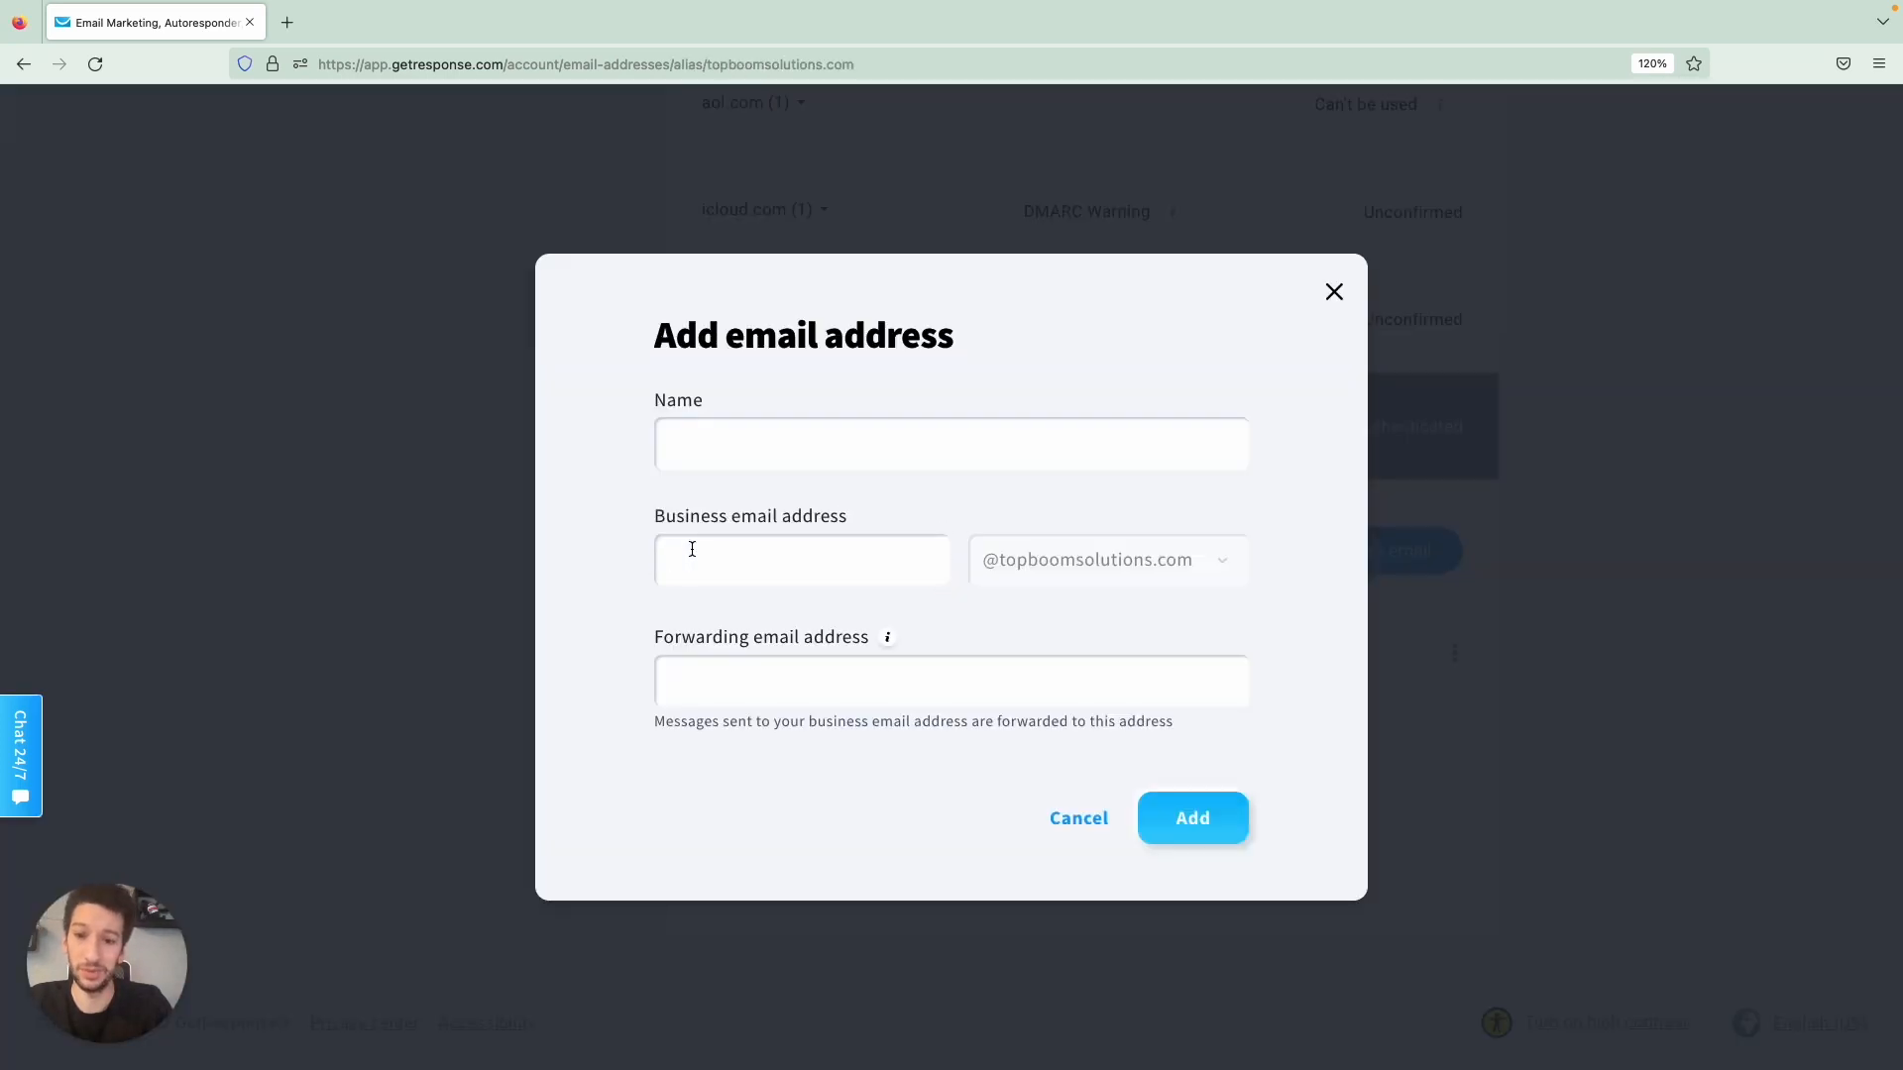
{"action": "type", "text": "sales"}
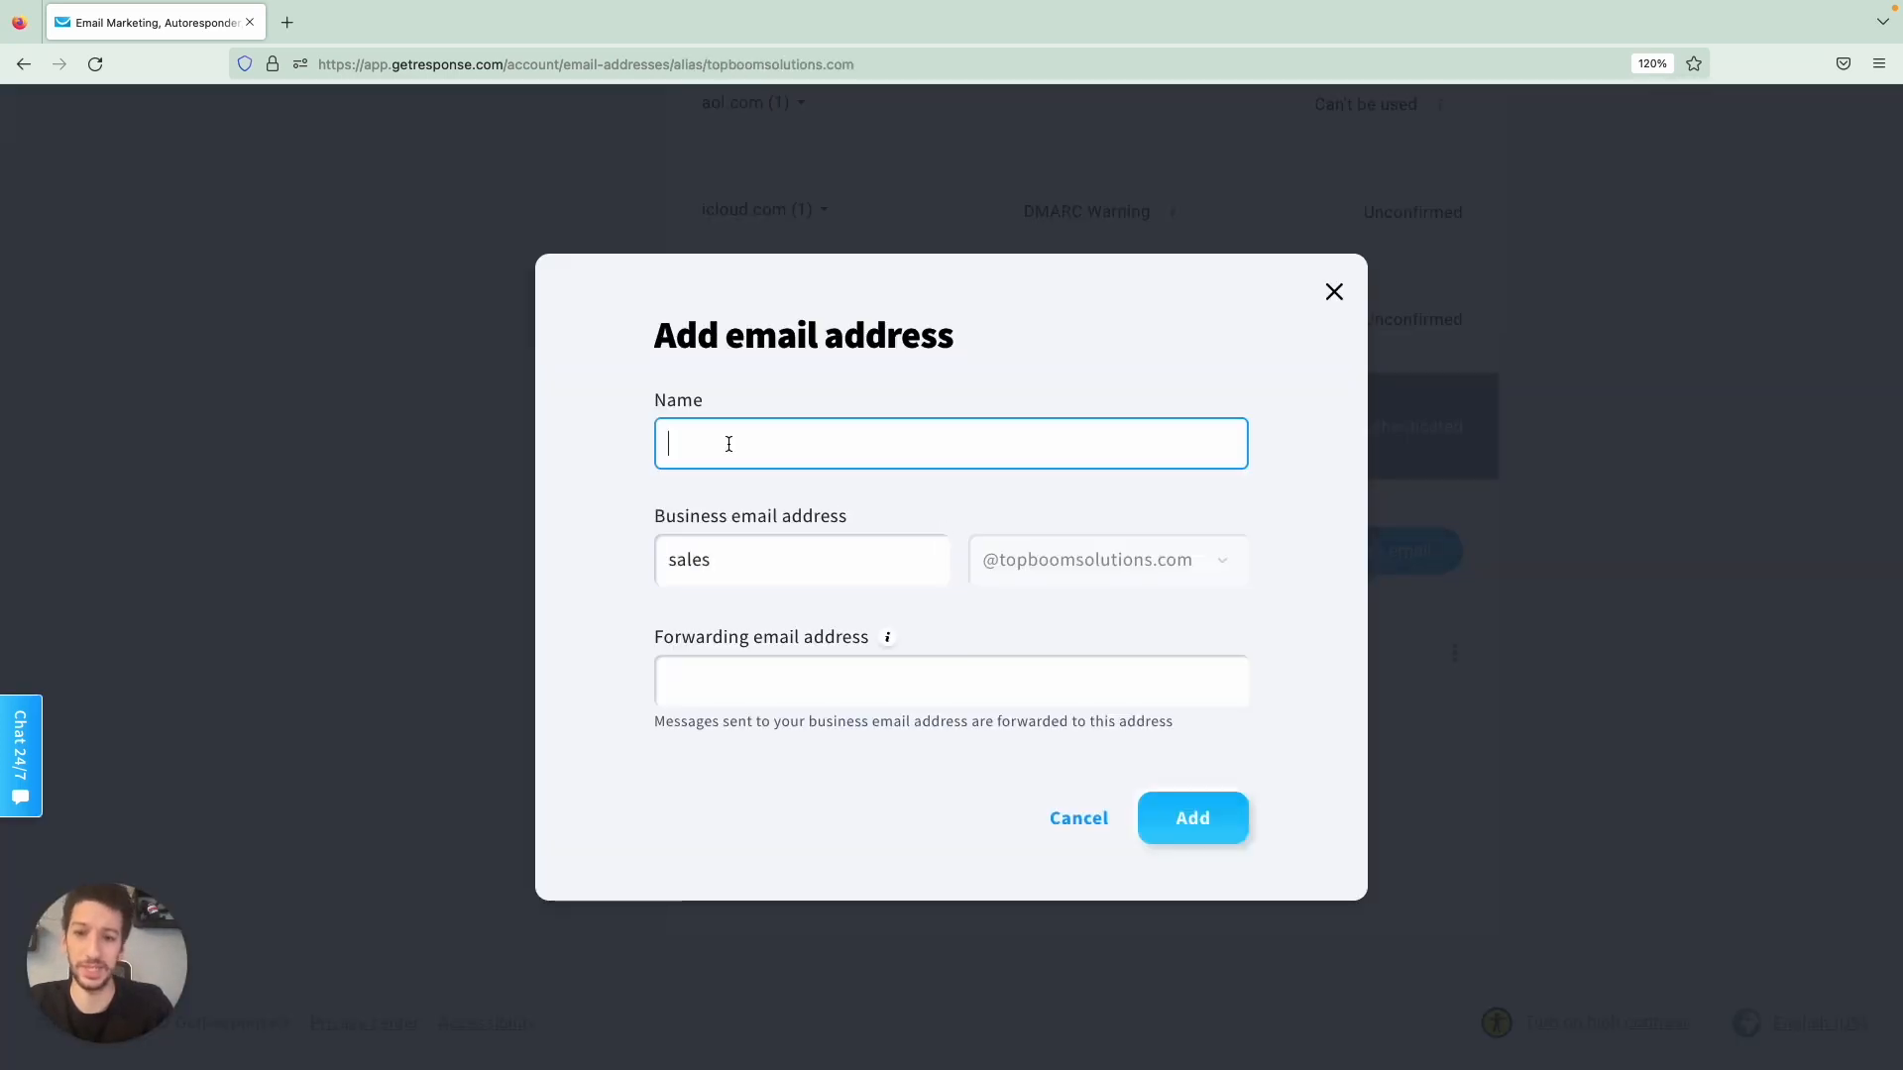
{"action": "type", "text": "Pedro"}
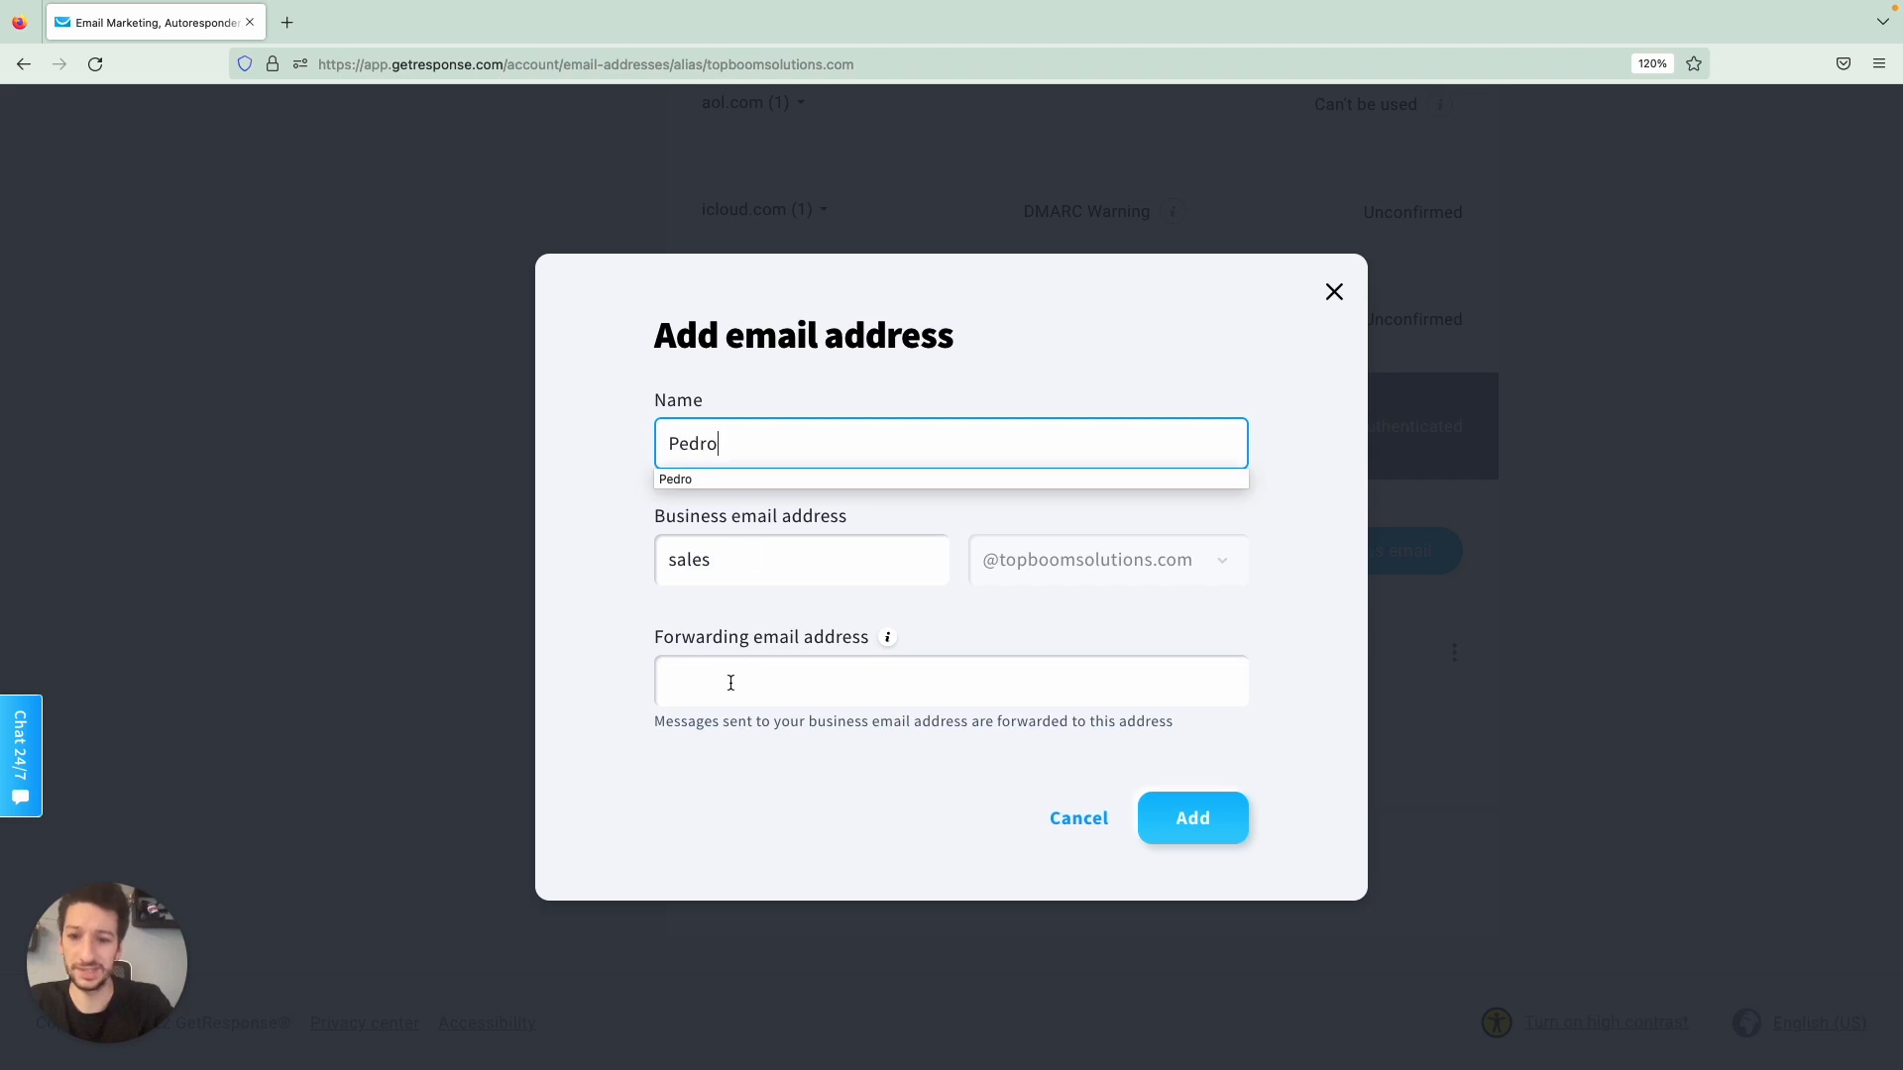
{"action": "type", "text": "pedrotest"}
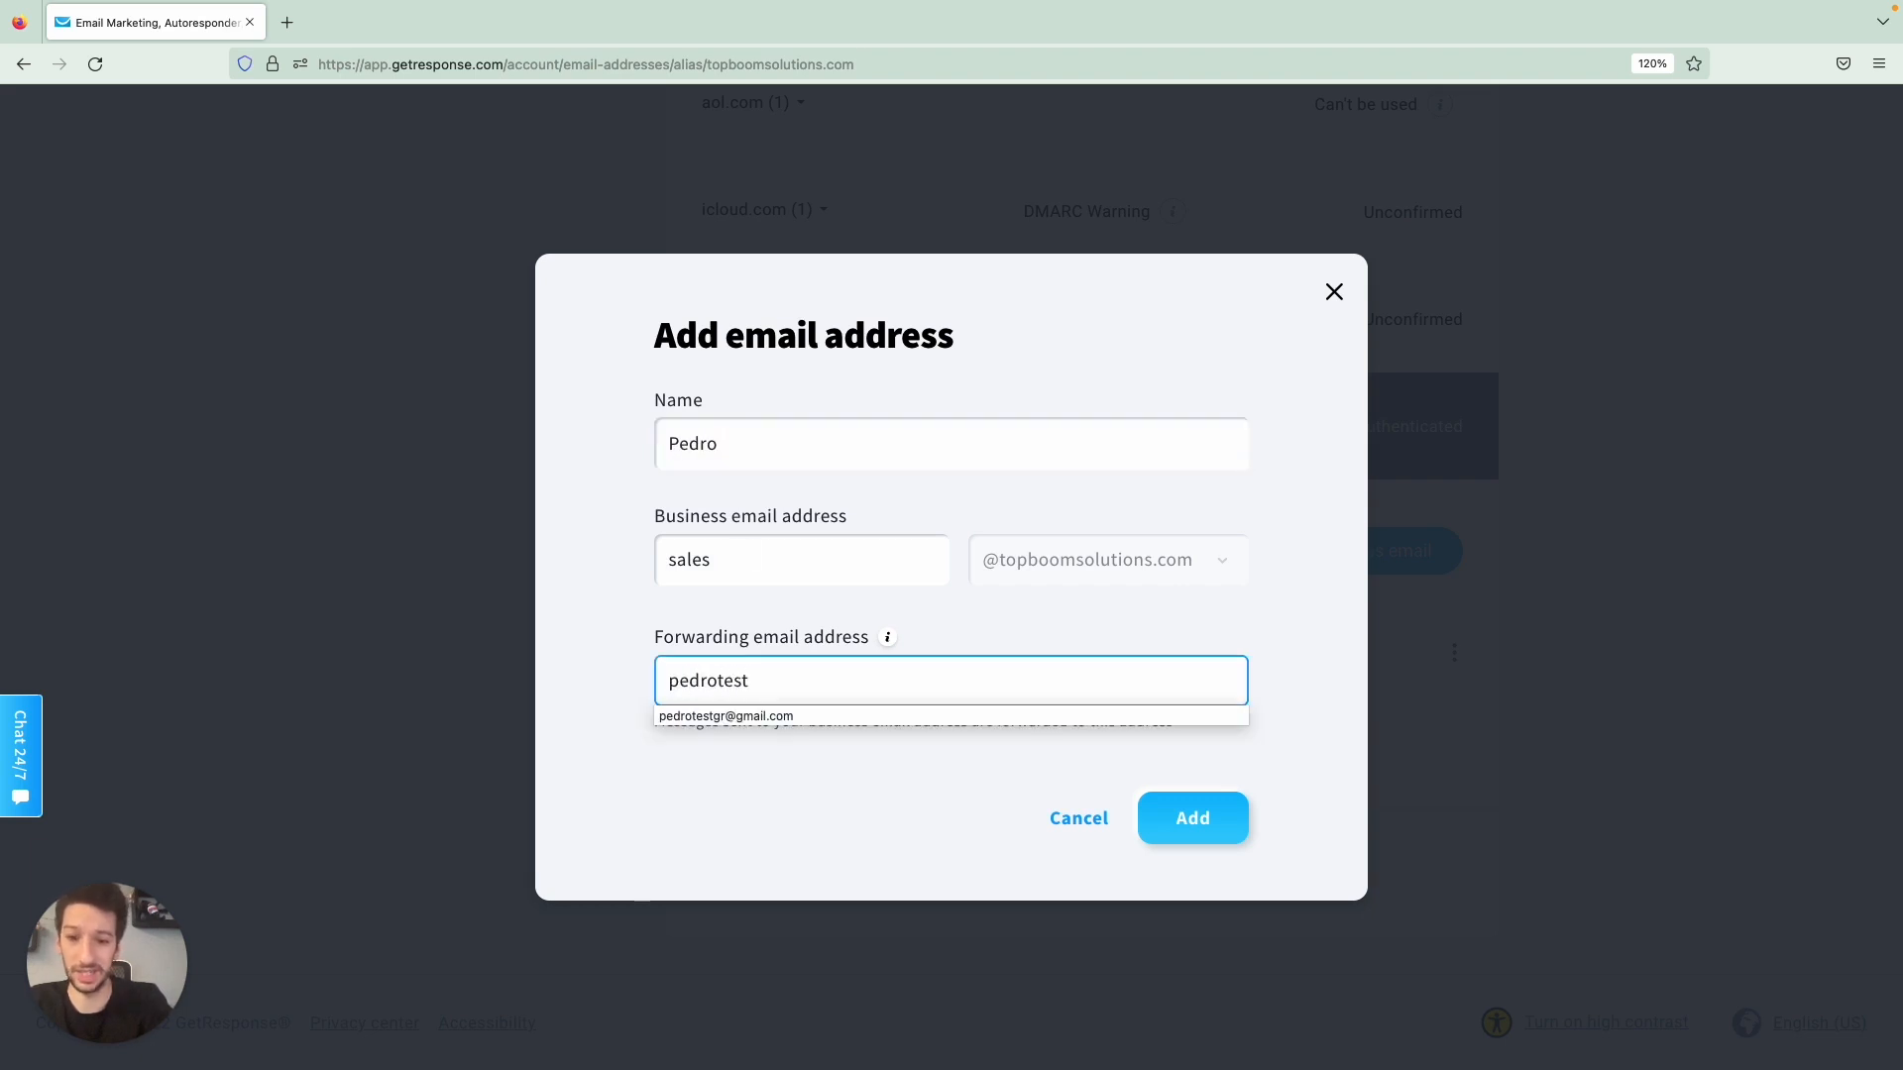
{"action": "left_click", "coordinate": [727, 715]}
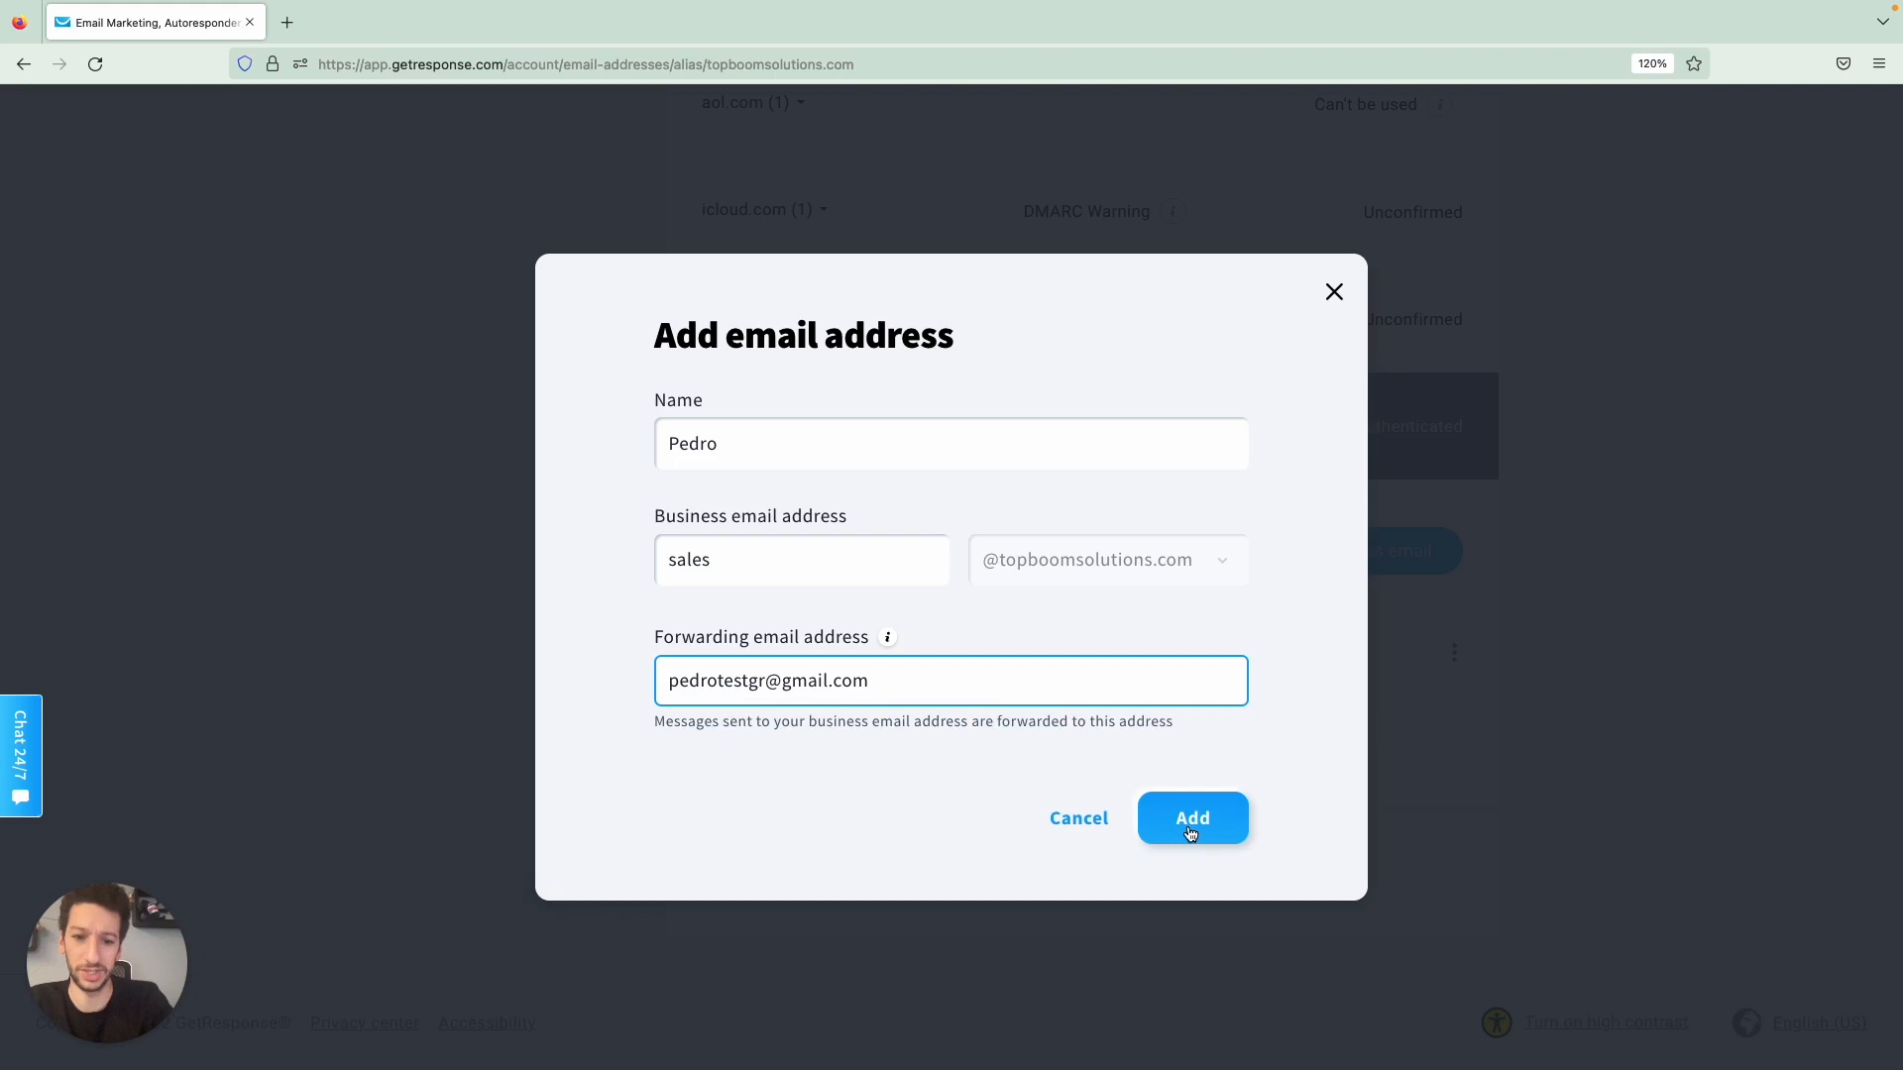
{"action": "left_click", "coordinate": [1193, 817]}
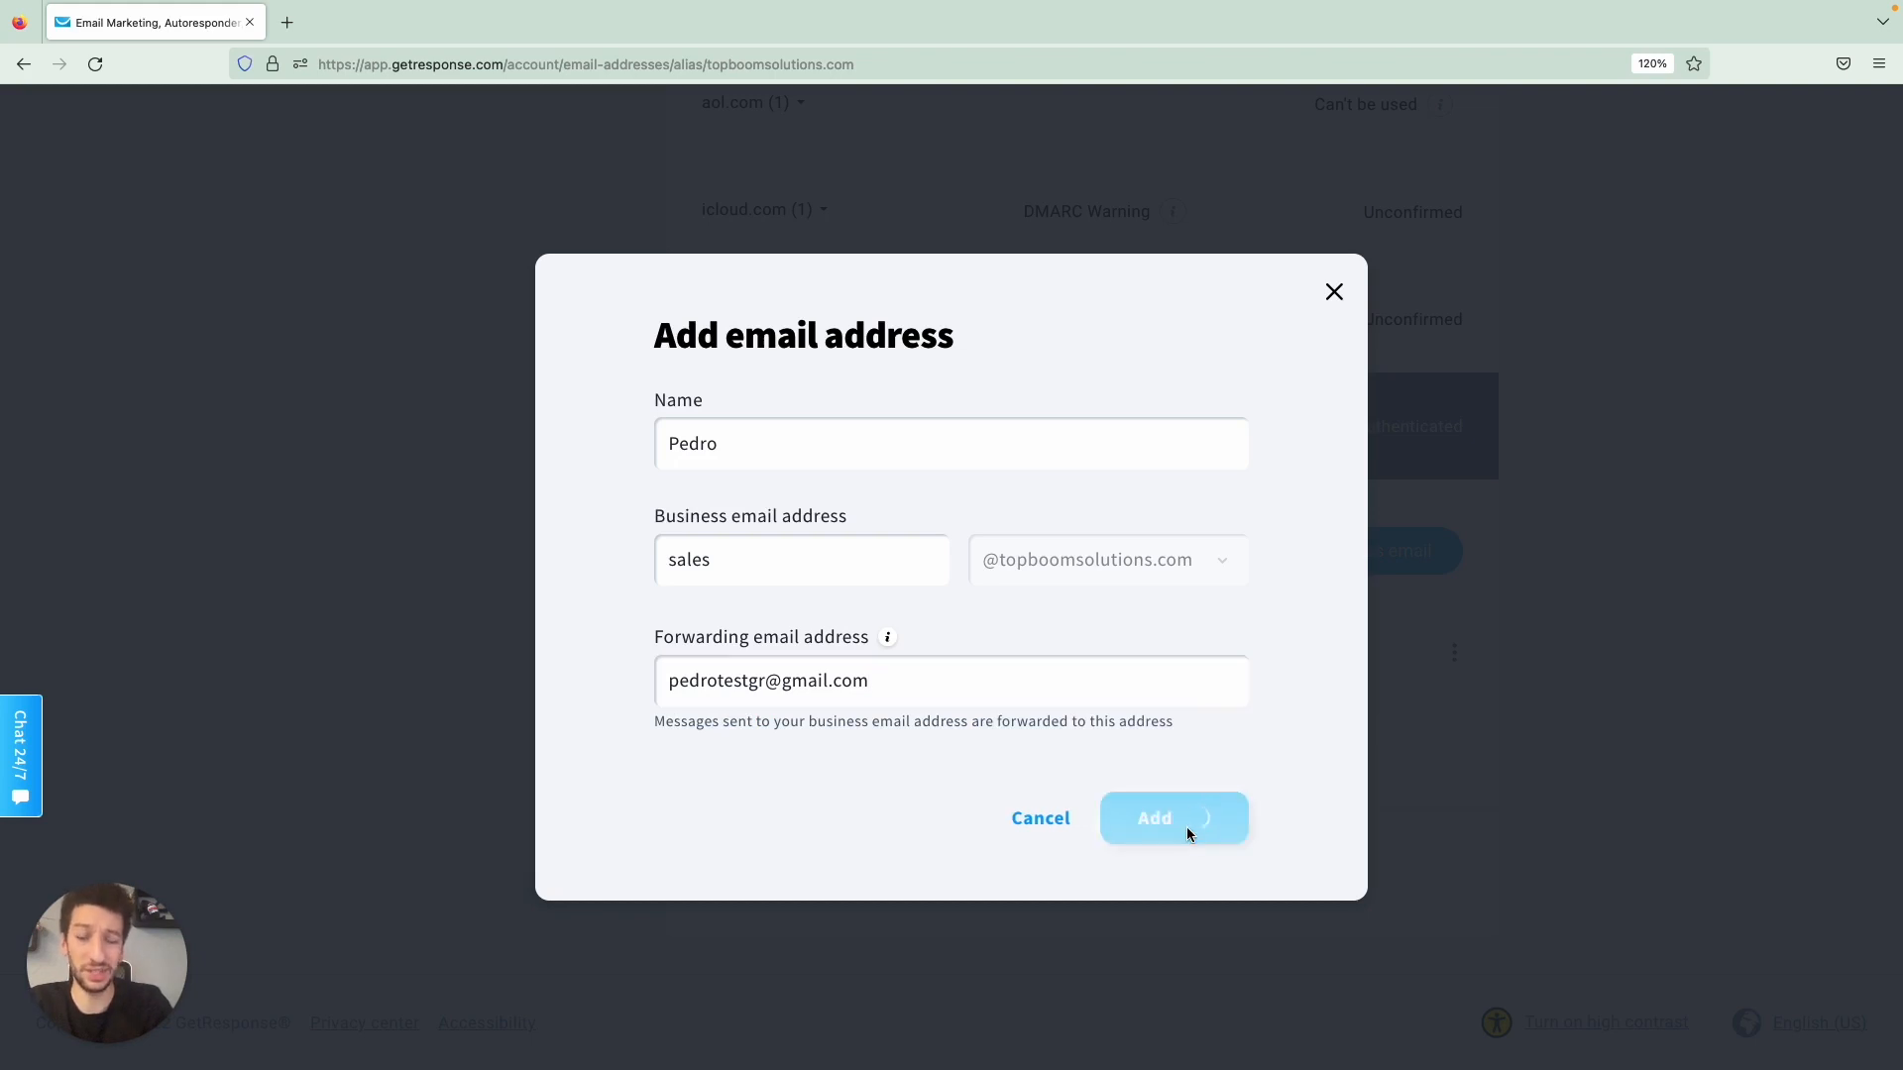
{"action": "left_click", "coordinate": [1173, 817]}
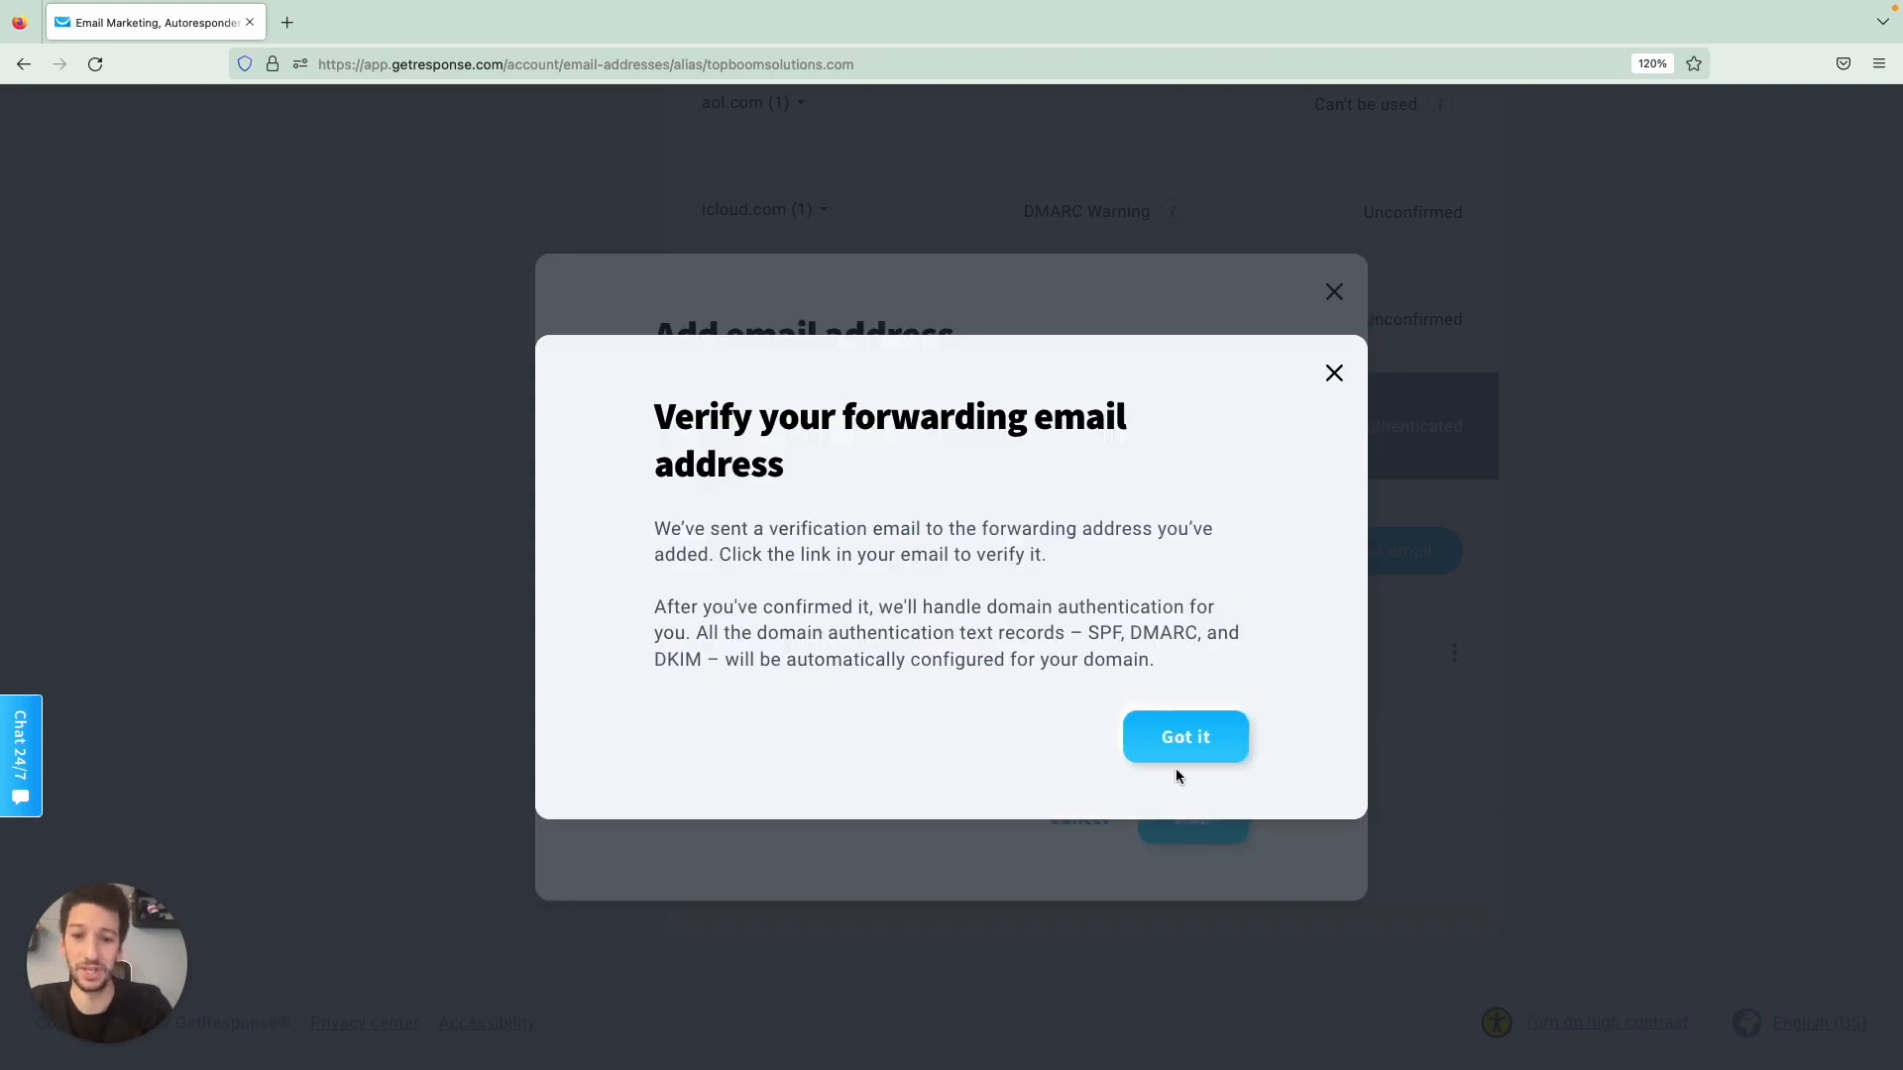
{"action": "left_click", "coordinate": [1185, 736]}
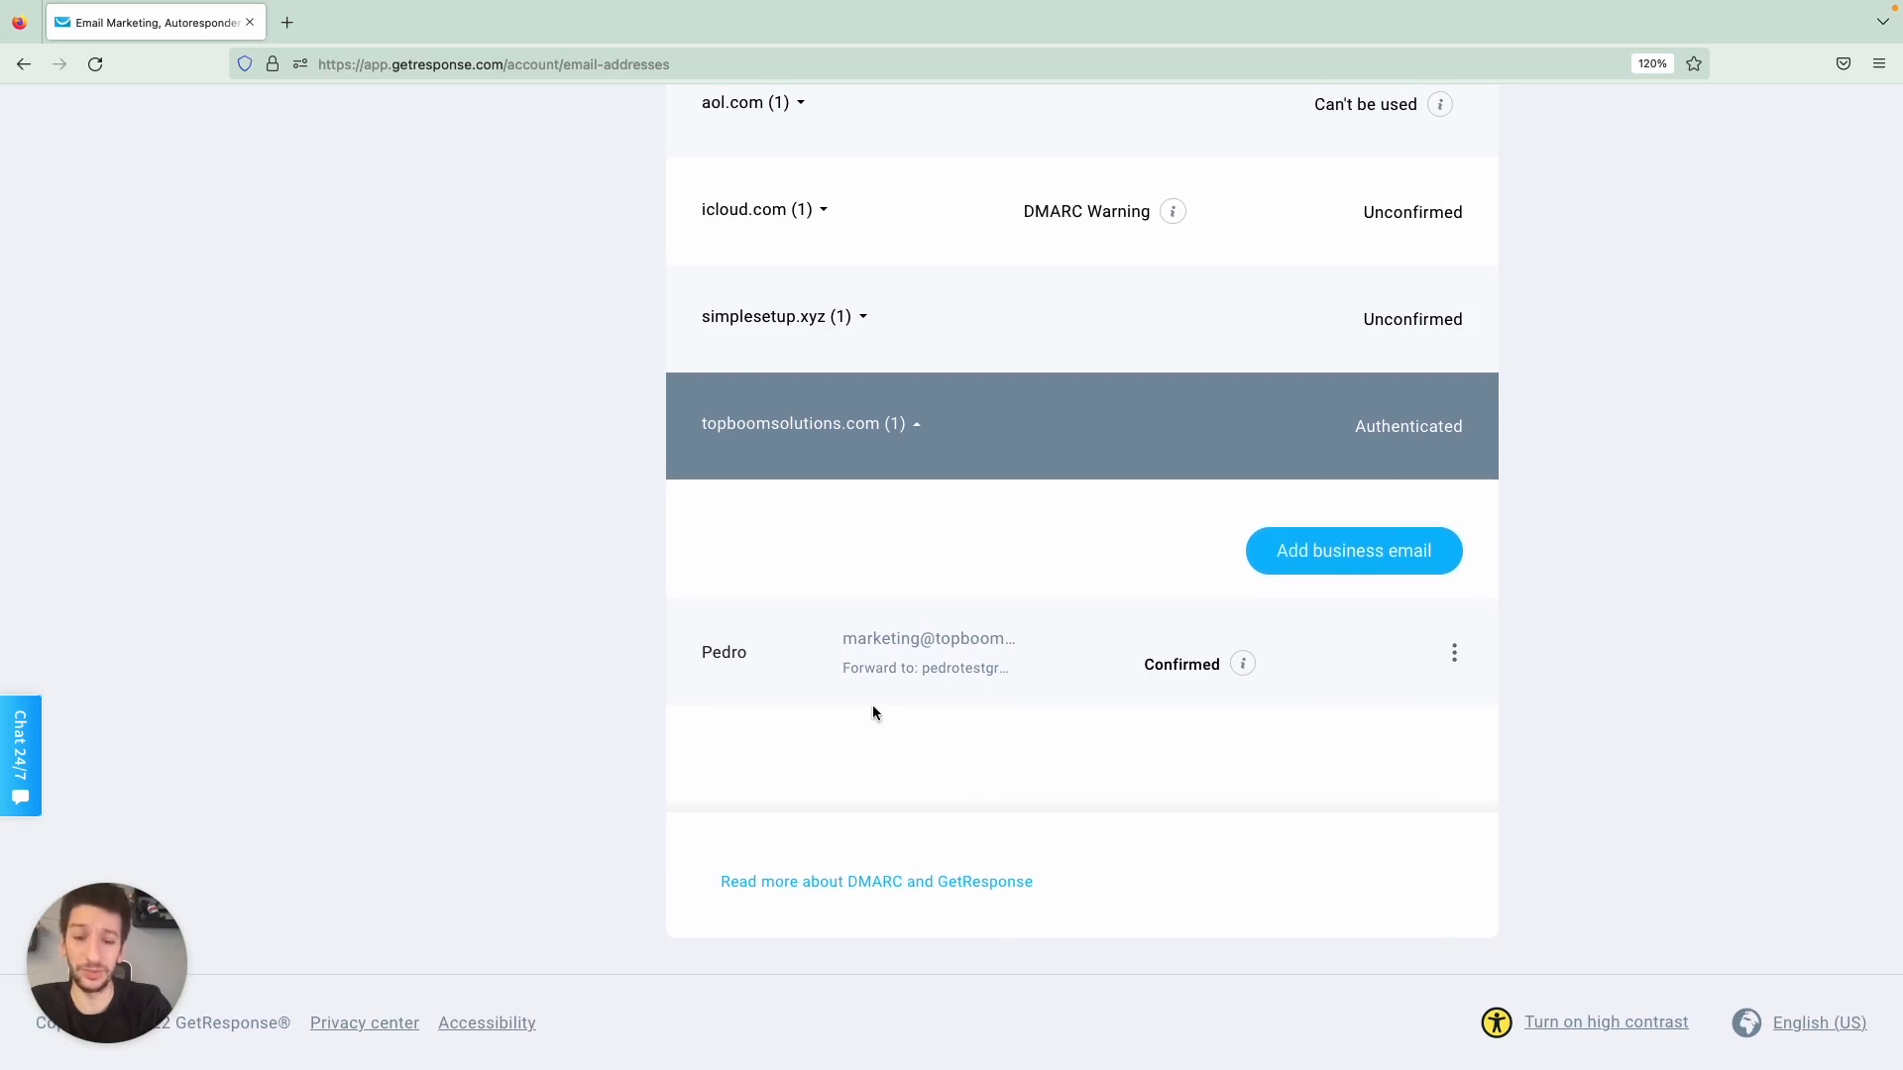
{"action": "mouse_move", "coordinate": [753, 783]}
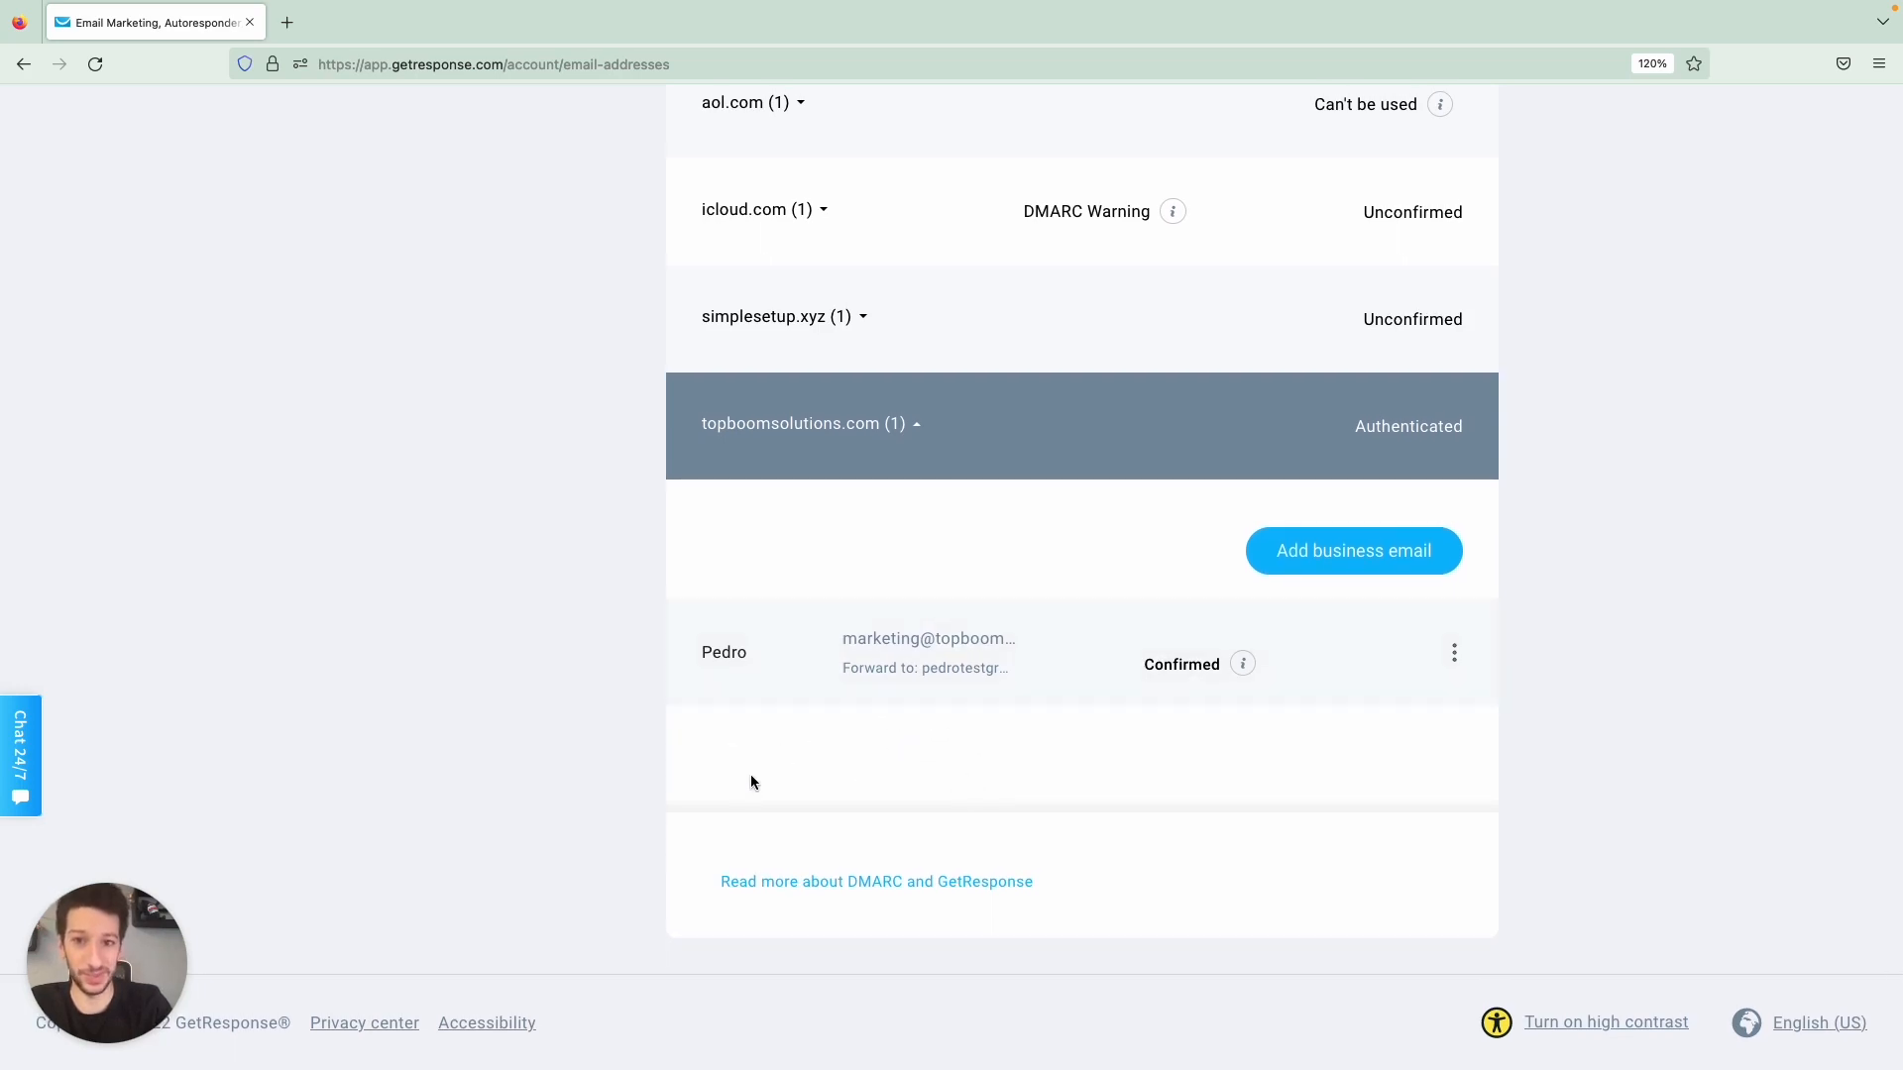
{"action": "mouse_move", "coordinate": [611, 713]}
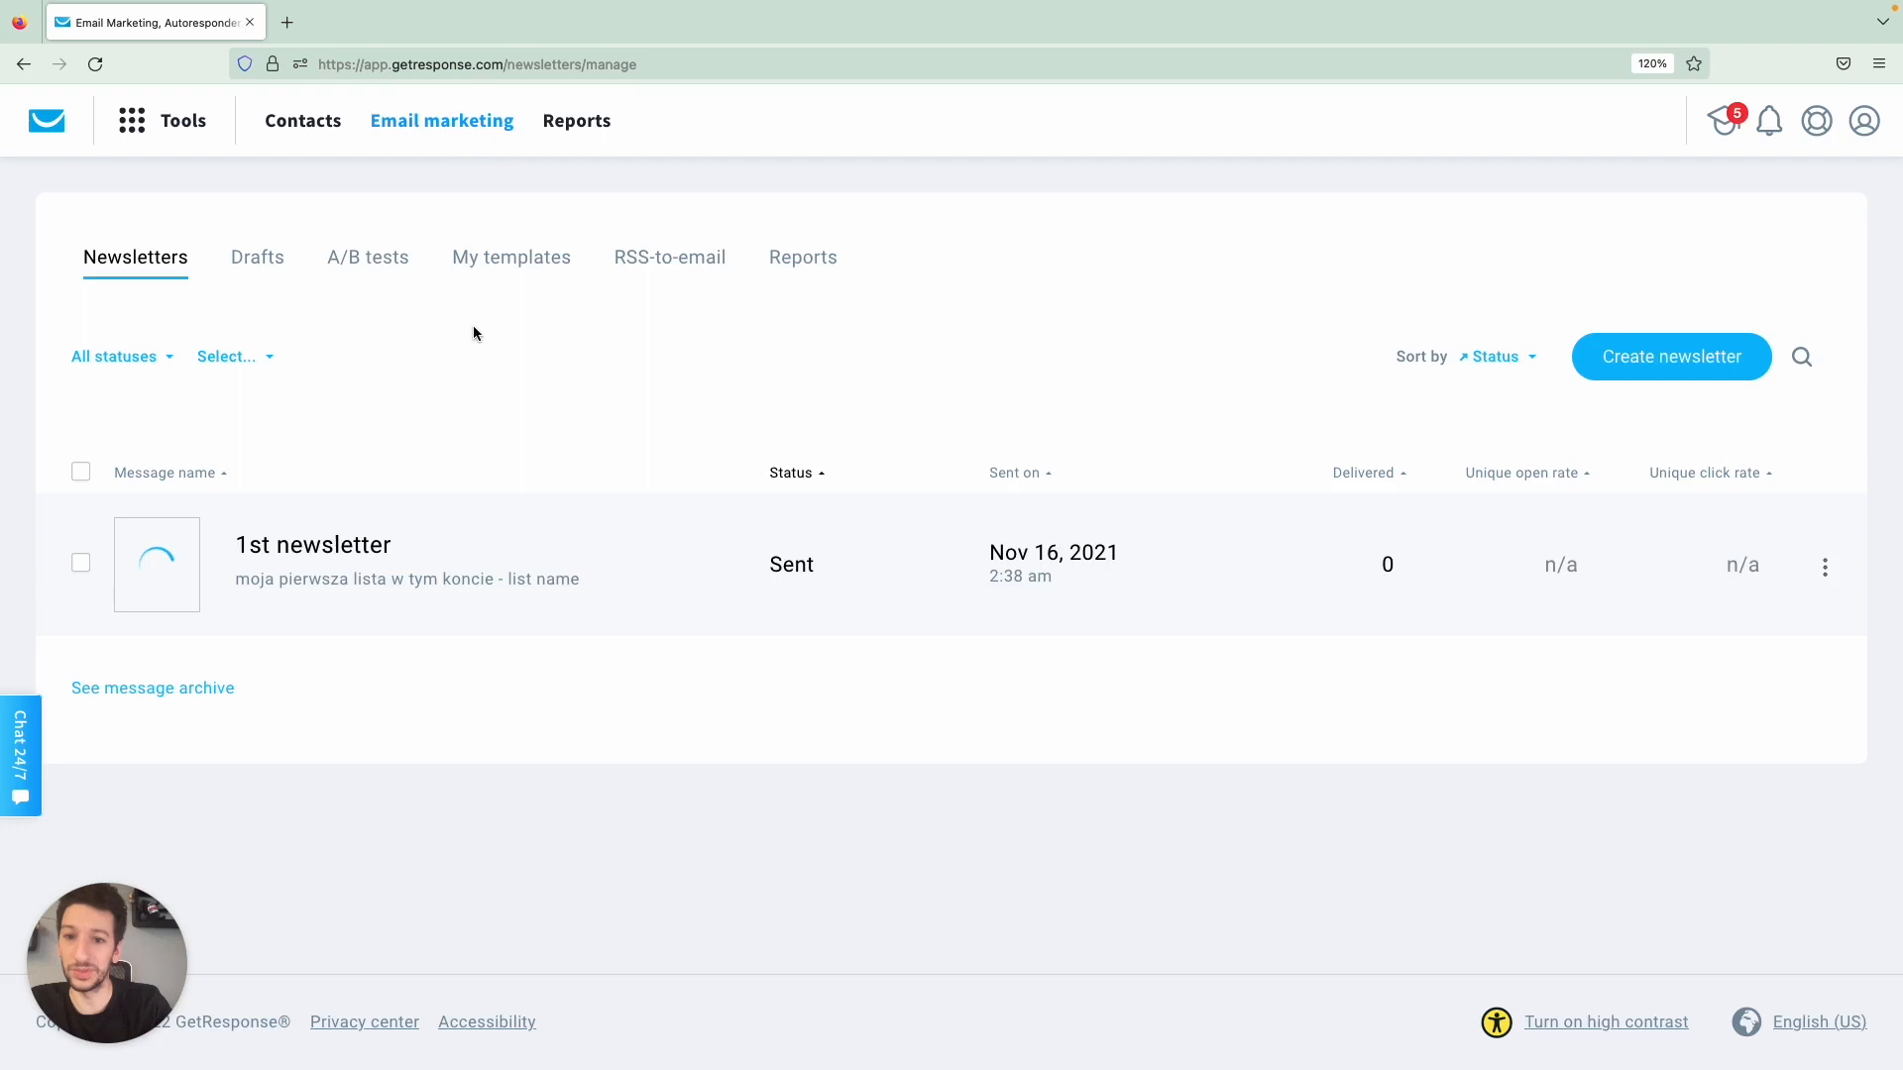
{"action": "left_click", "coordinate": [1670, 356]}
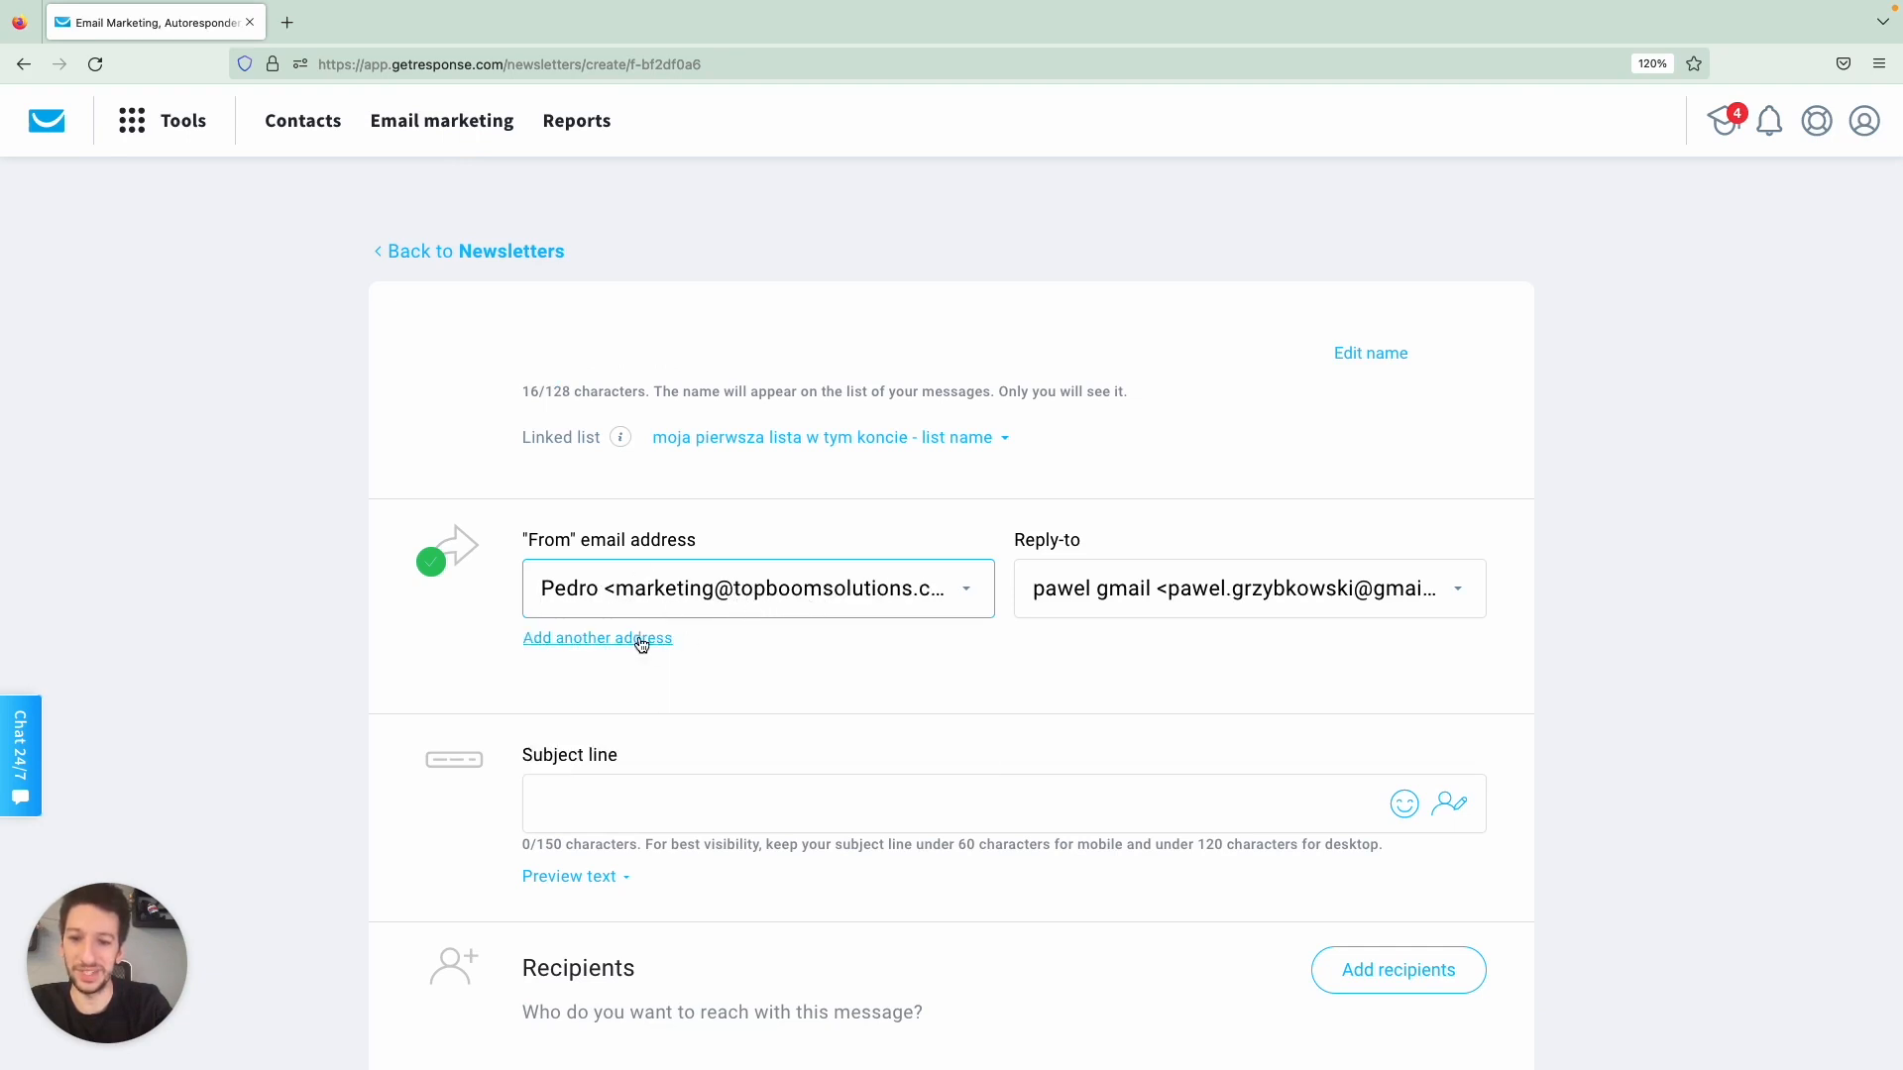
{"action": "left_click", "coordinate": [597, 638]}
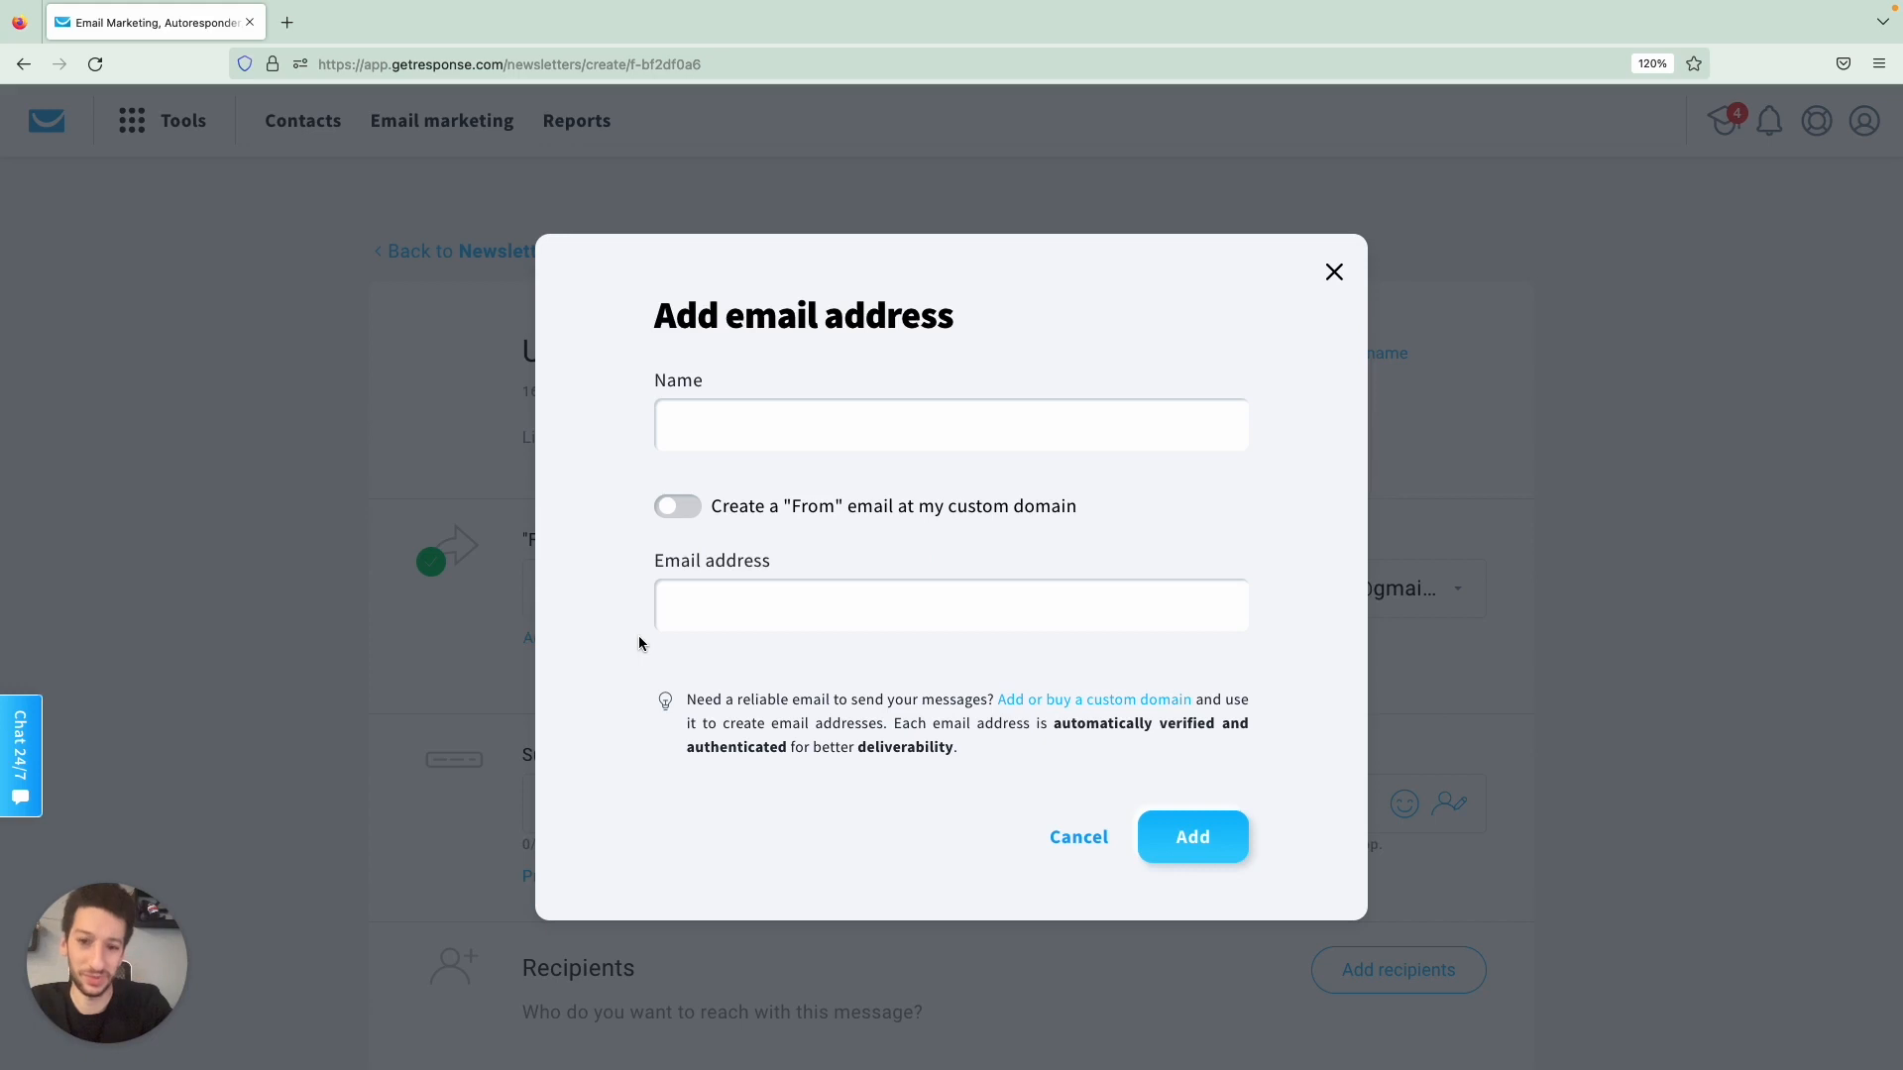
{"action": "left_click", "coordinate": [677, 505]}
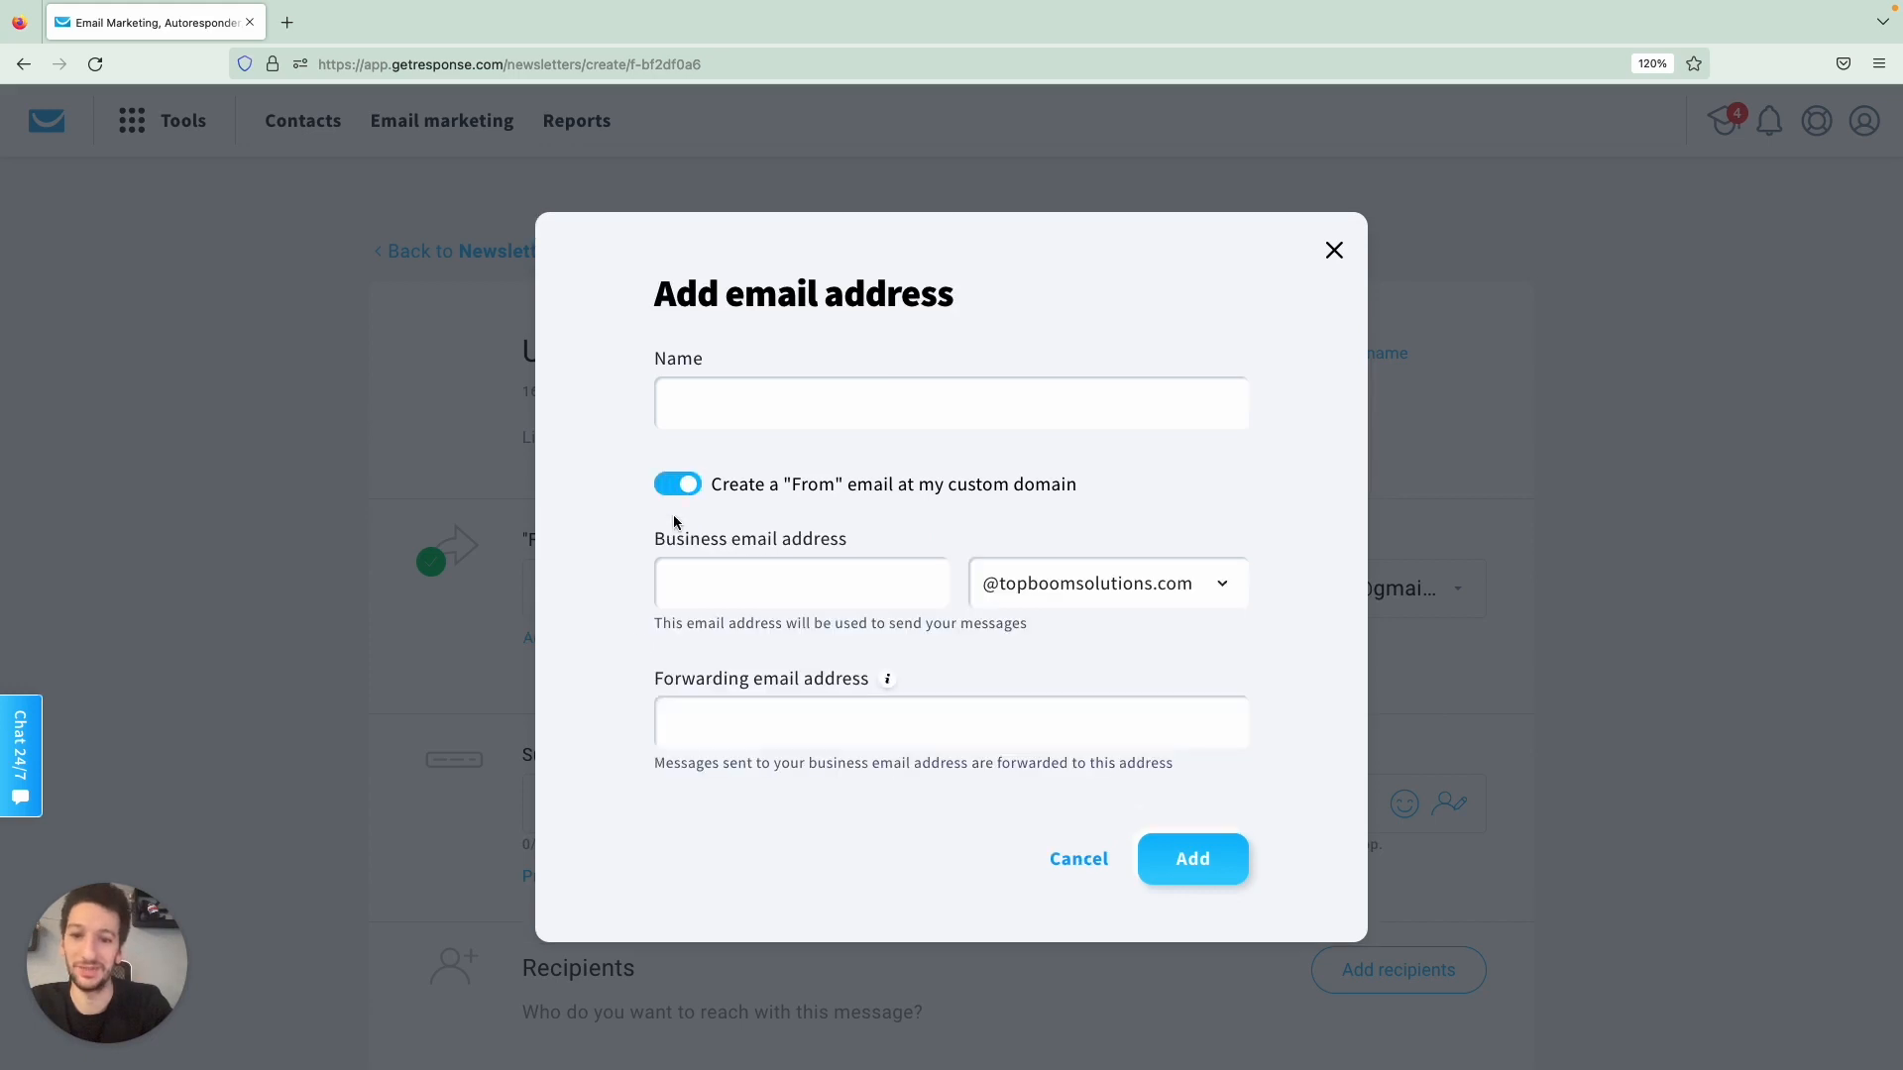
{"action": "mouse_move", "coordinate": [892, 509]}
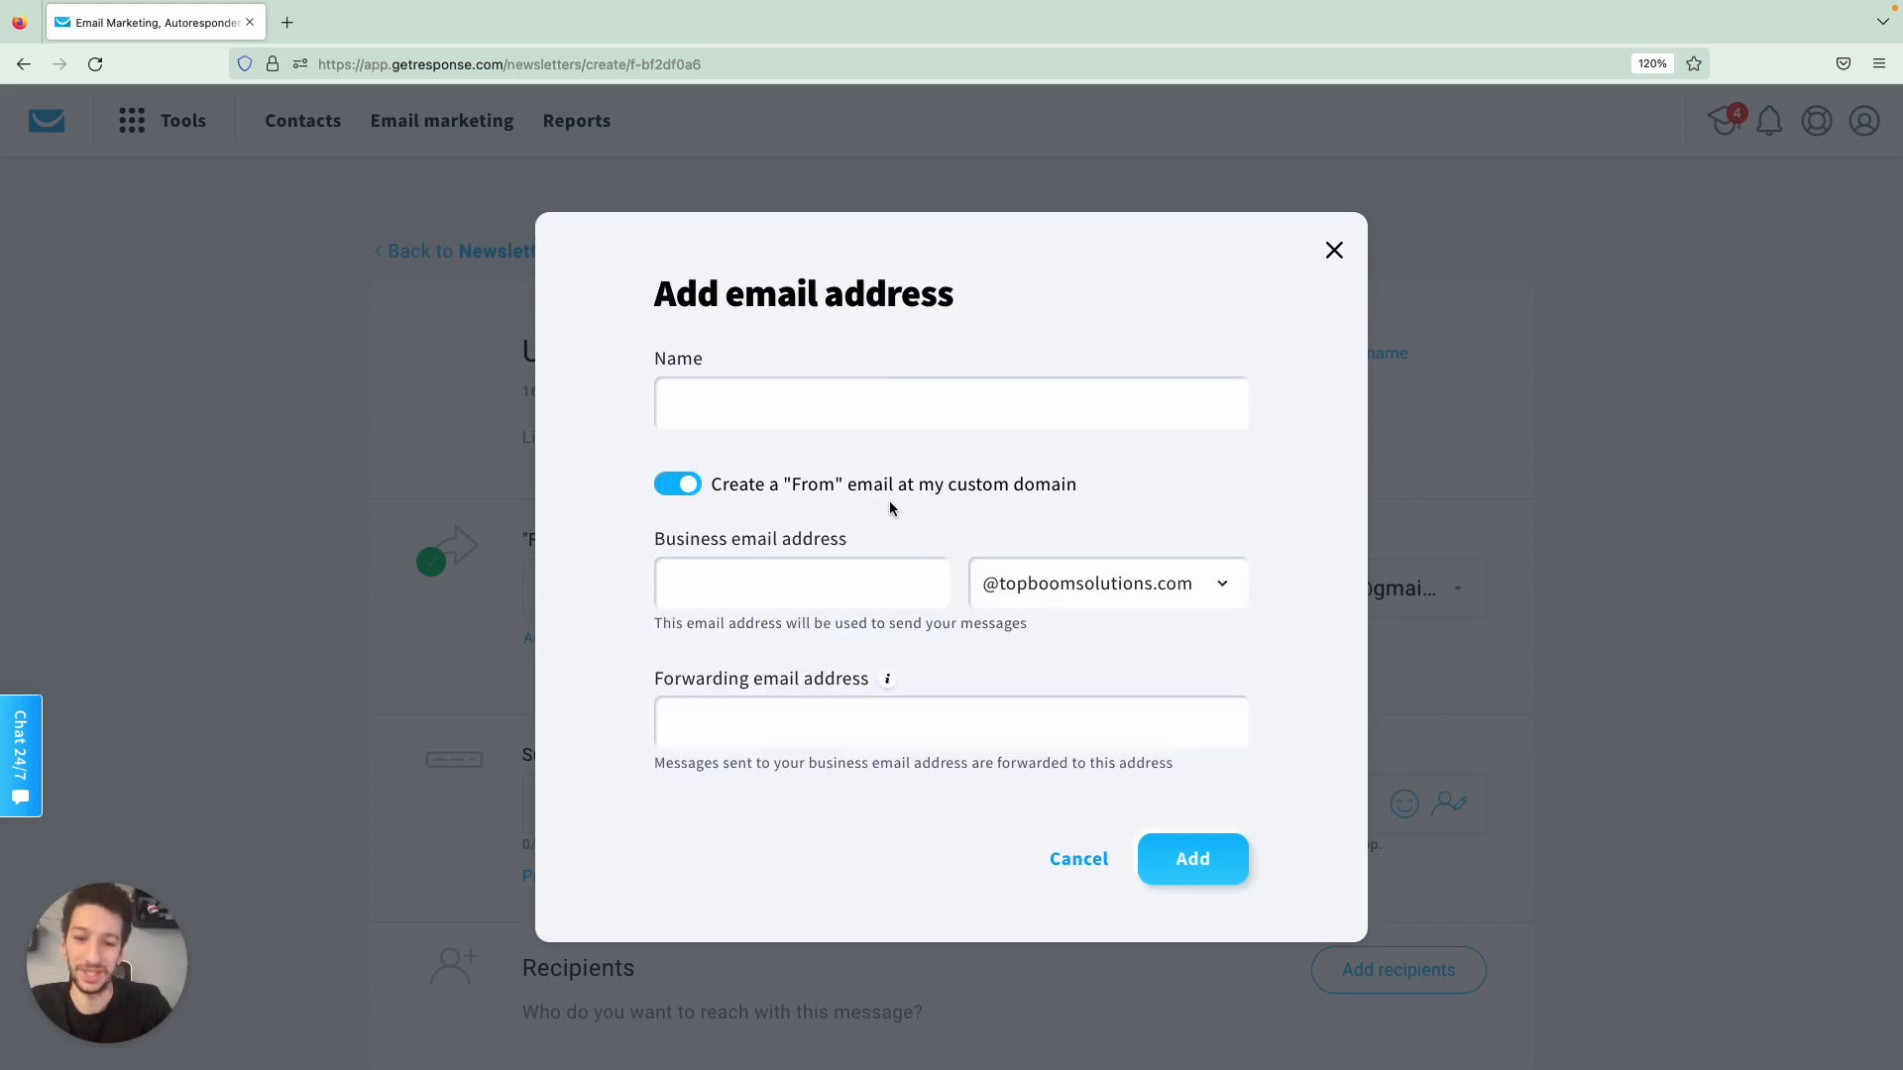
{"action": "mouse_move", "coordinate": [972, 525]}
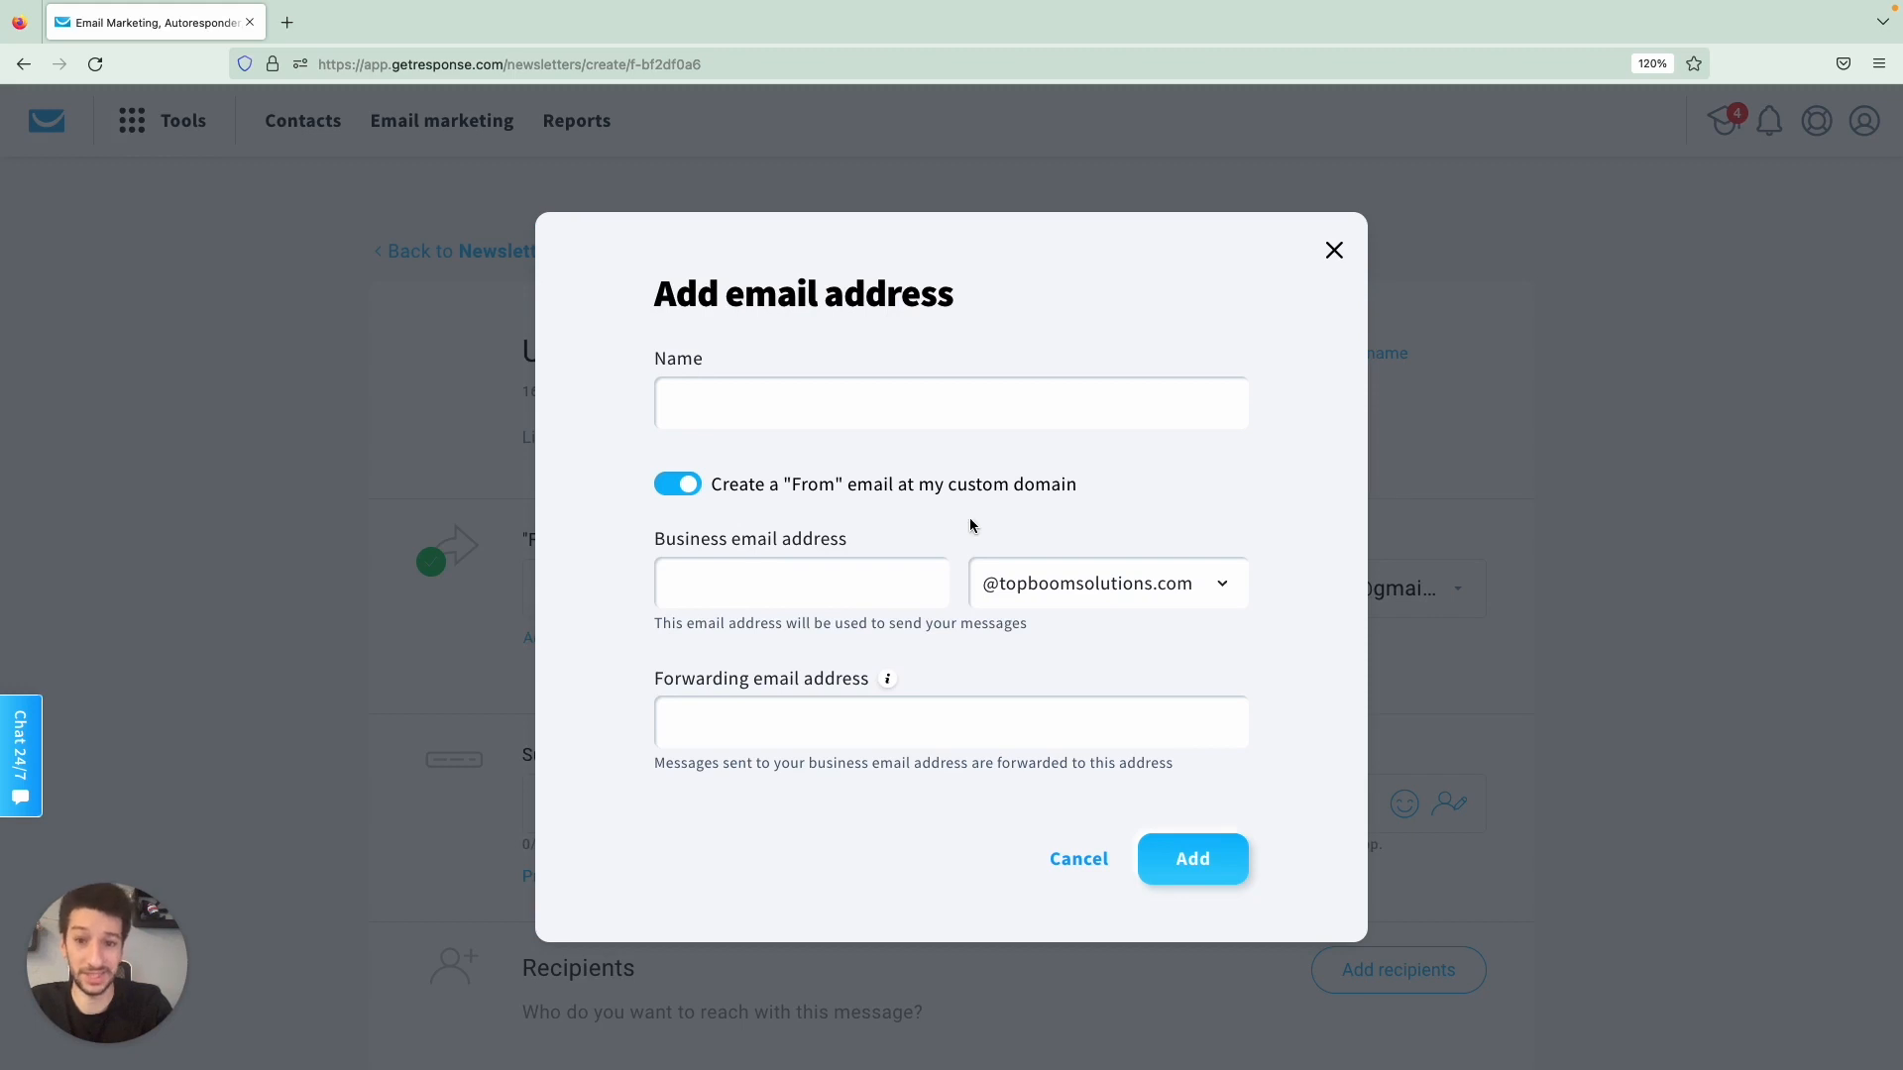
{"action": "mouse_move", "coordinate": [1062, 881]}
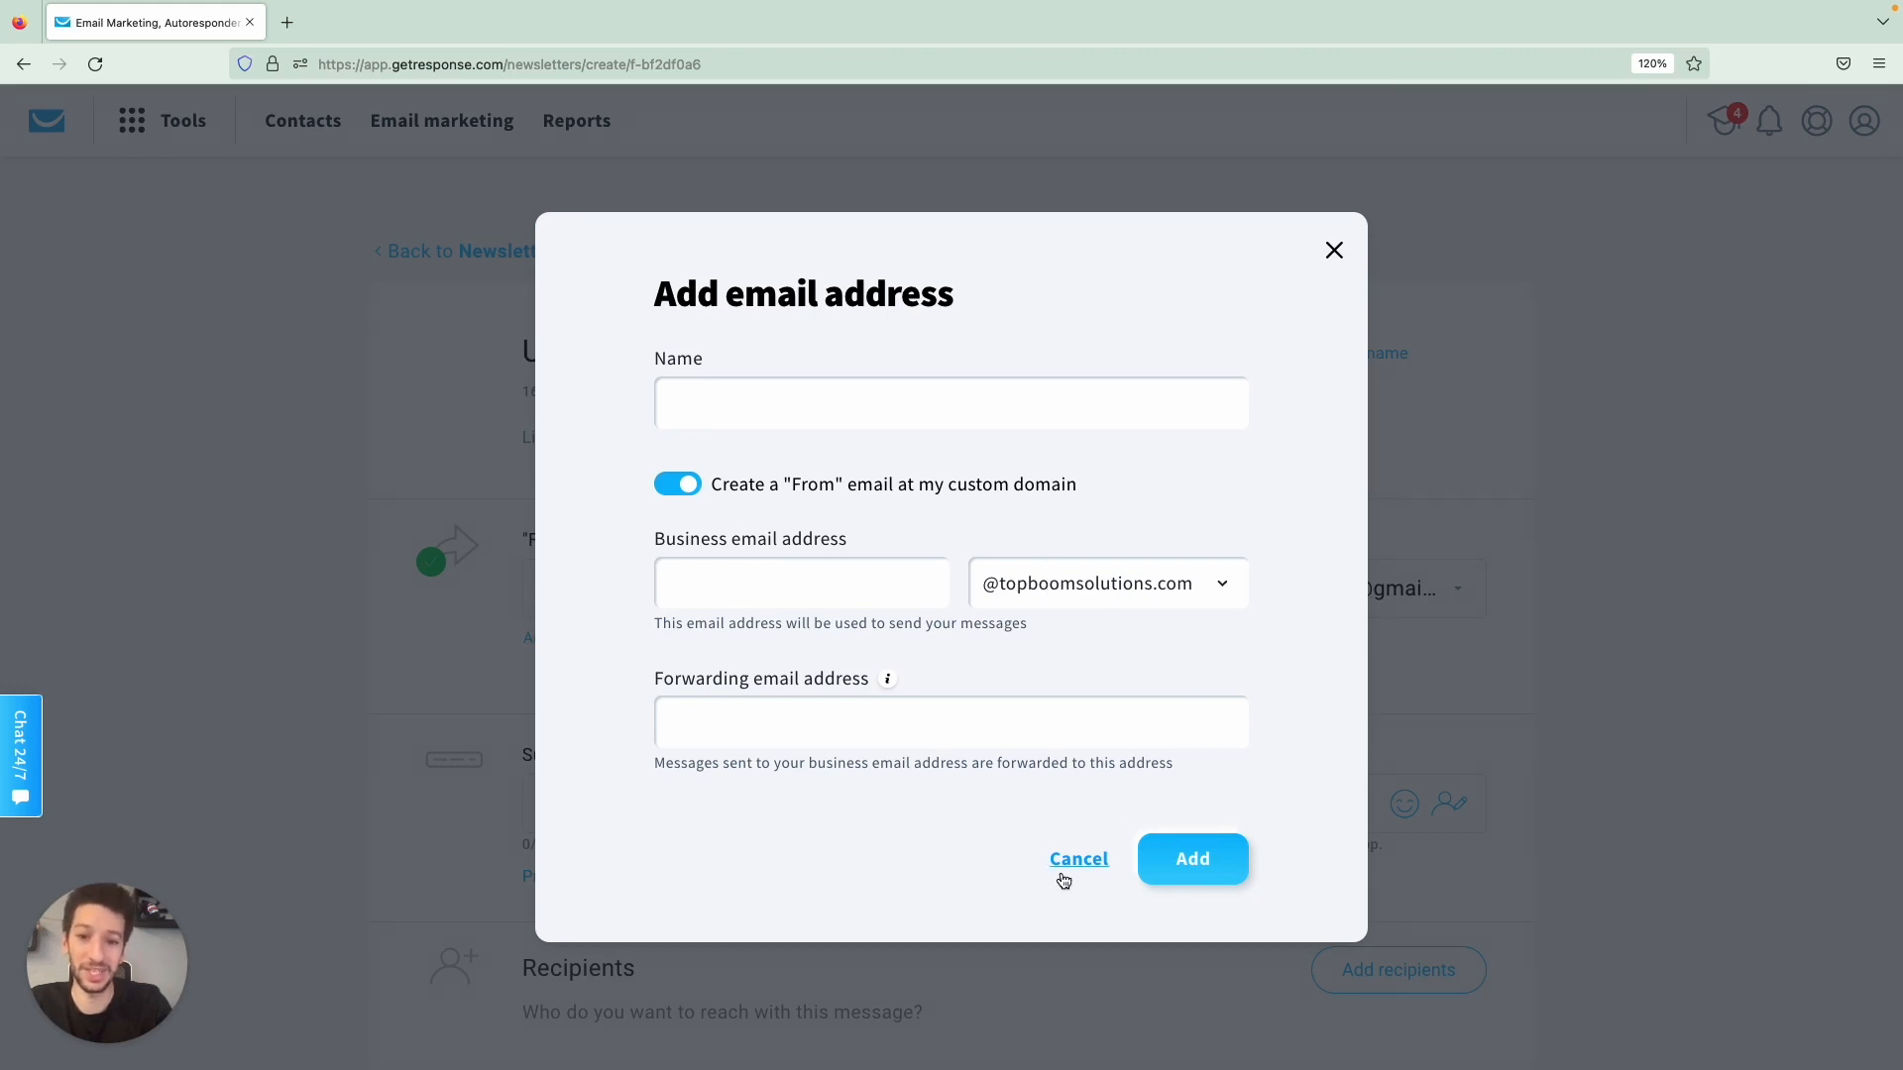
{"action": "left_click", "coordinate": [1079, 858]}
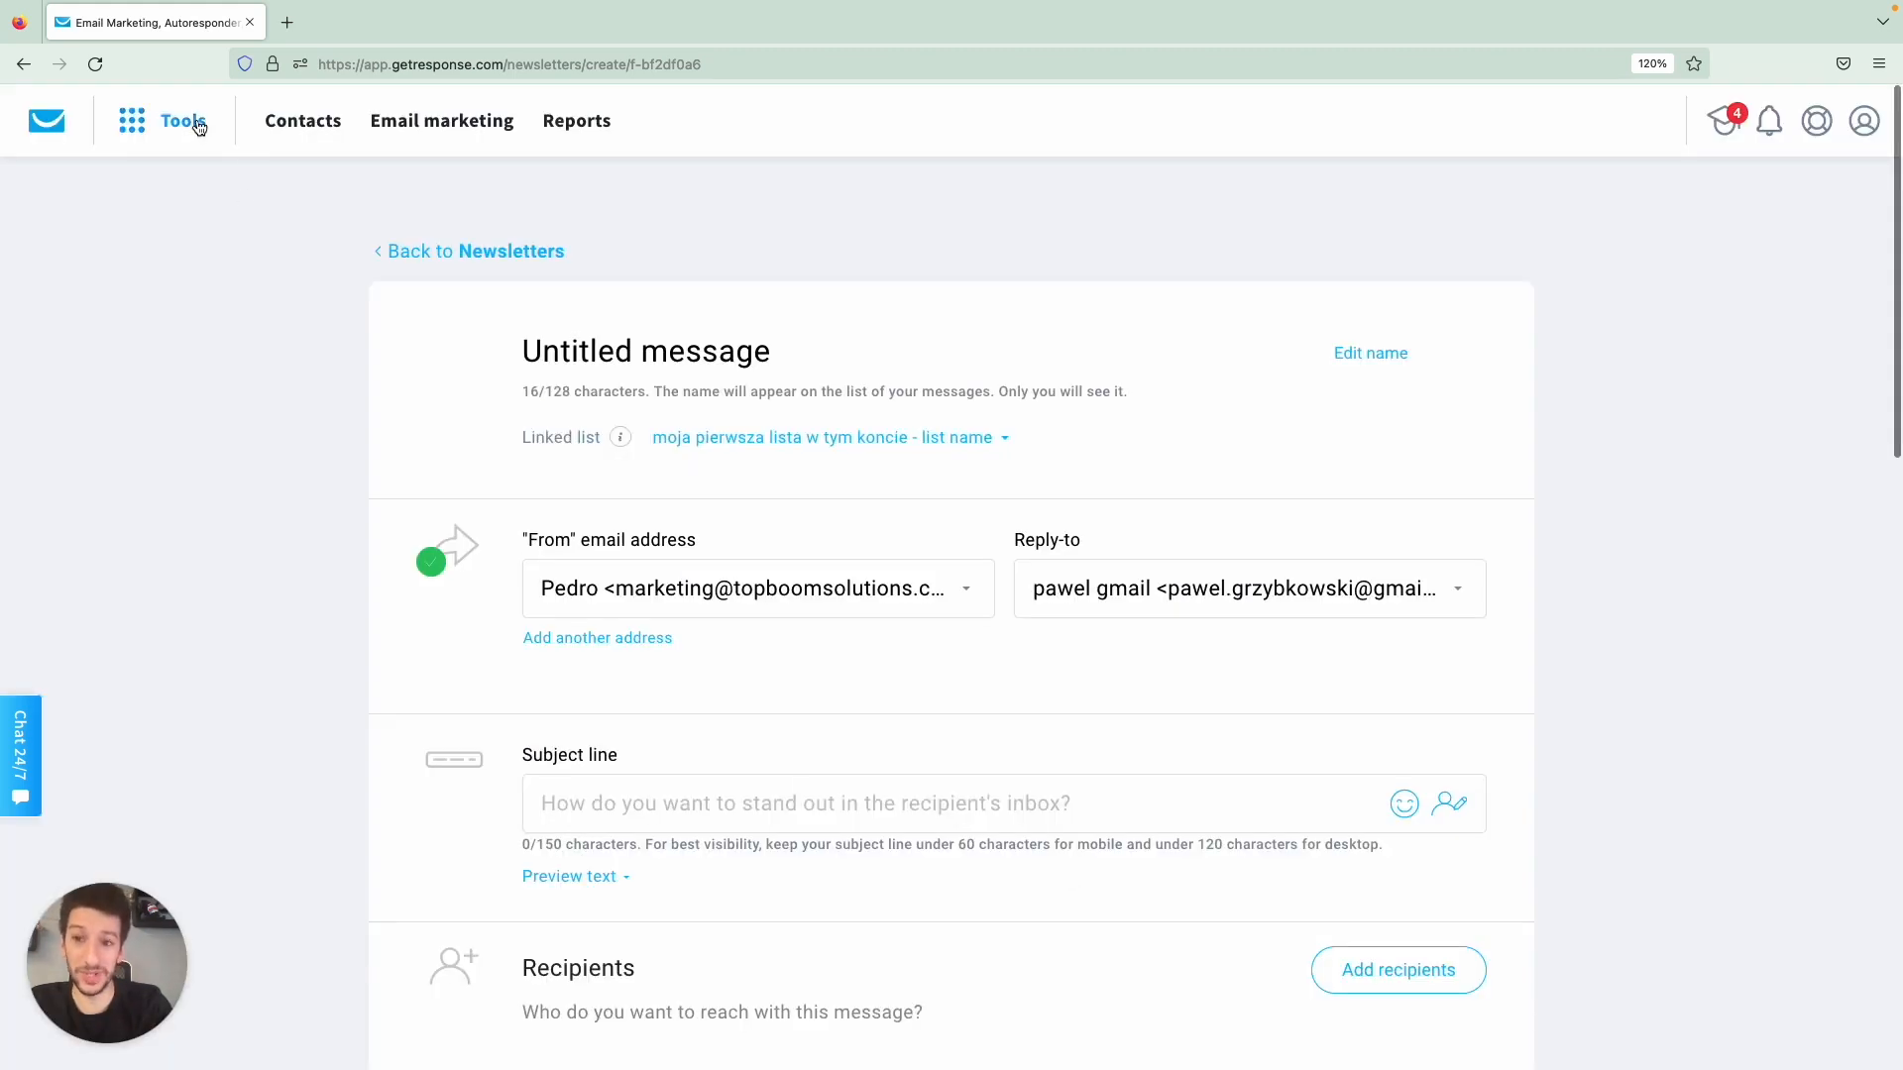
Step: Open the Tools menu listing Website Builder and other tools
{"action": "left_click", "coordinate": [183, 121]}
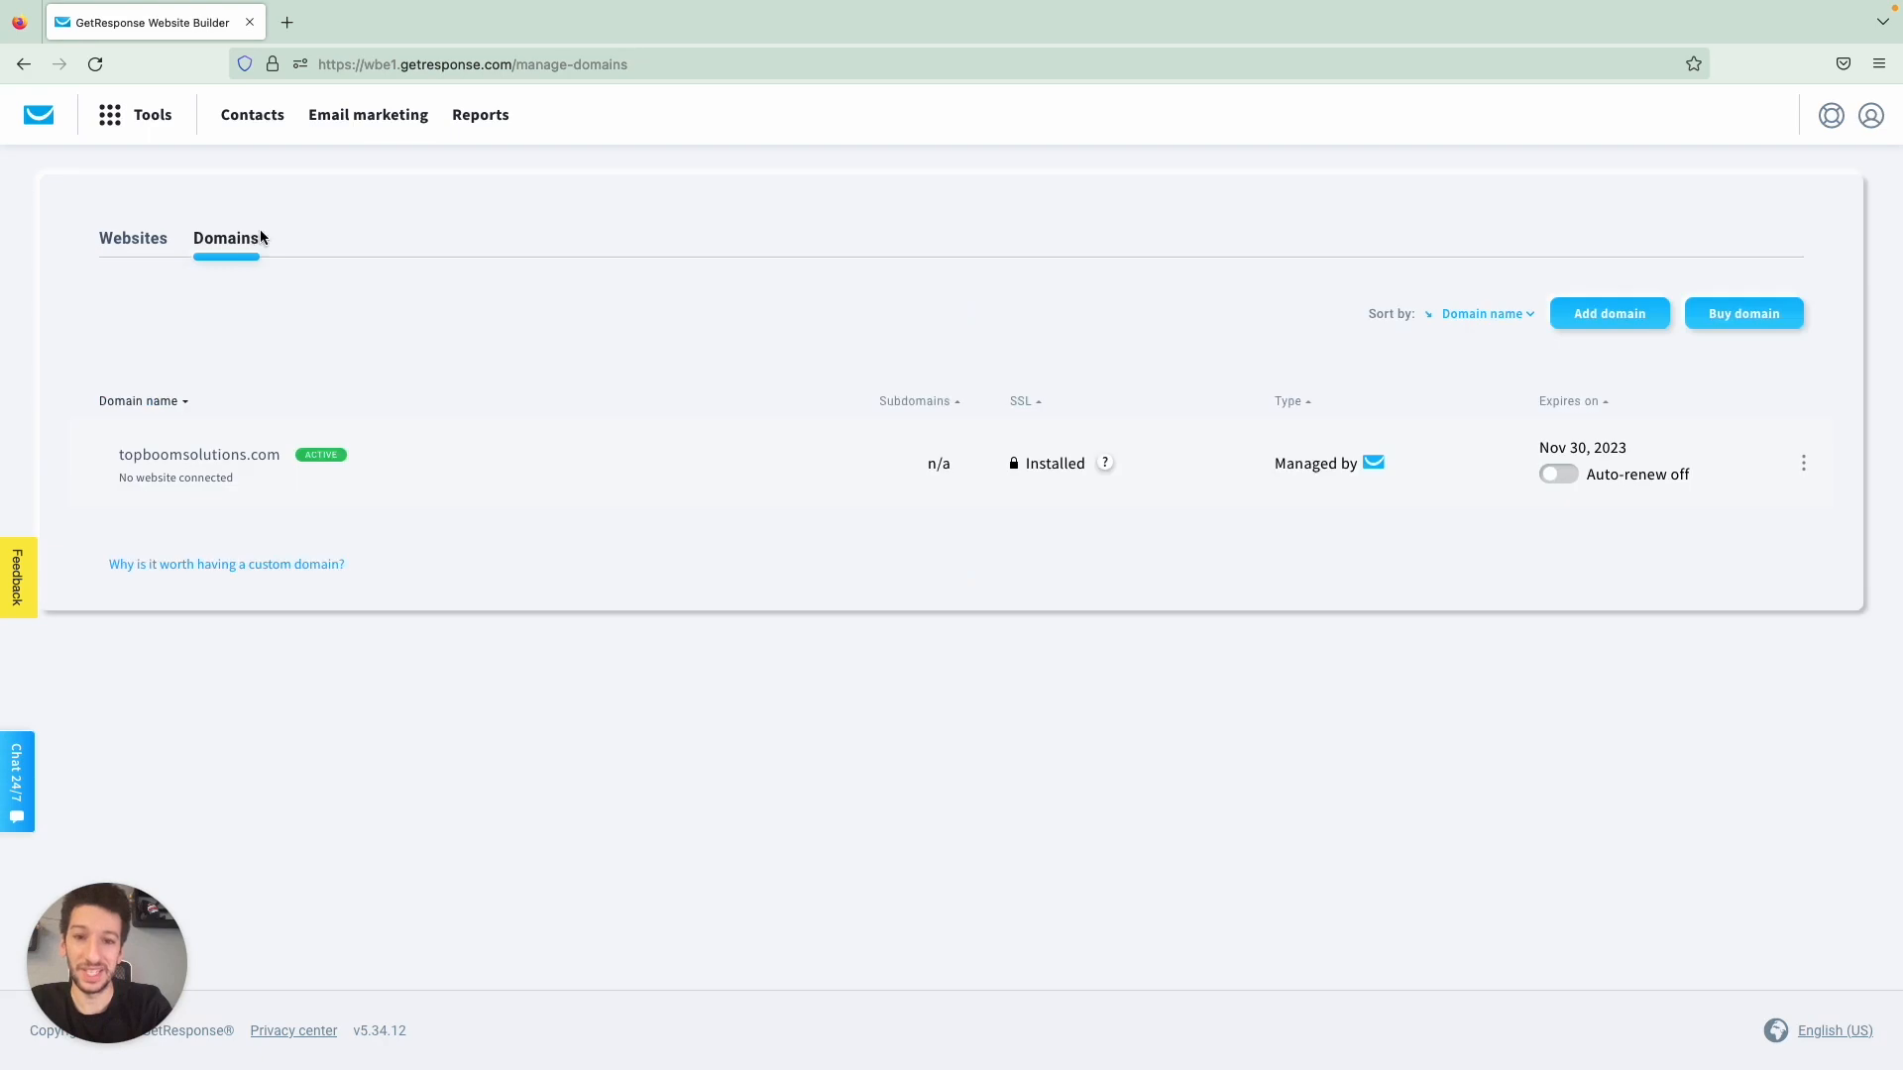
{"action": "mouse_move", "coordinate": [1587, 329]}
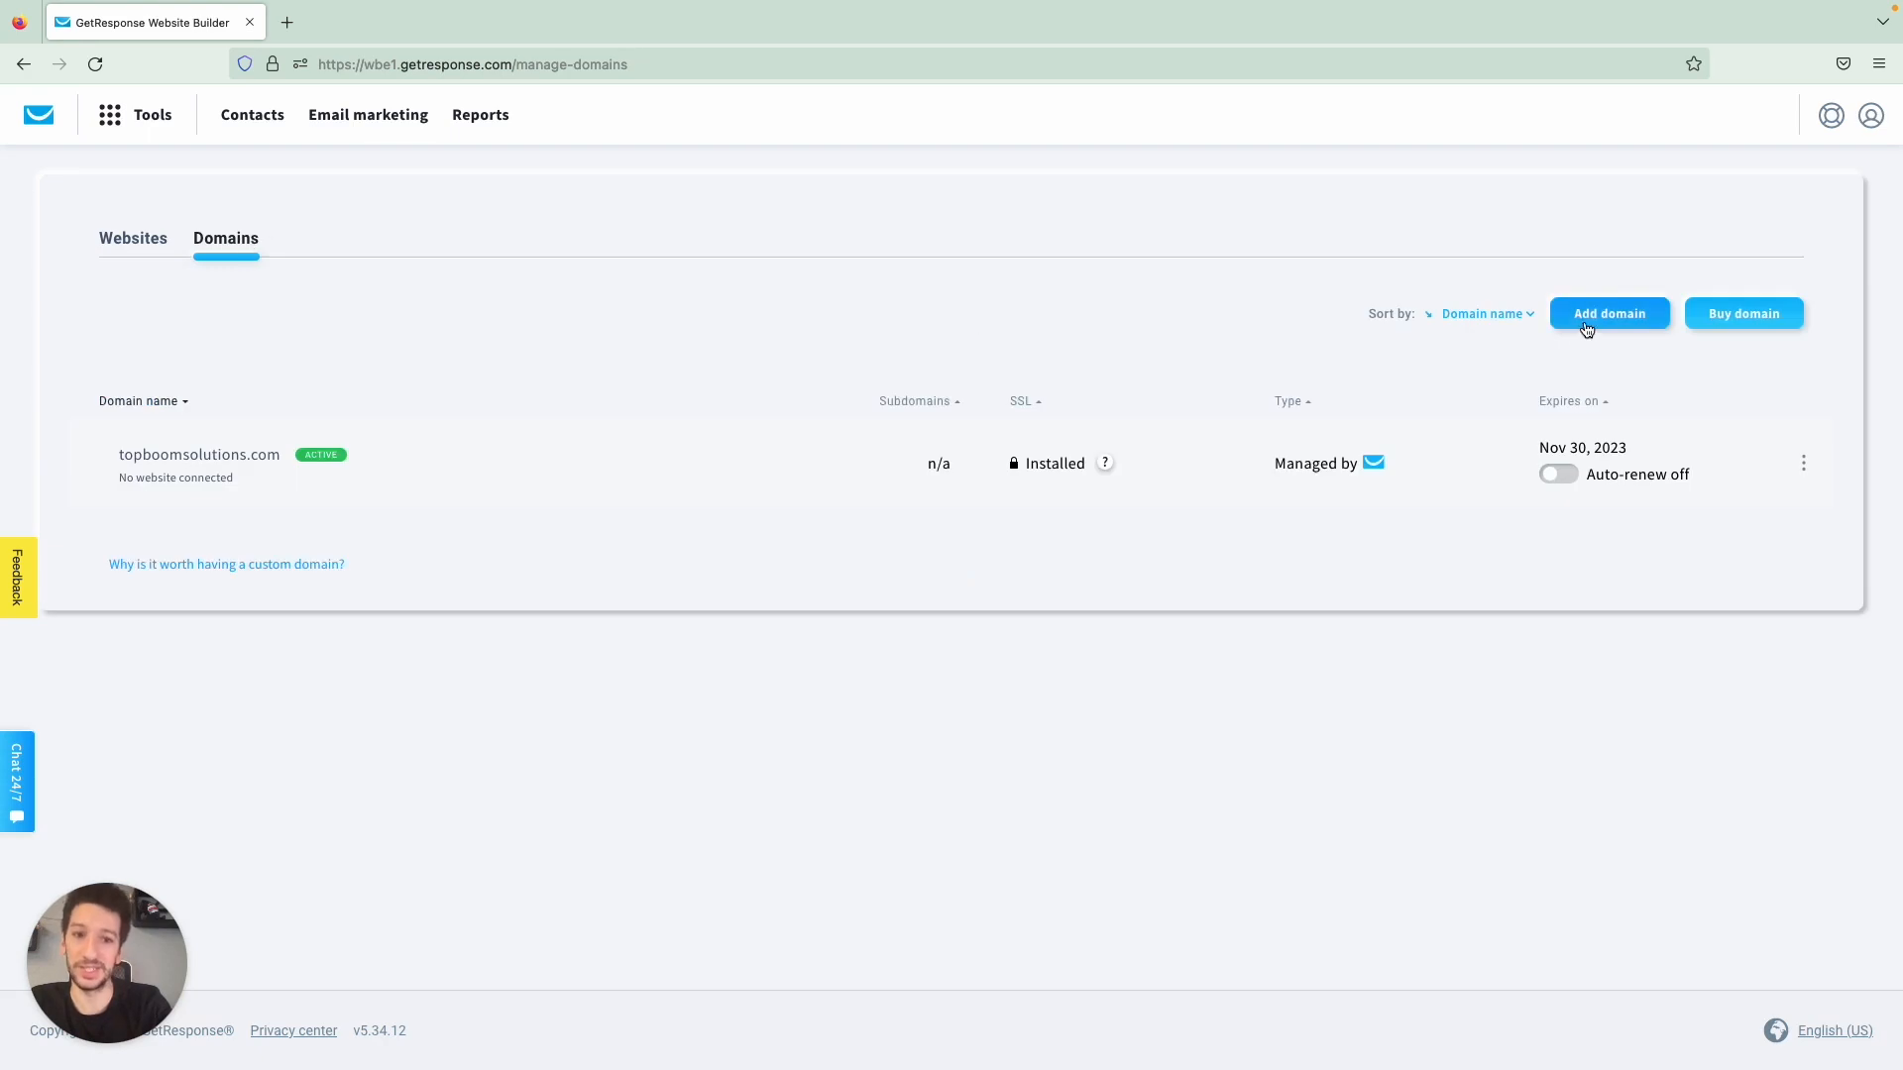
{"action": "mouse_move", "coordinate": [1269, 381]}
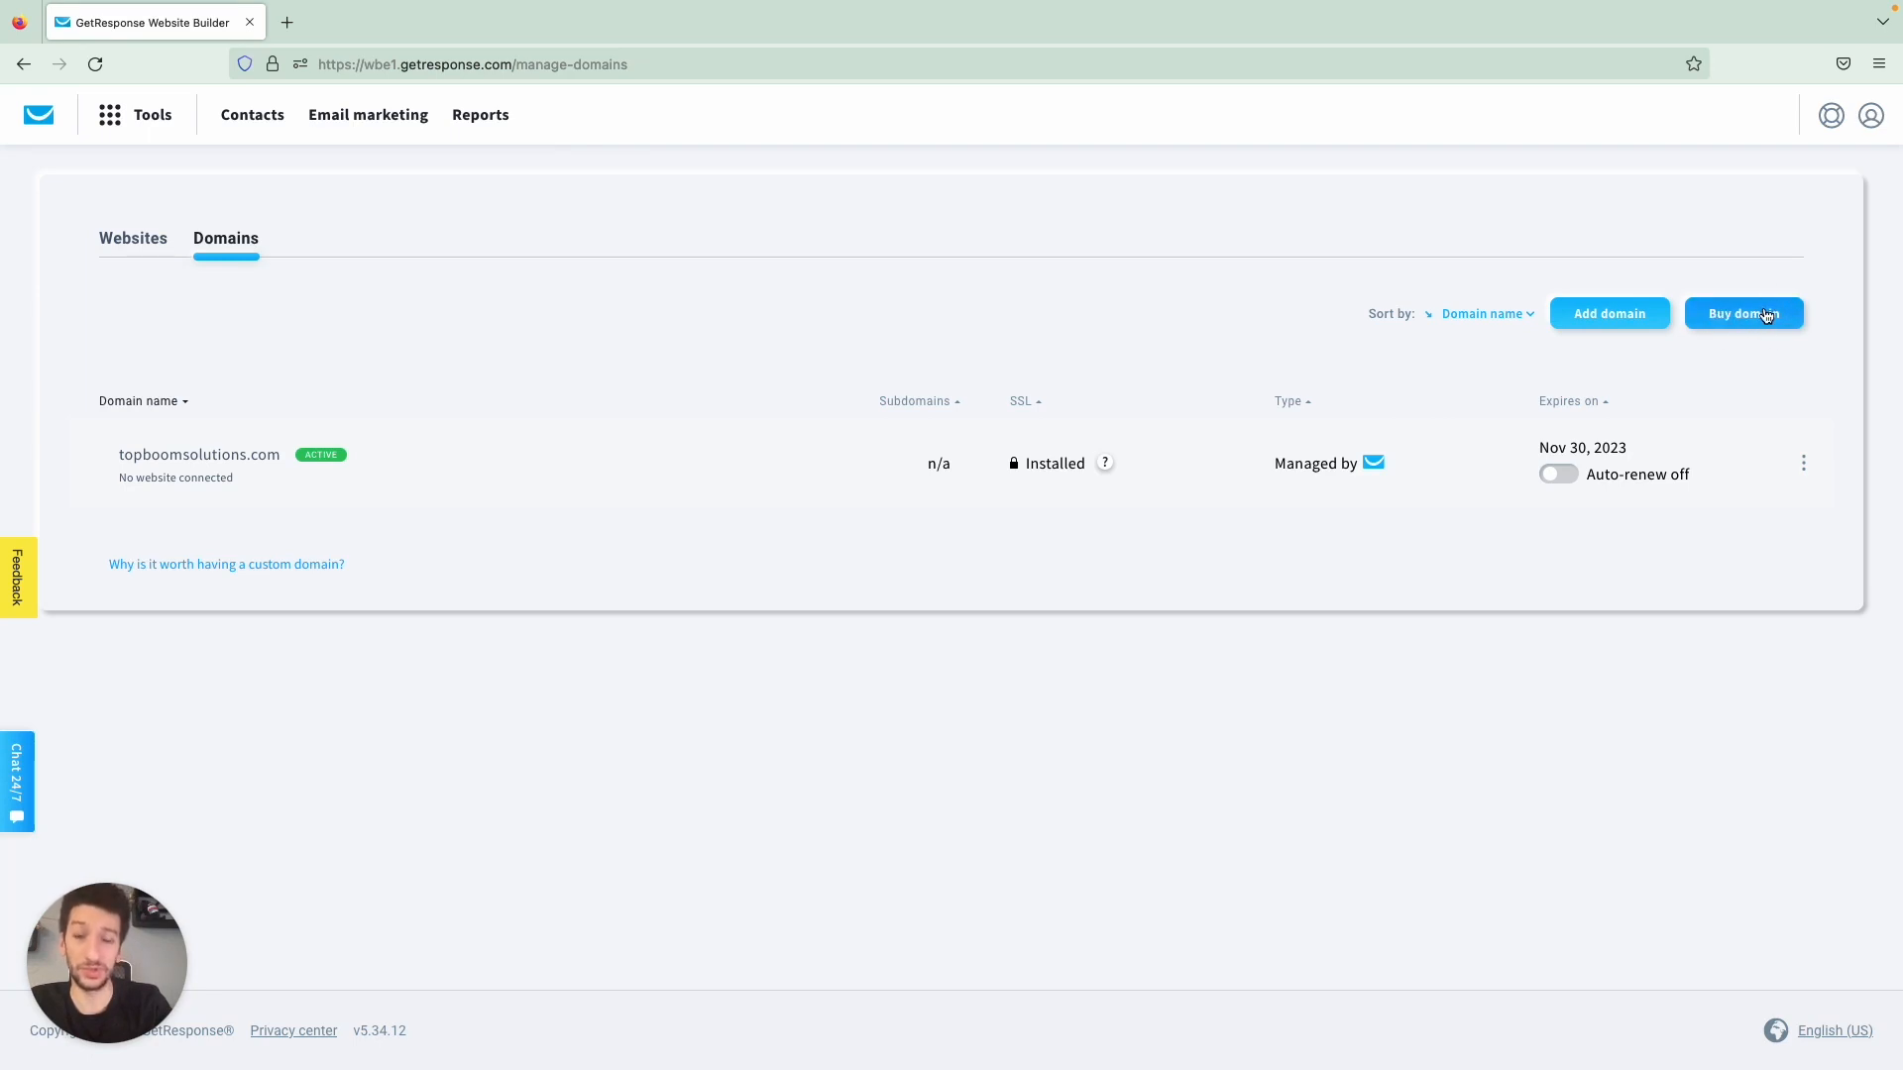
{"action": "mouse_move", "coordinate": [1352, 345]}
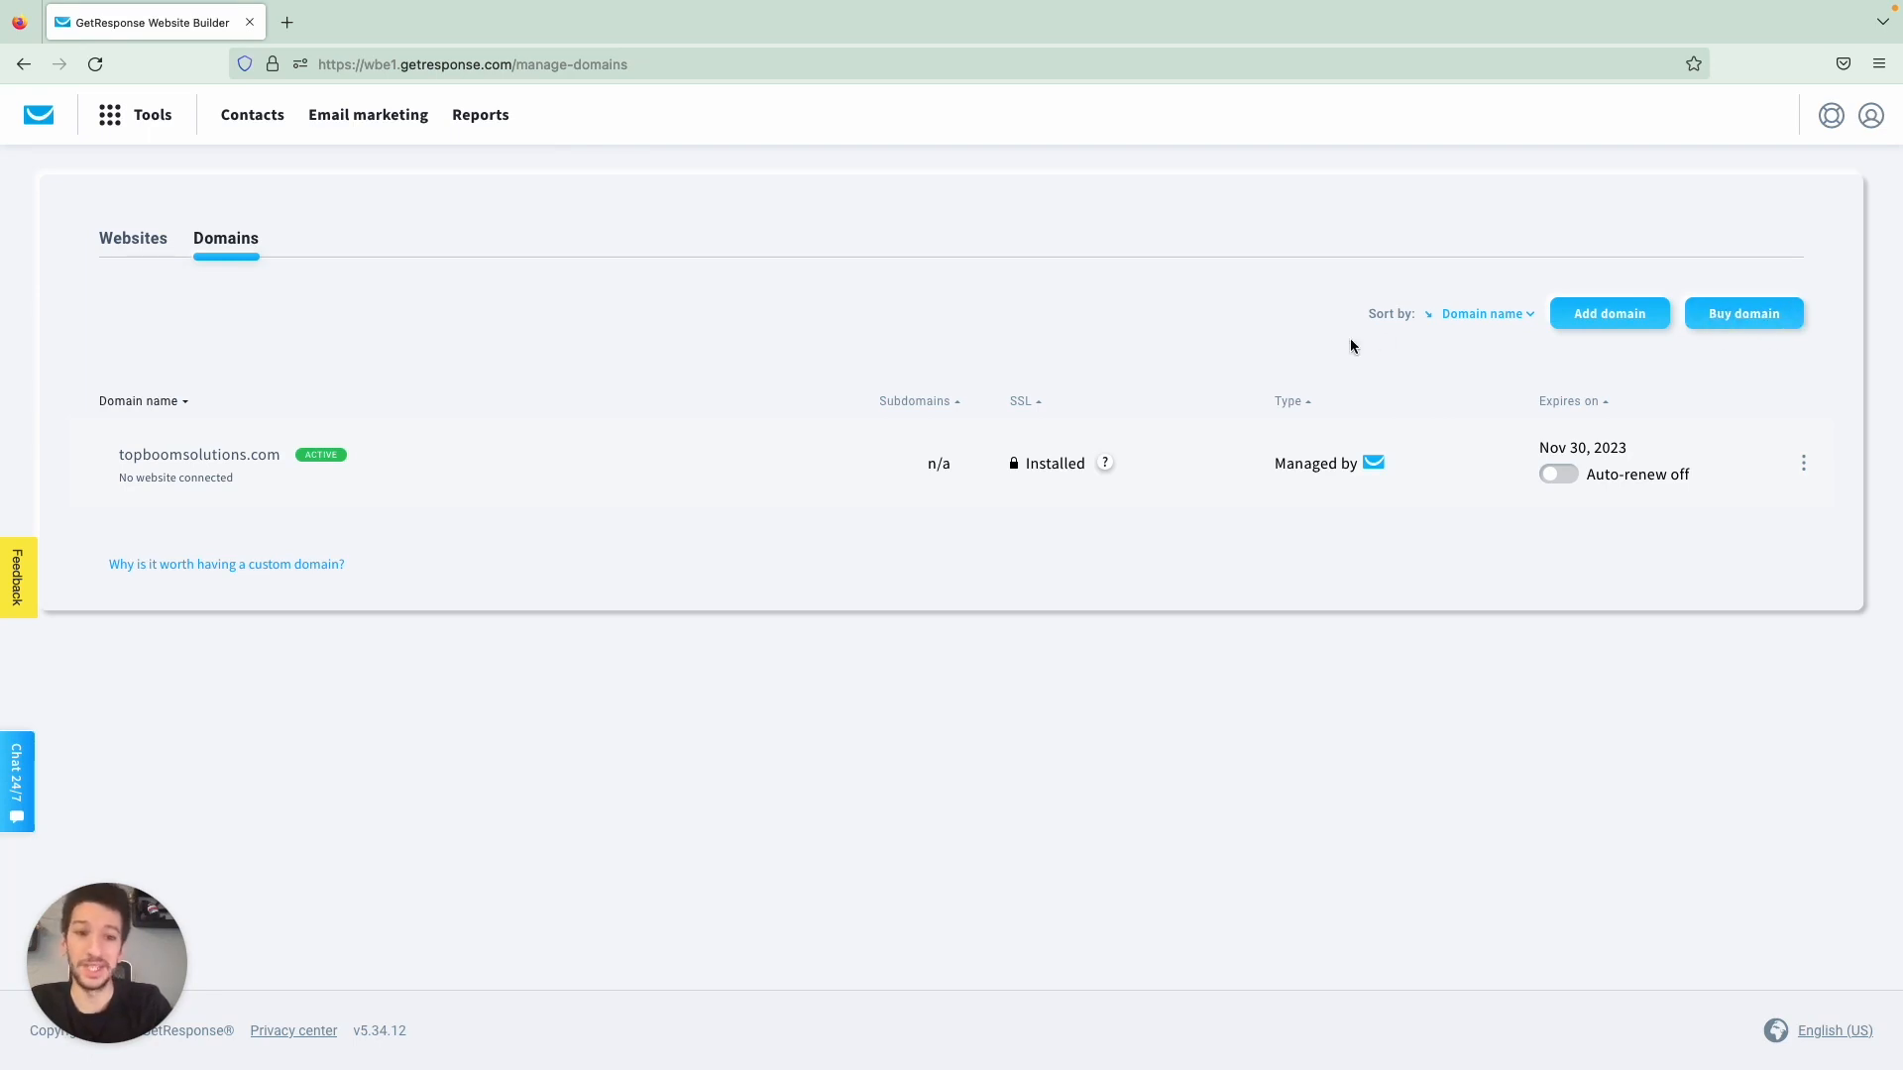